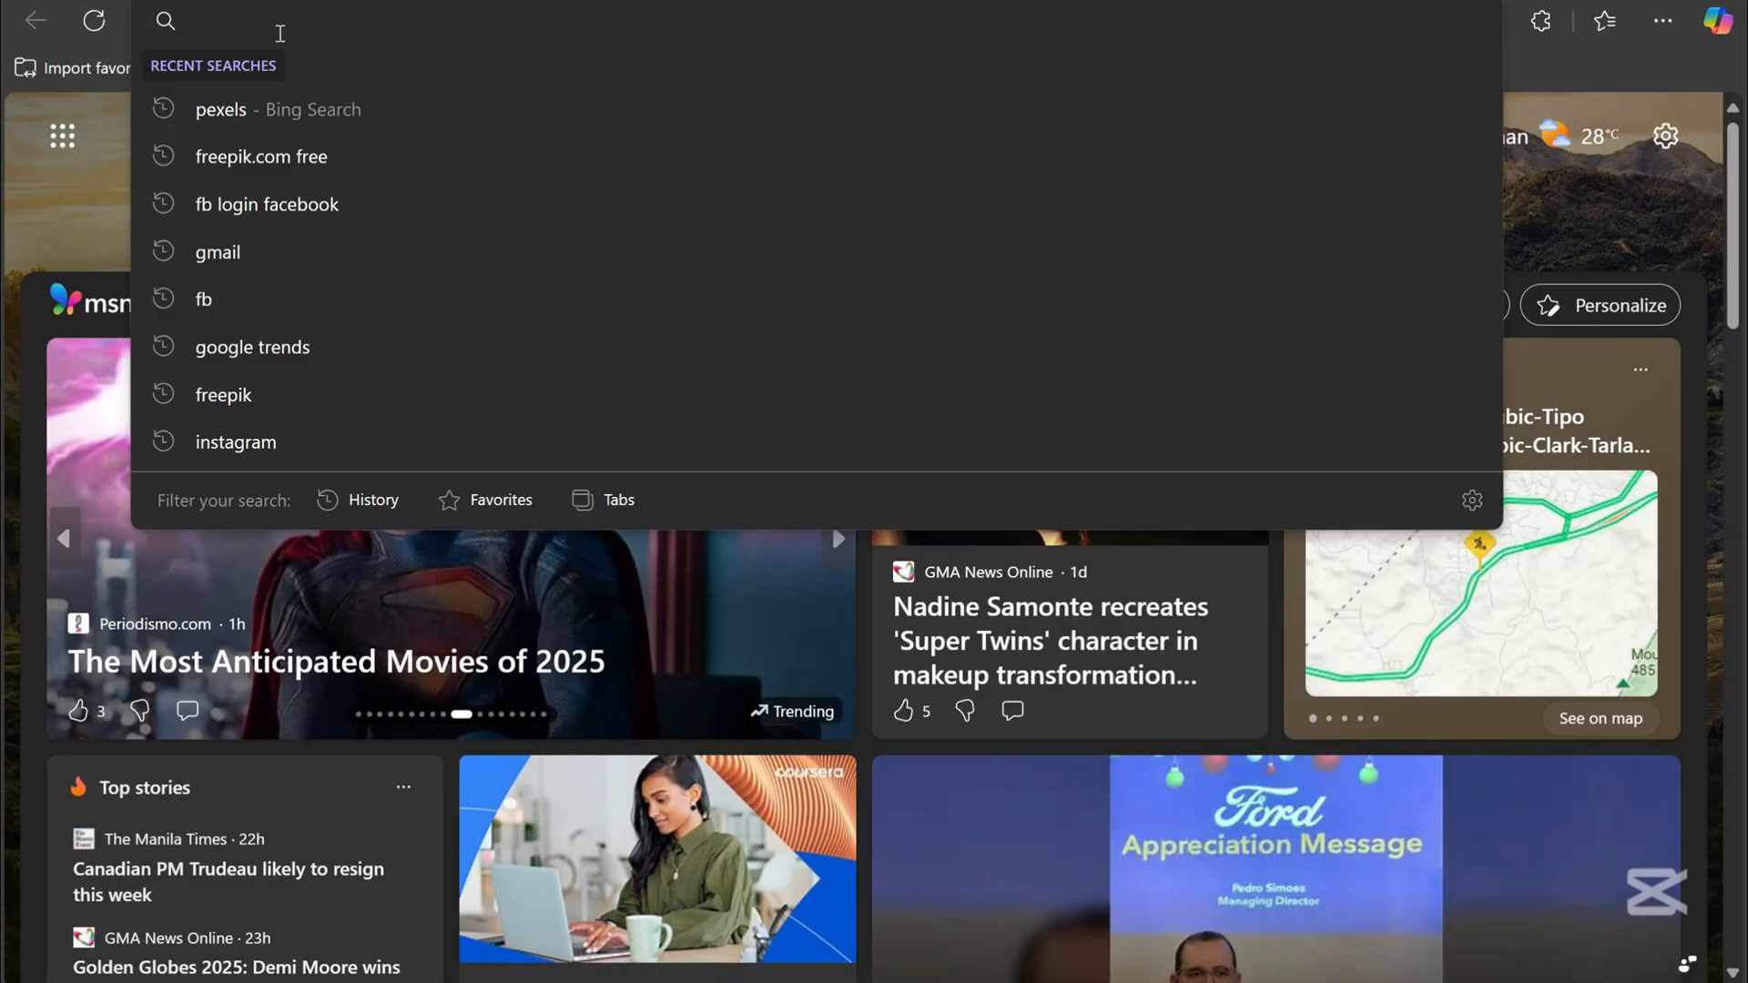
- Type 'canva', then 'PEXE' in the Edge new tab search box to surface Pexels suggestions
{"action": "type", "text": "canva"}
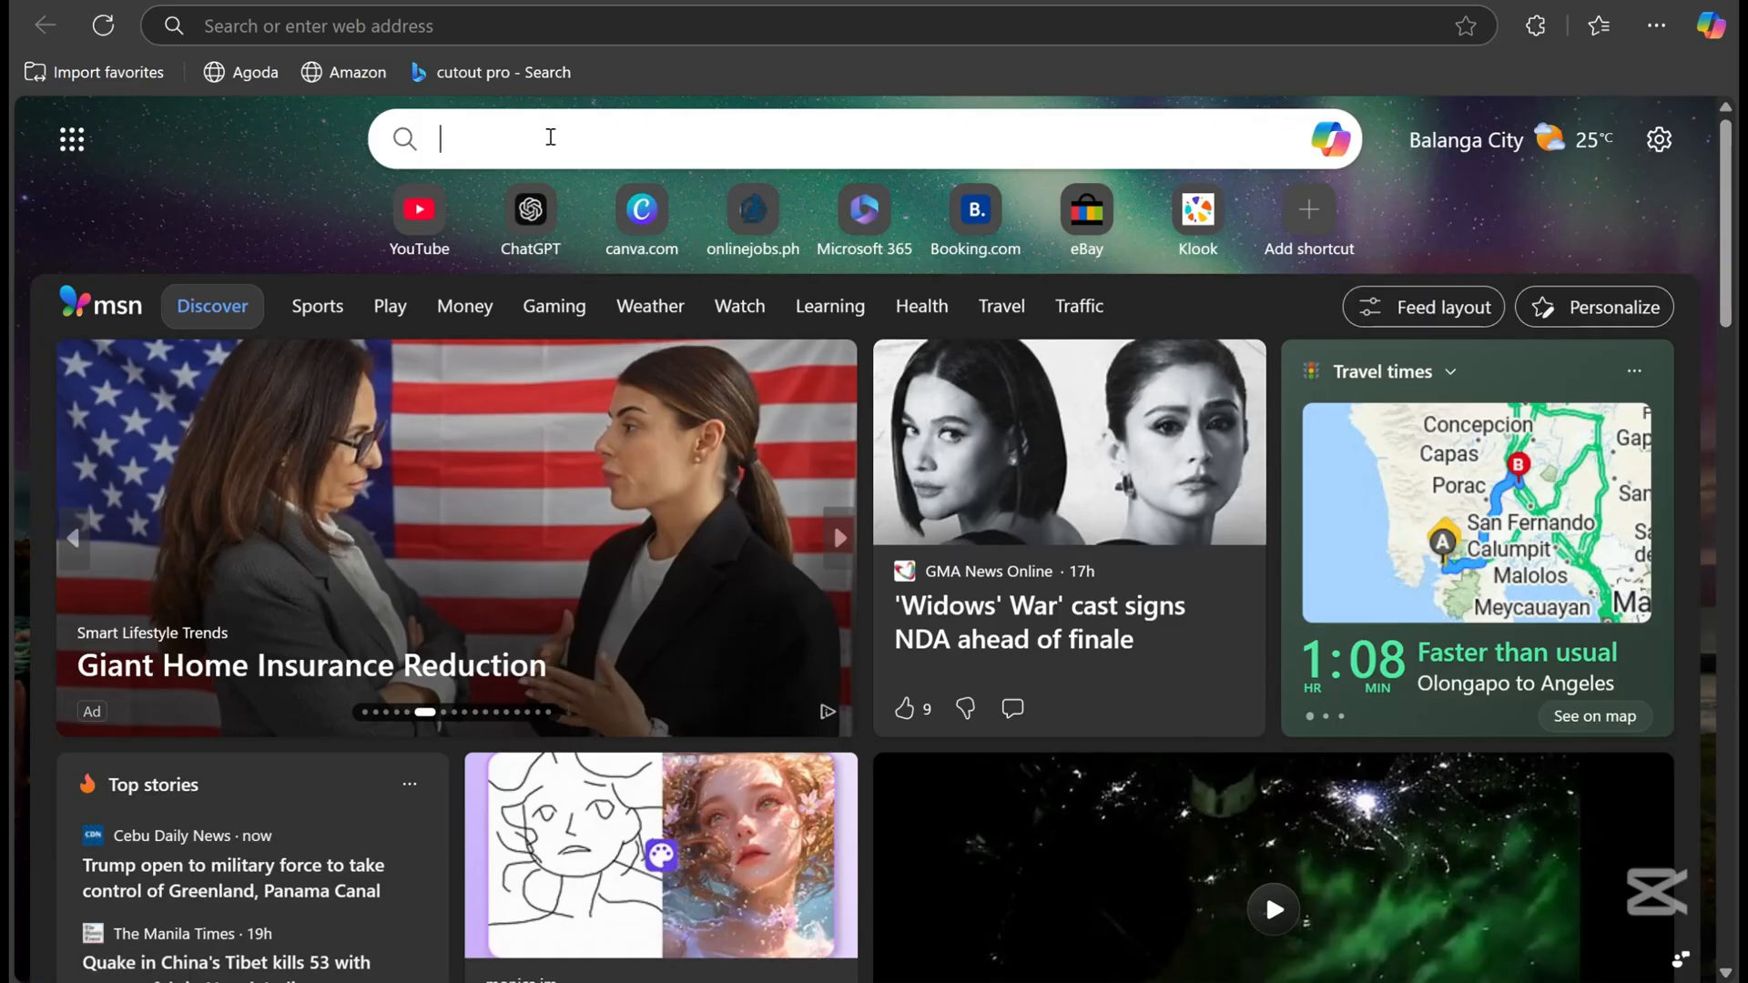
{"action": "type", "text": "PEXE"}
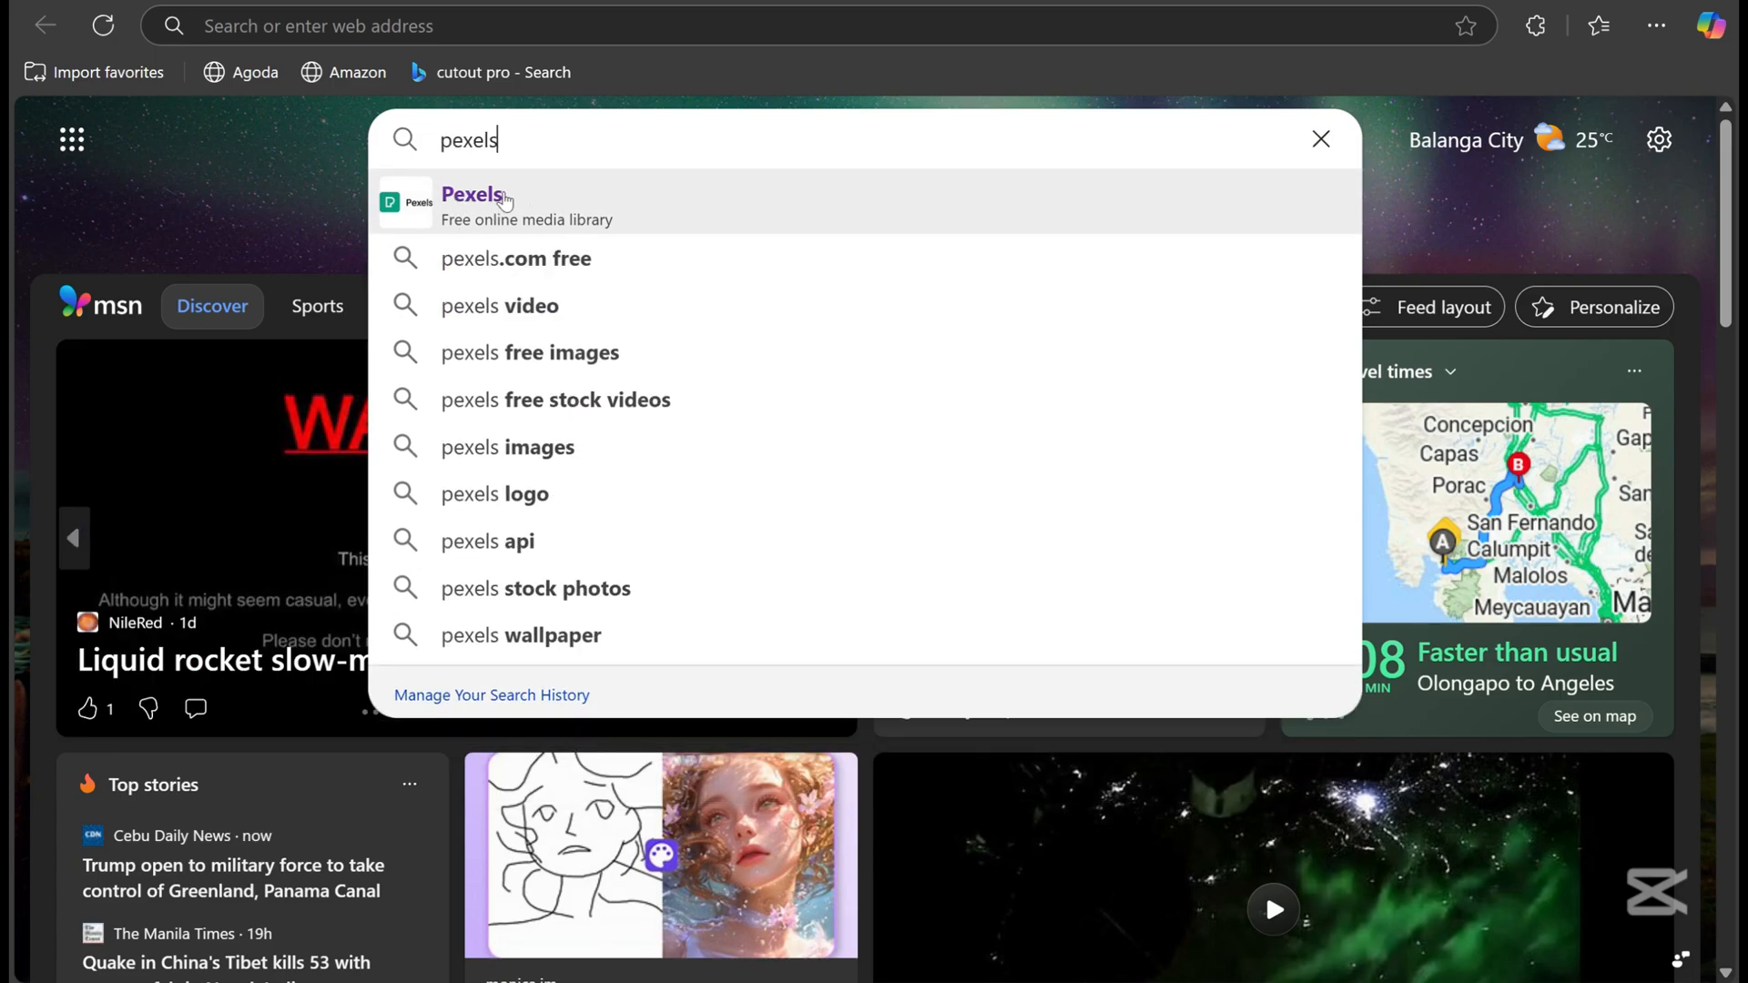
- Open Pexels and run a Photos search for 'adventurer'
{"action": "left_click", "coordinate": [472, 194]}
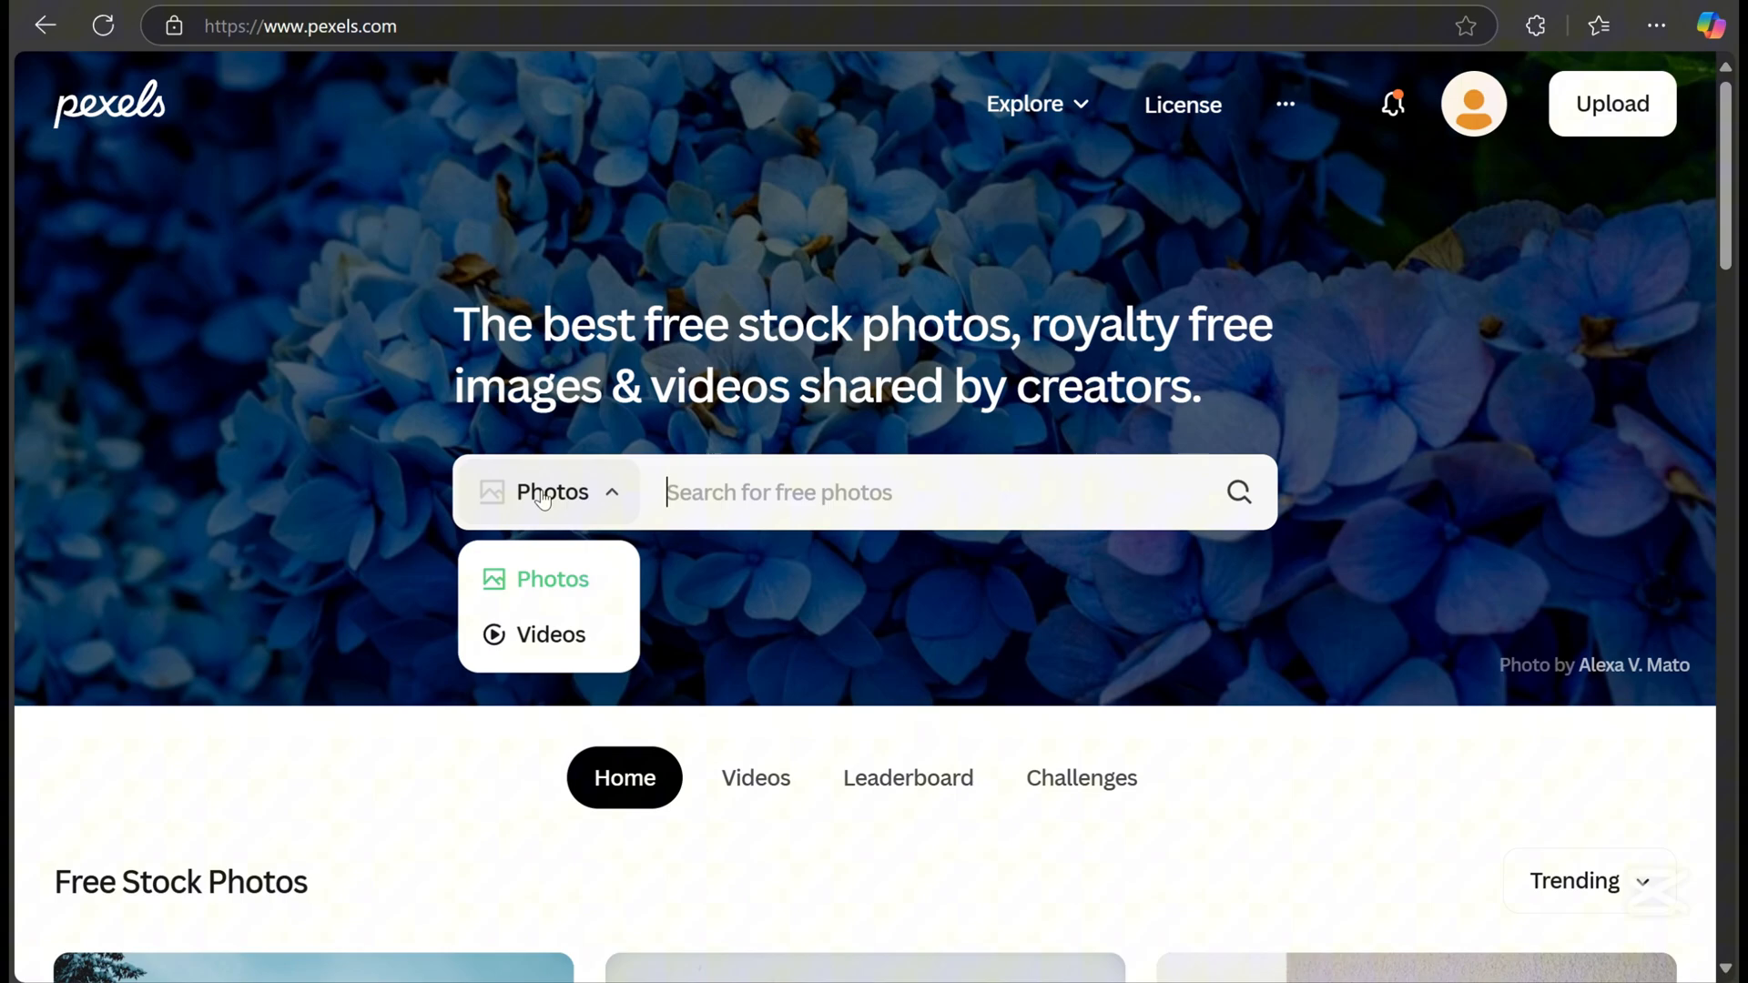
{"action": "left_click", "coordinate": [550, 635]}
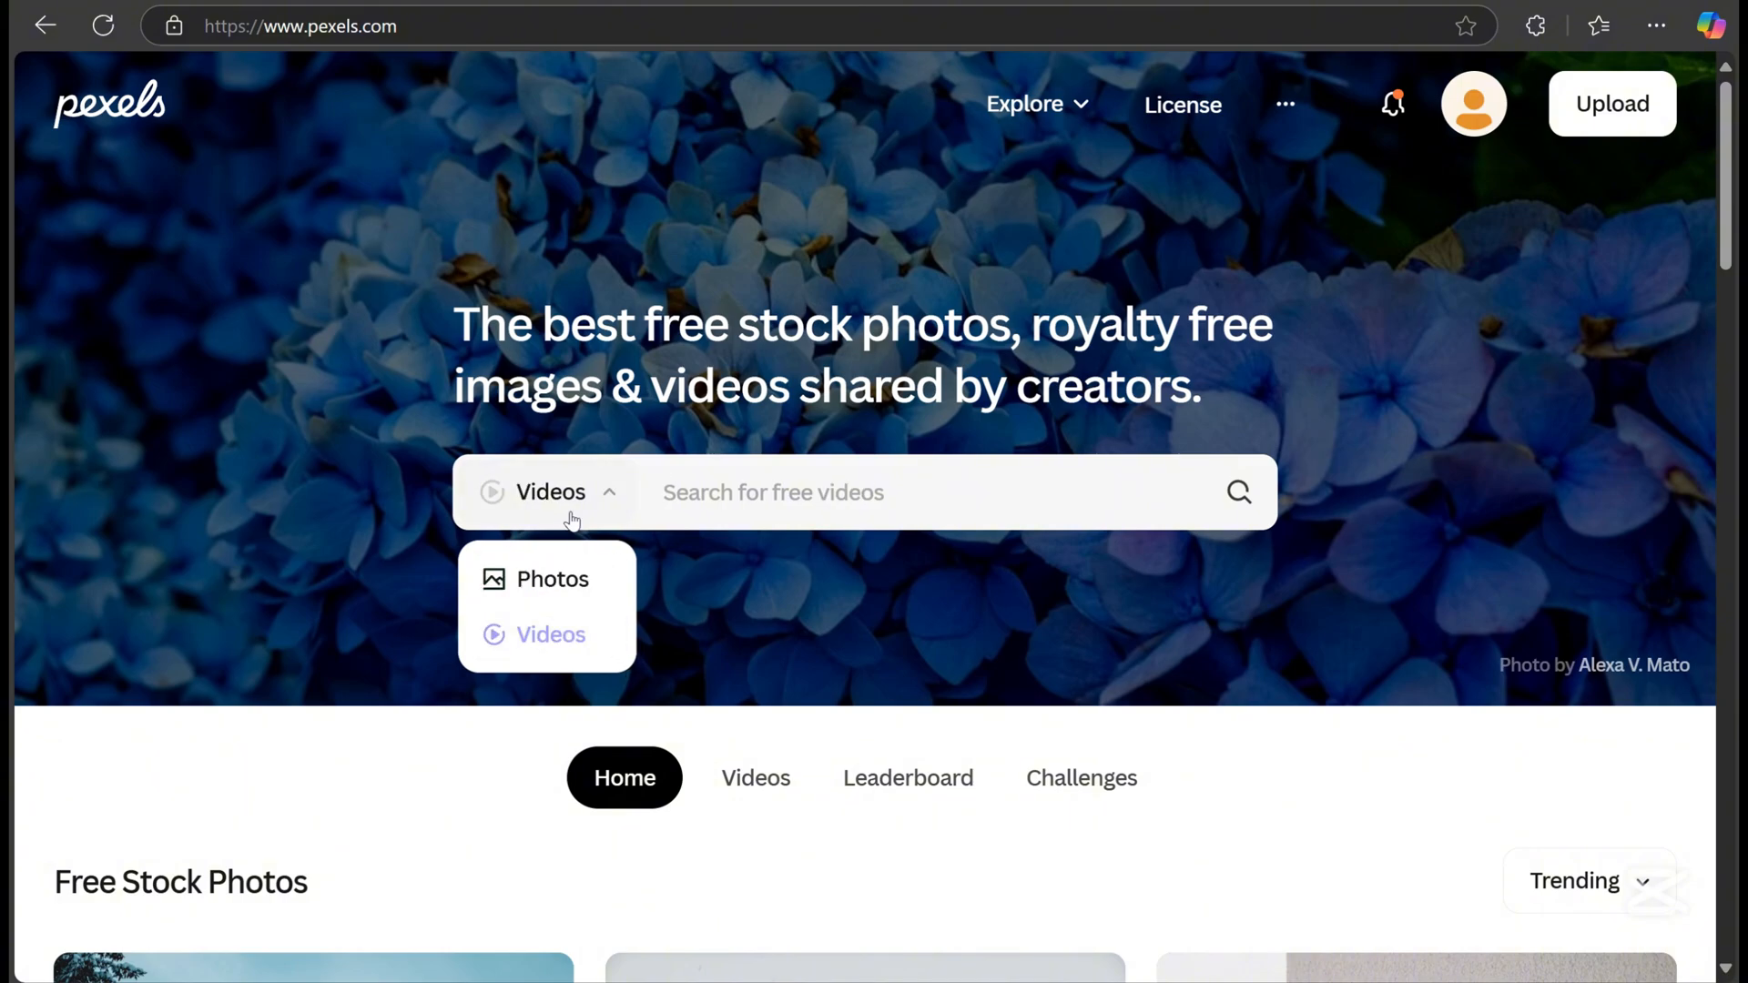
{"action": "left_click", "coordinate": [552, 579]}
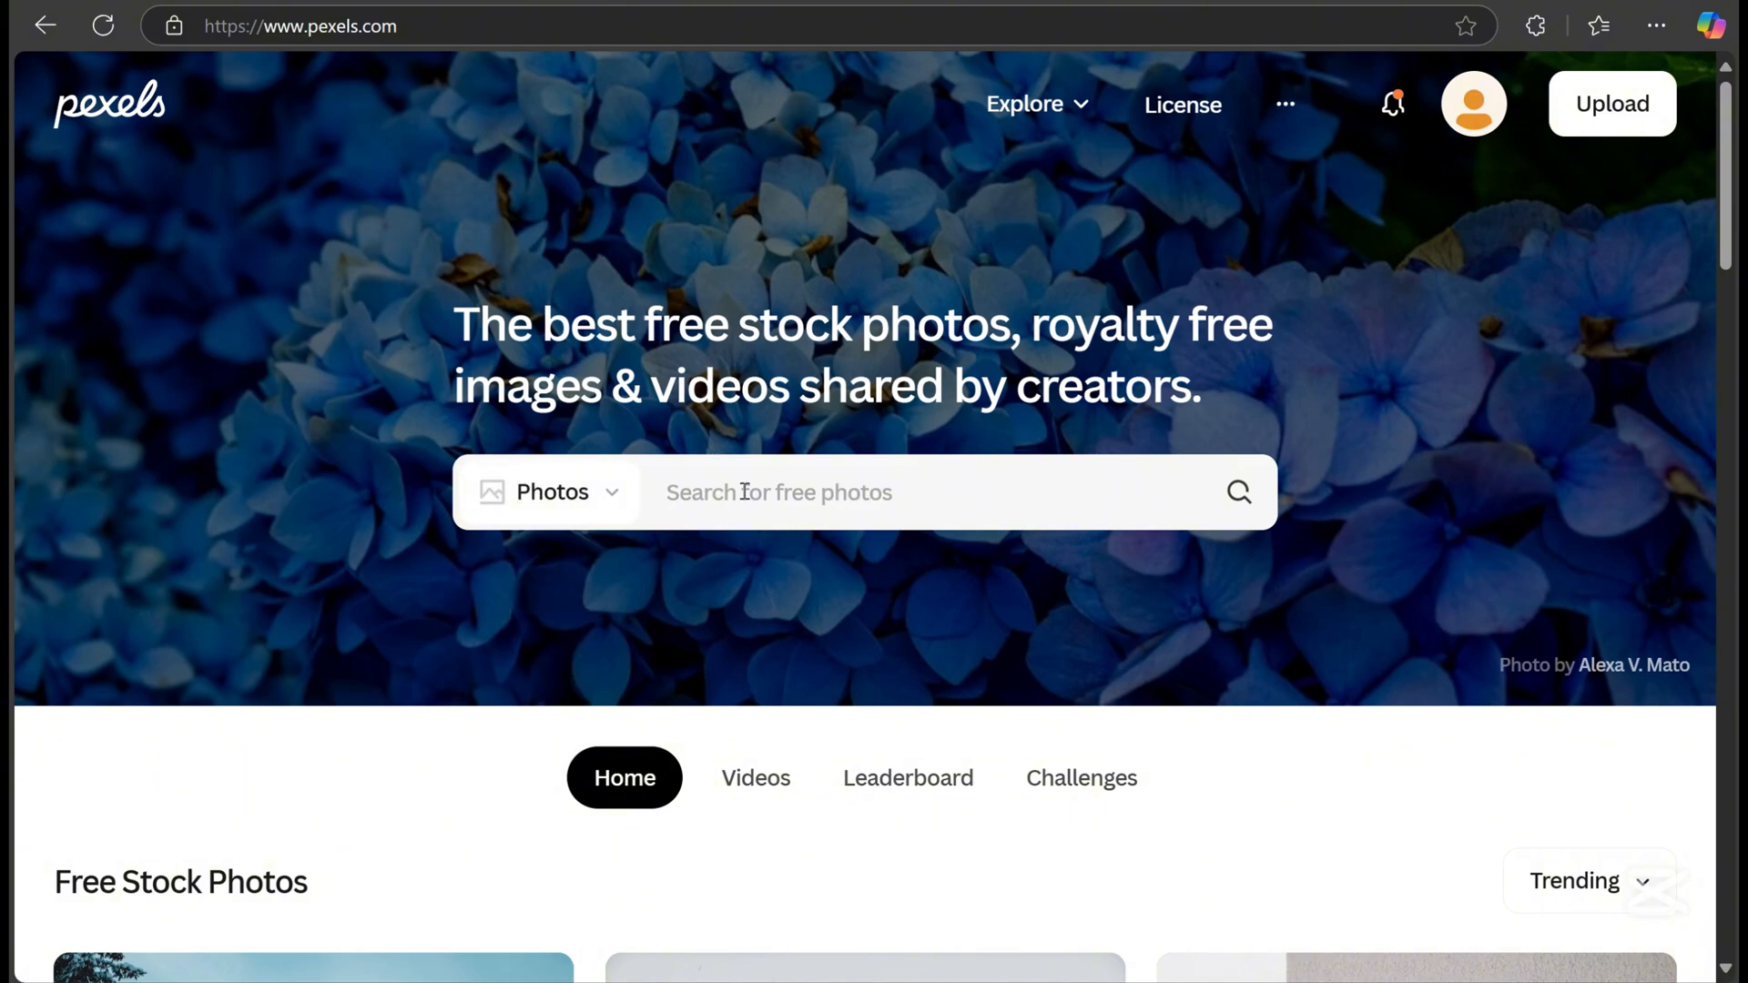
{"action": "type", "text": "adventurer"}
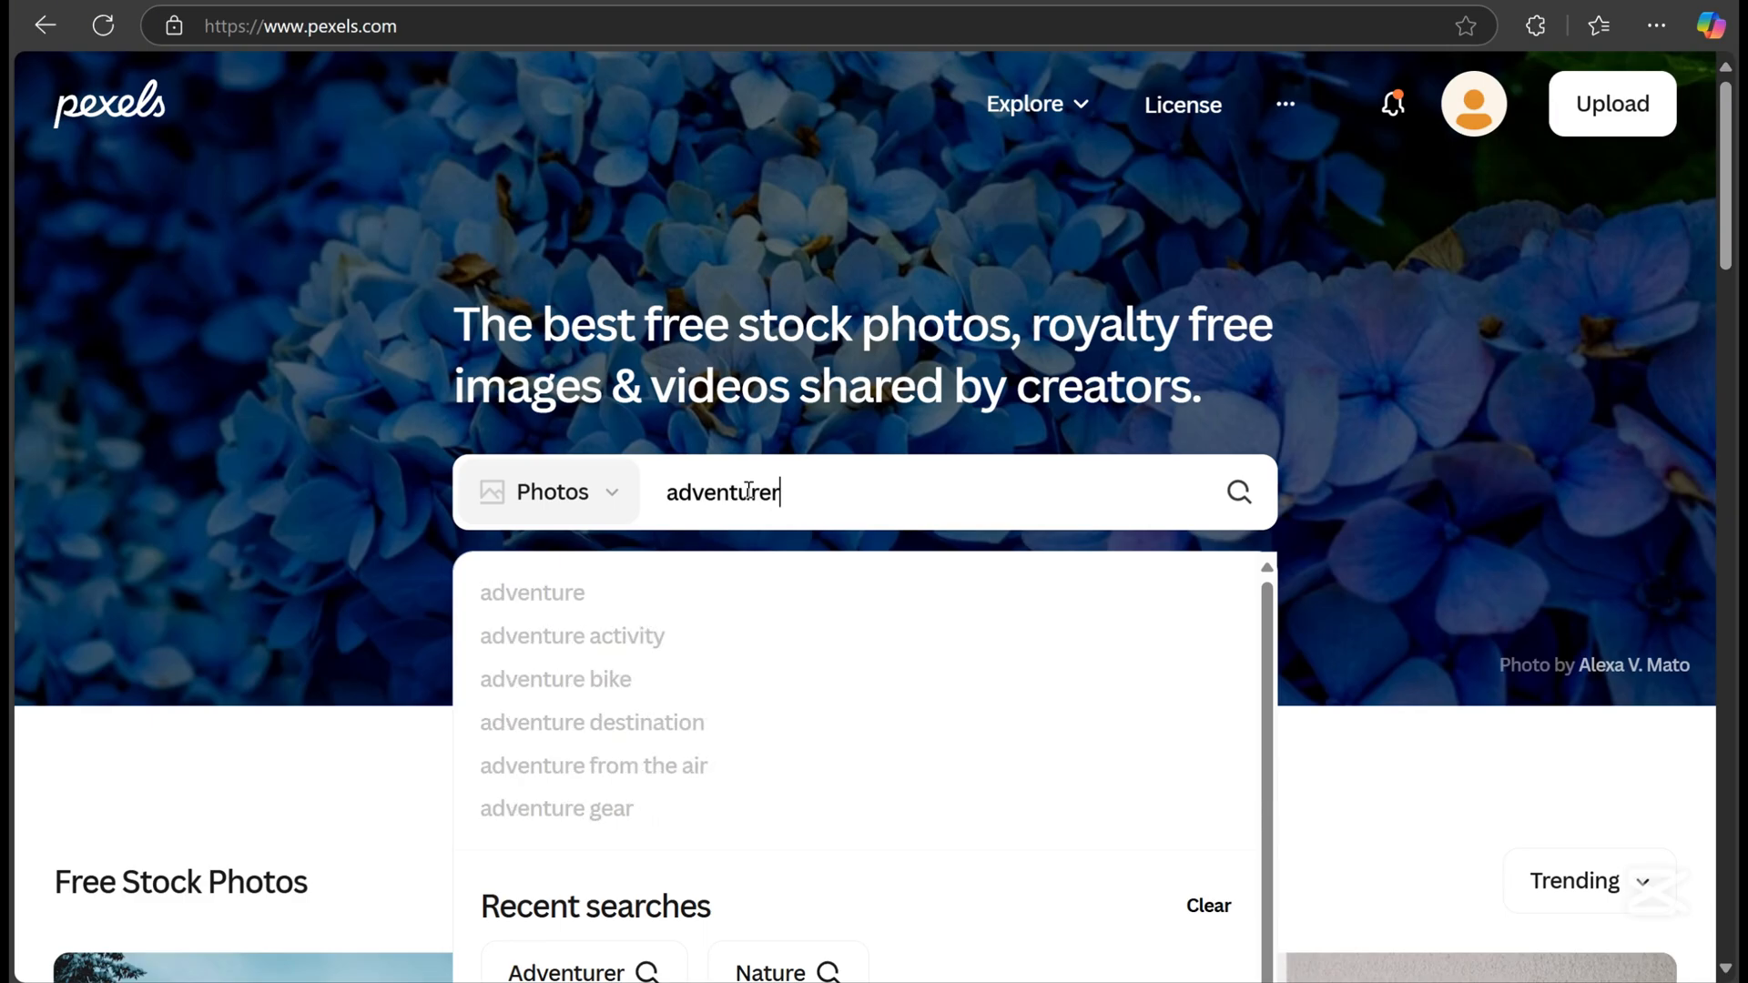
{"action": "left_click", "coordinate": [531, 592]}
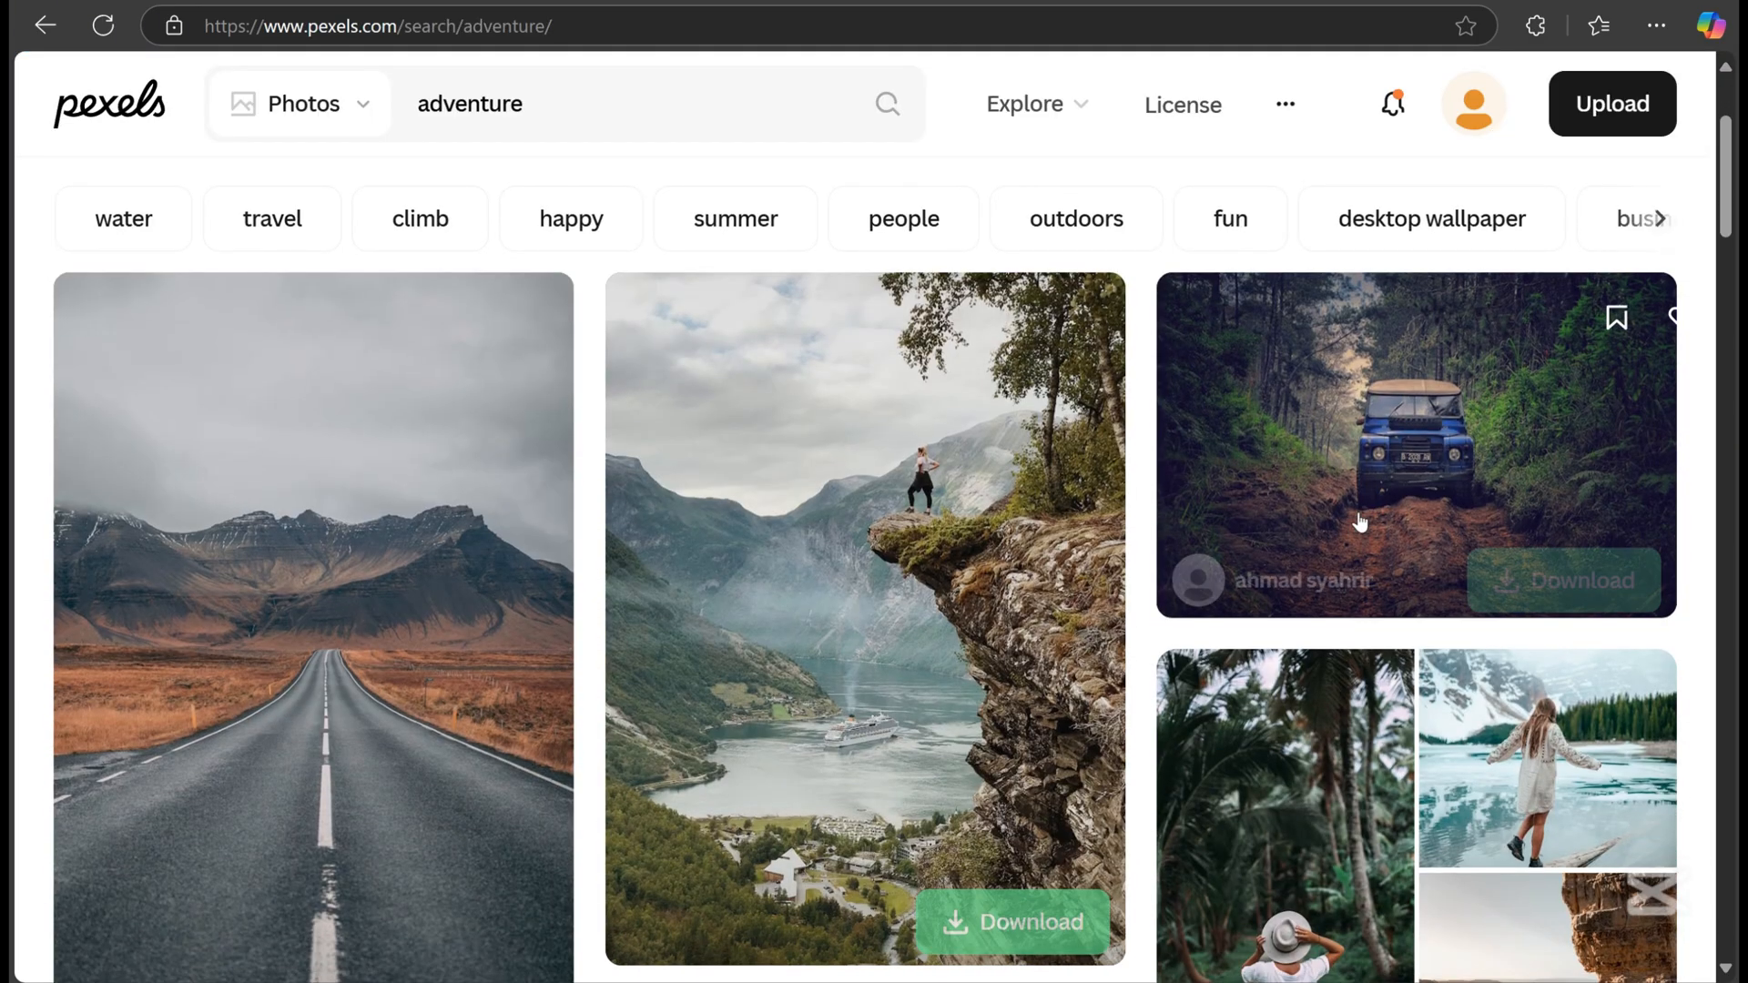
- Browse the adventure results, then search 'nature' and scroll those photos
{"action": "scroll", "scroll_direction": "down", "scroll_amount": 3}
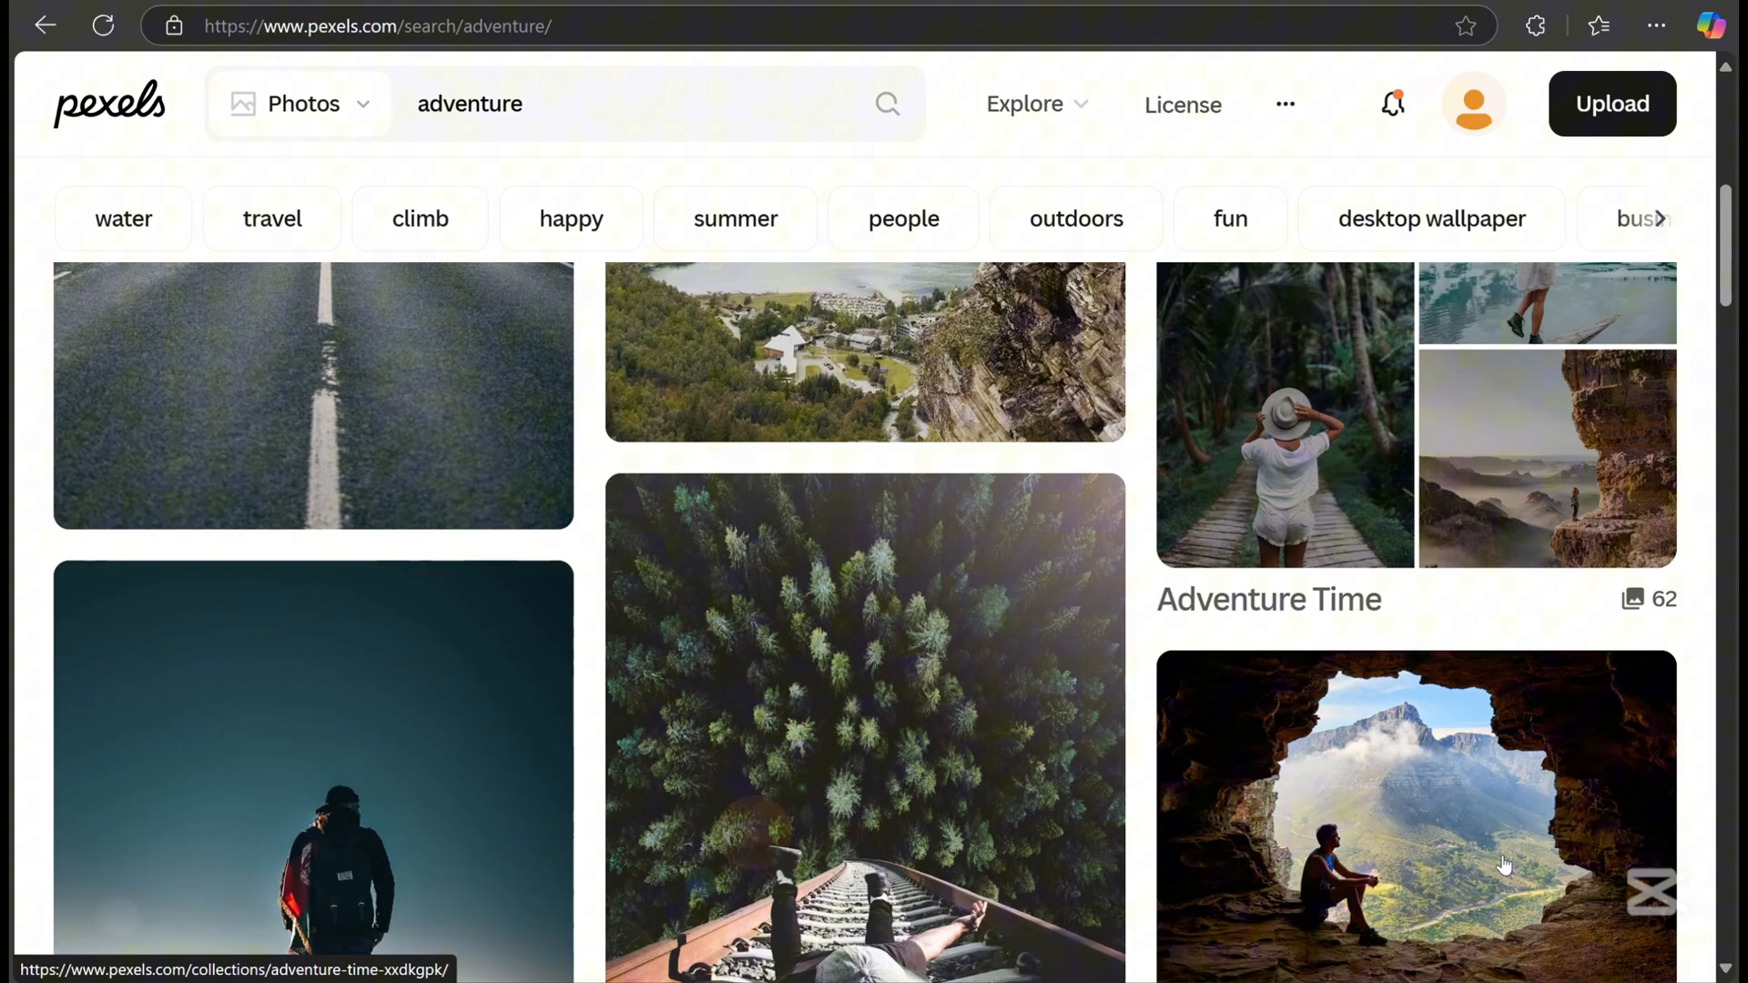
{"action": "type", "text": "nature"}
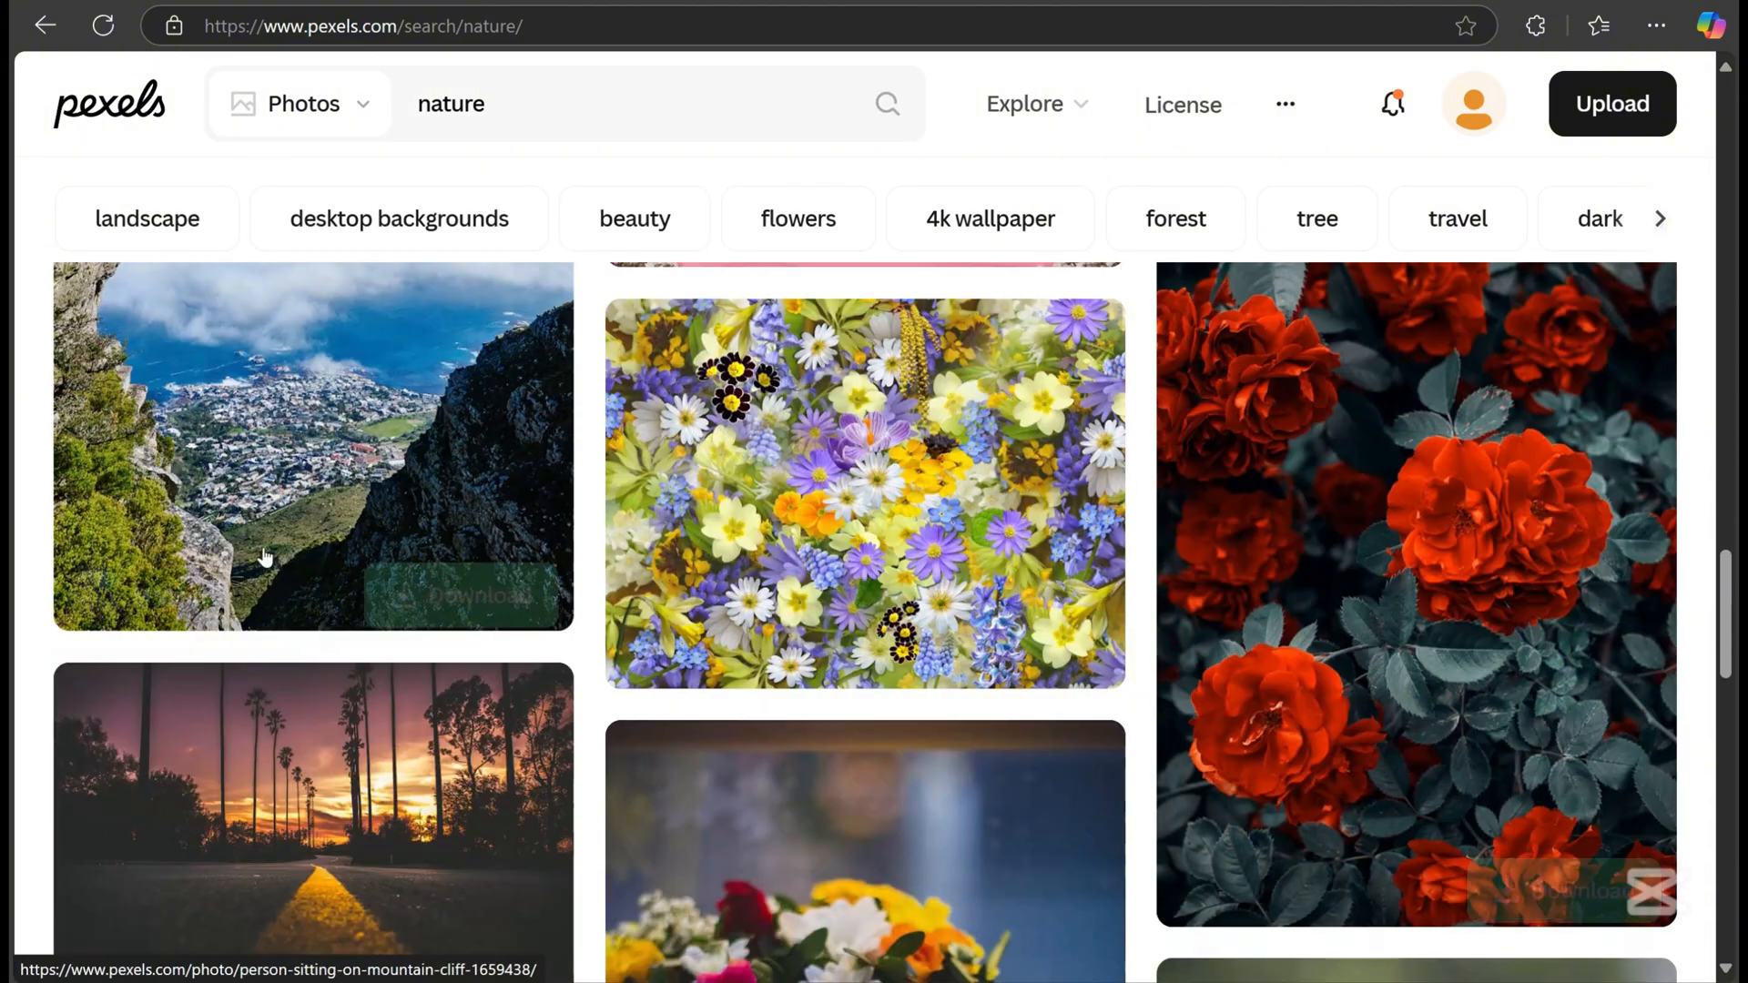
{"action": "scroll", "scroll_direction": "down", "scroll_amount": 3}
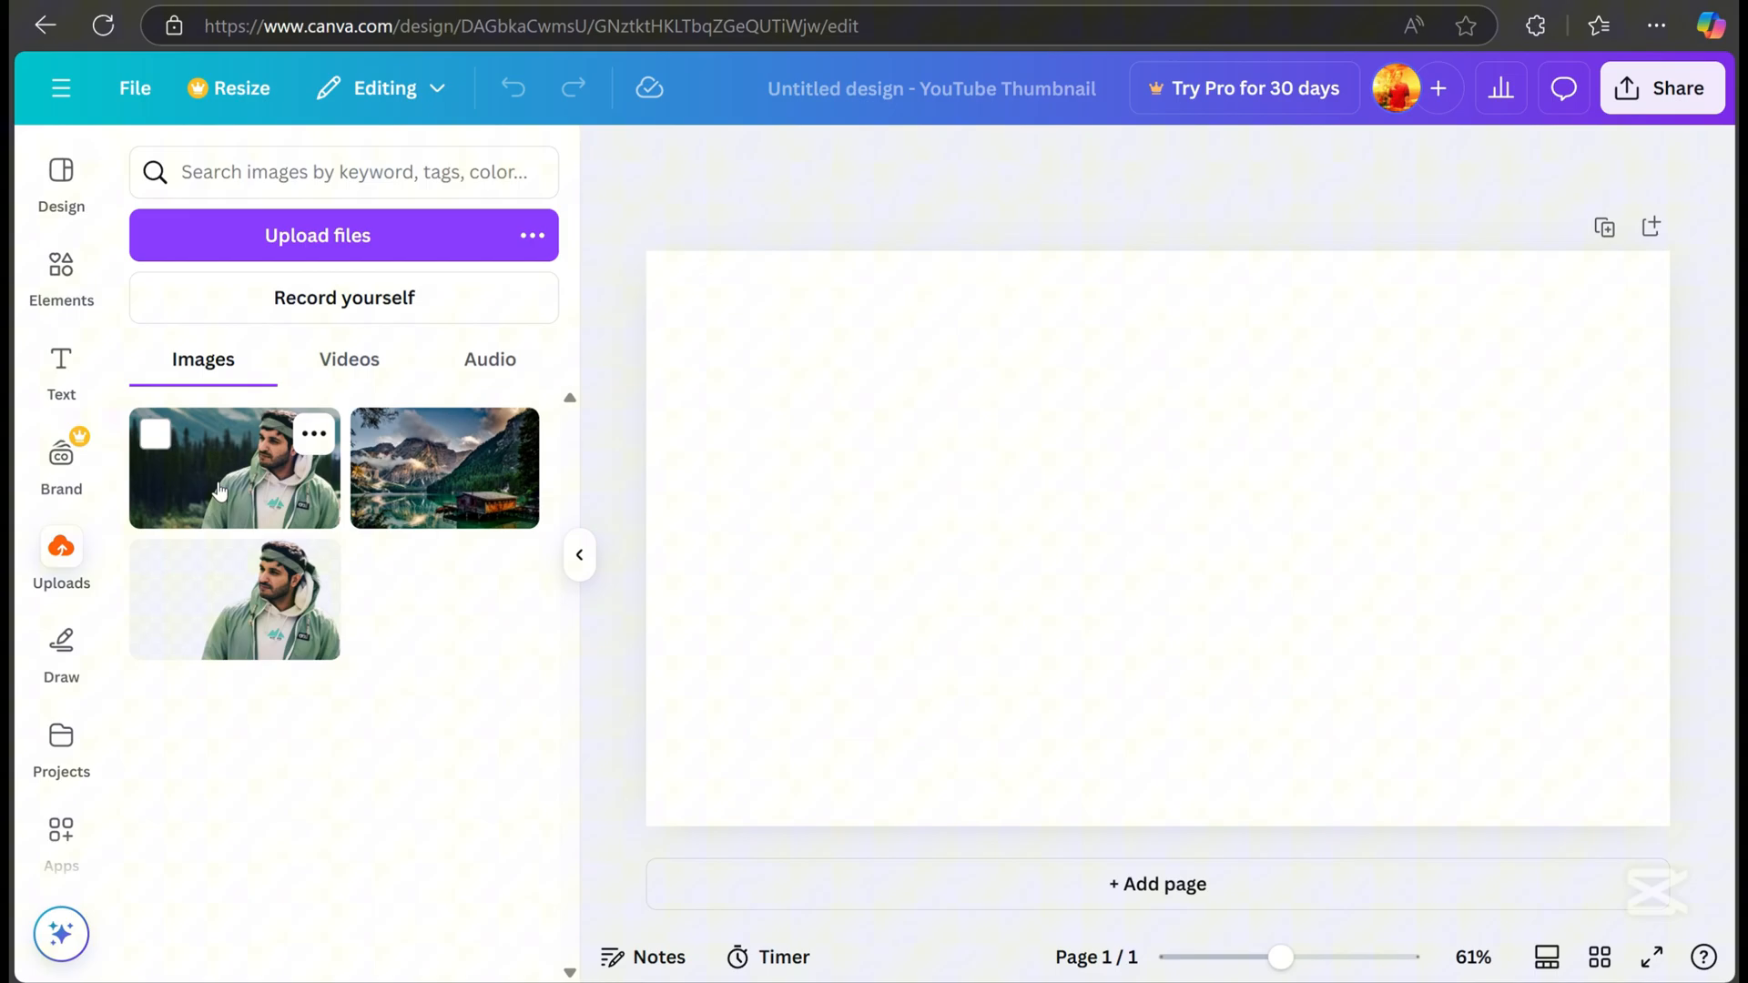
- Add the man's forest photo from Uploads and stretch it over the whole thumbnail
{"action": "left_click", "coordinate": [234, 467]}
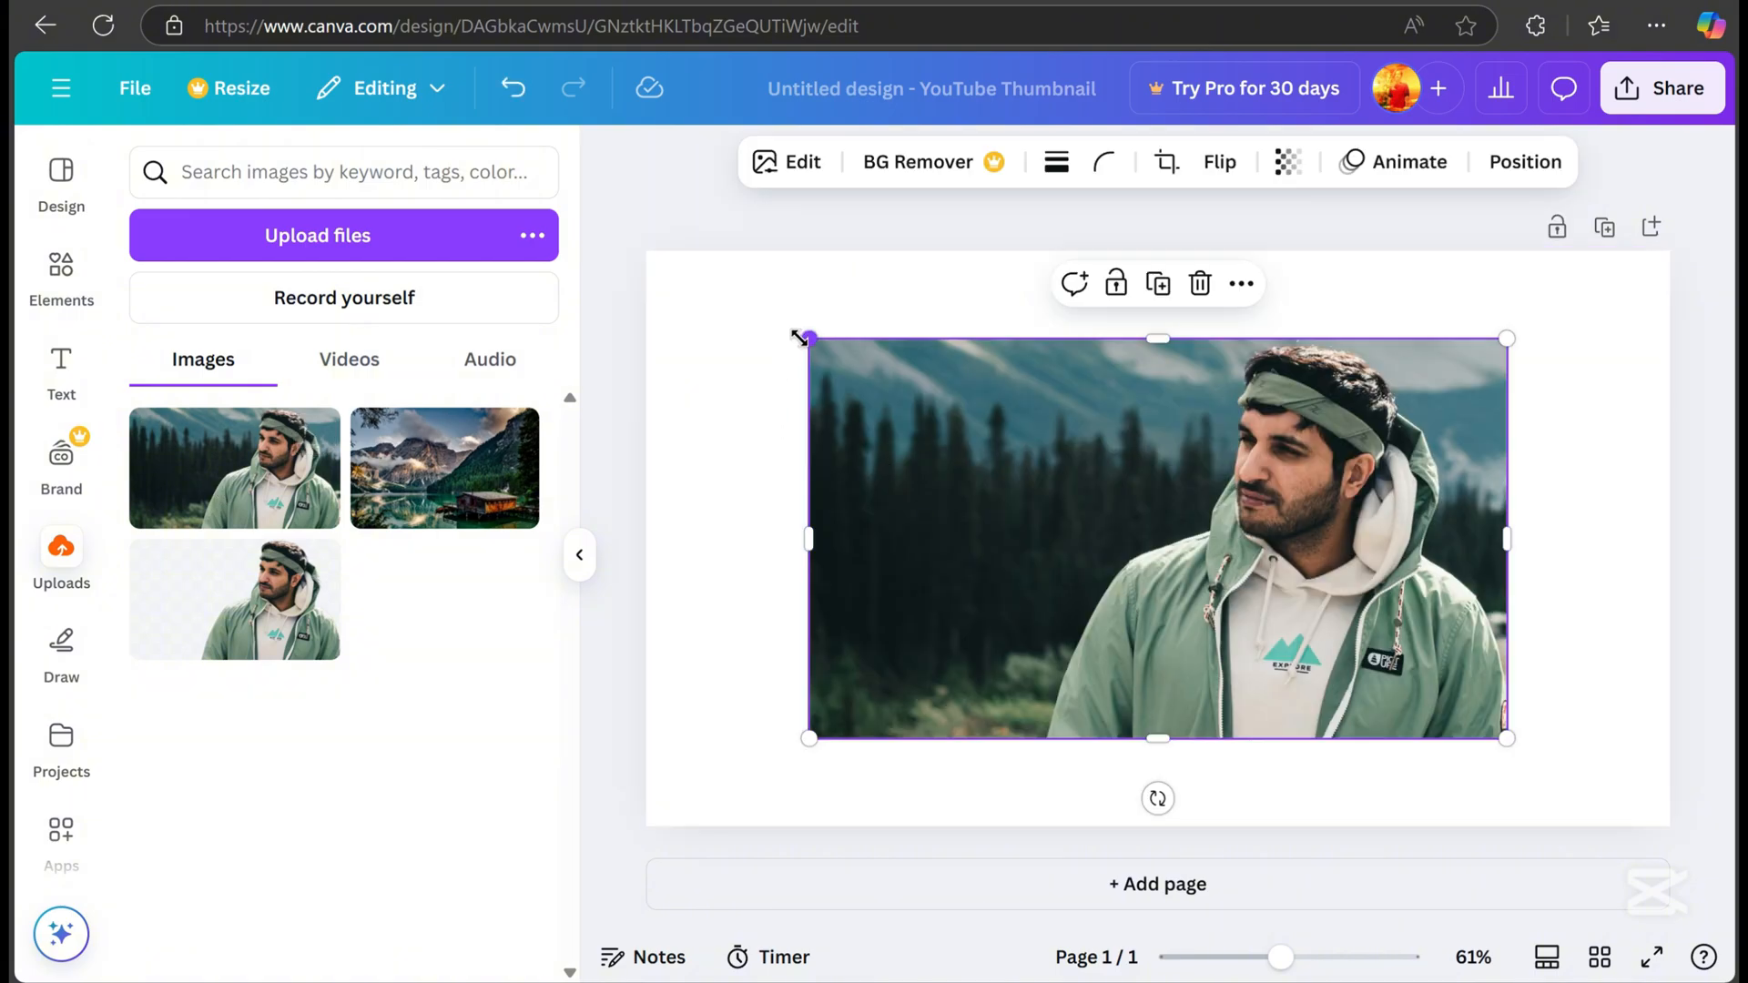
{"action": "left_click_drag", "start_coordinate": [808, 336], "coordinate": [624, 231]}
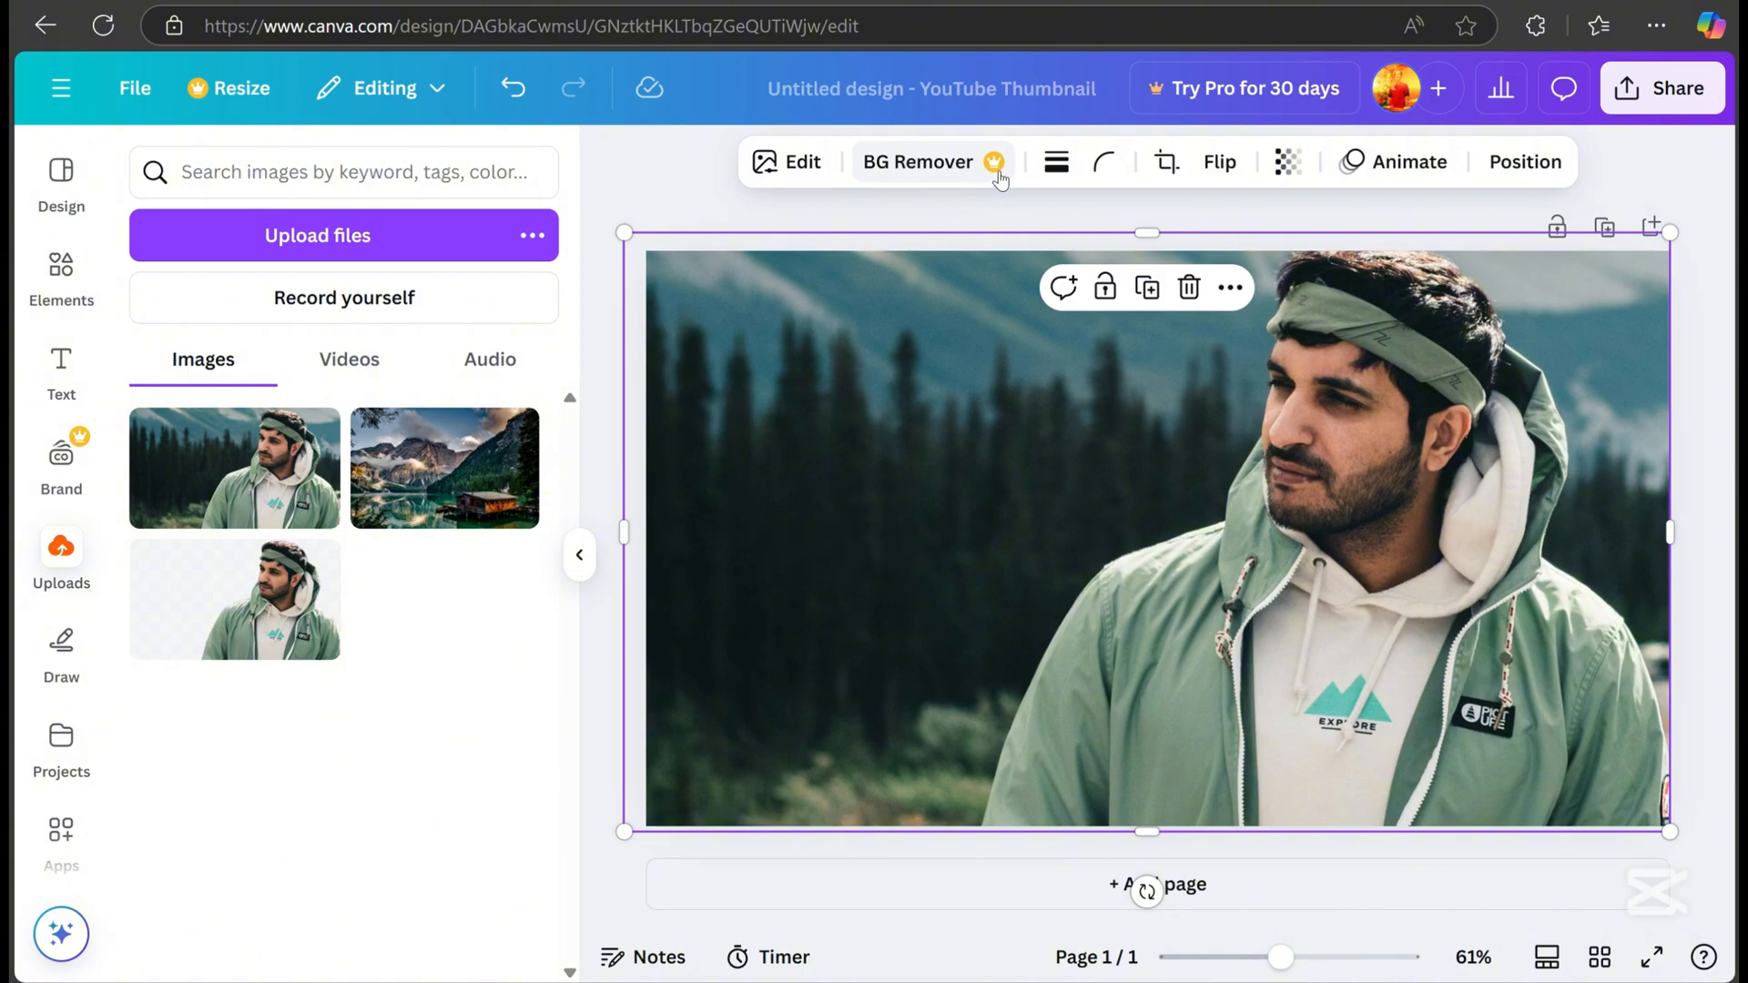
{"action": "mouse_move", "coordinate": [1119, 524]}
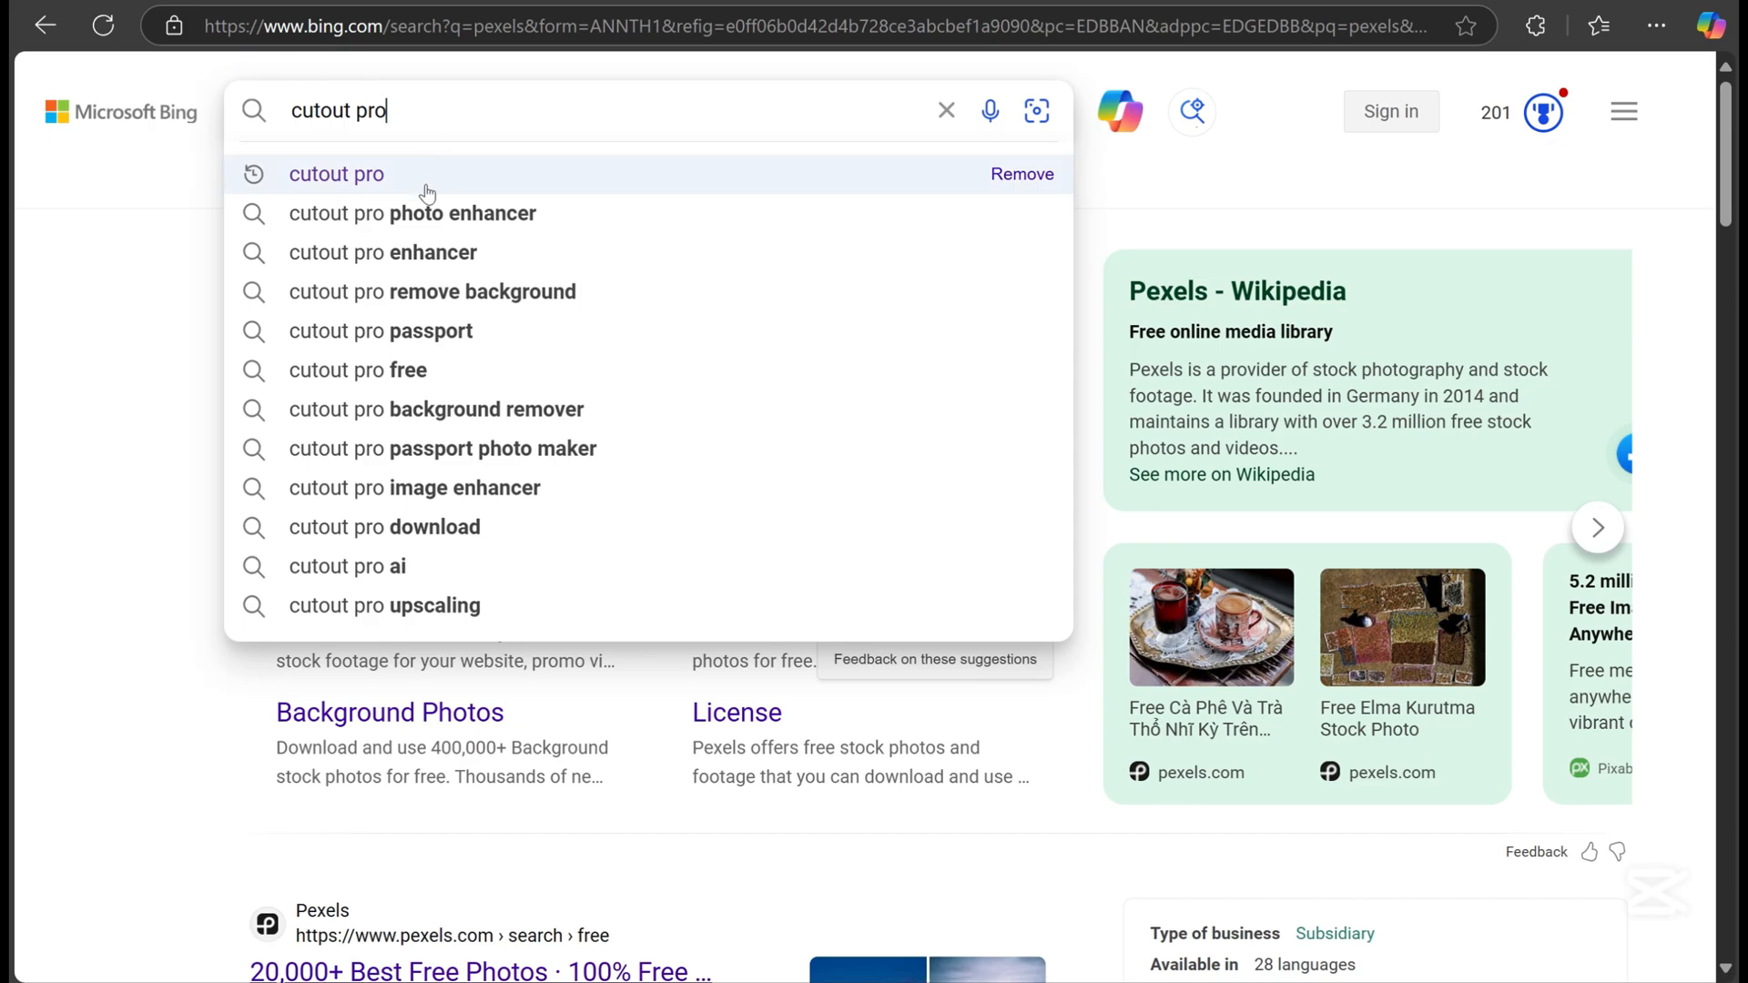
- Search Bing for 'cutout pro' and open its Remove Background page
{"action": "left_click", "coordinate": [336, 174]}
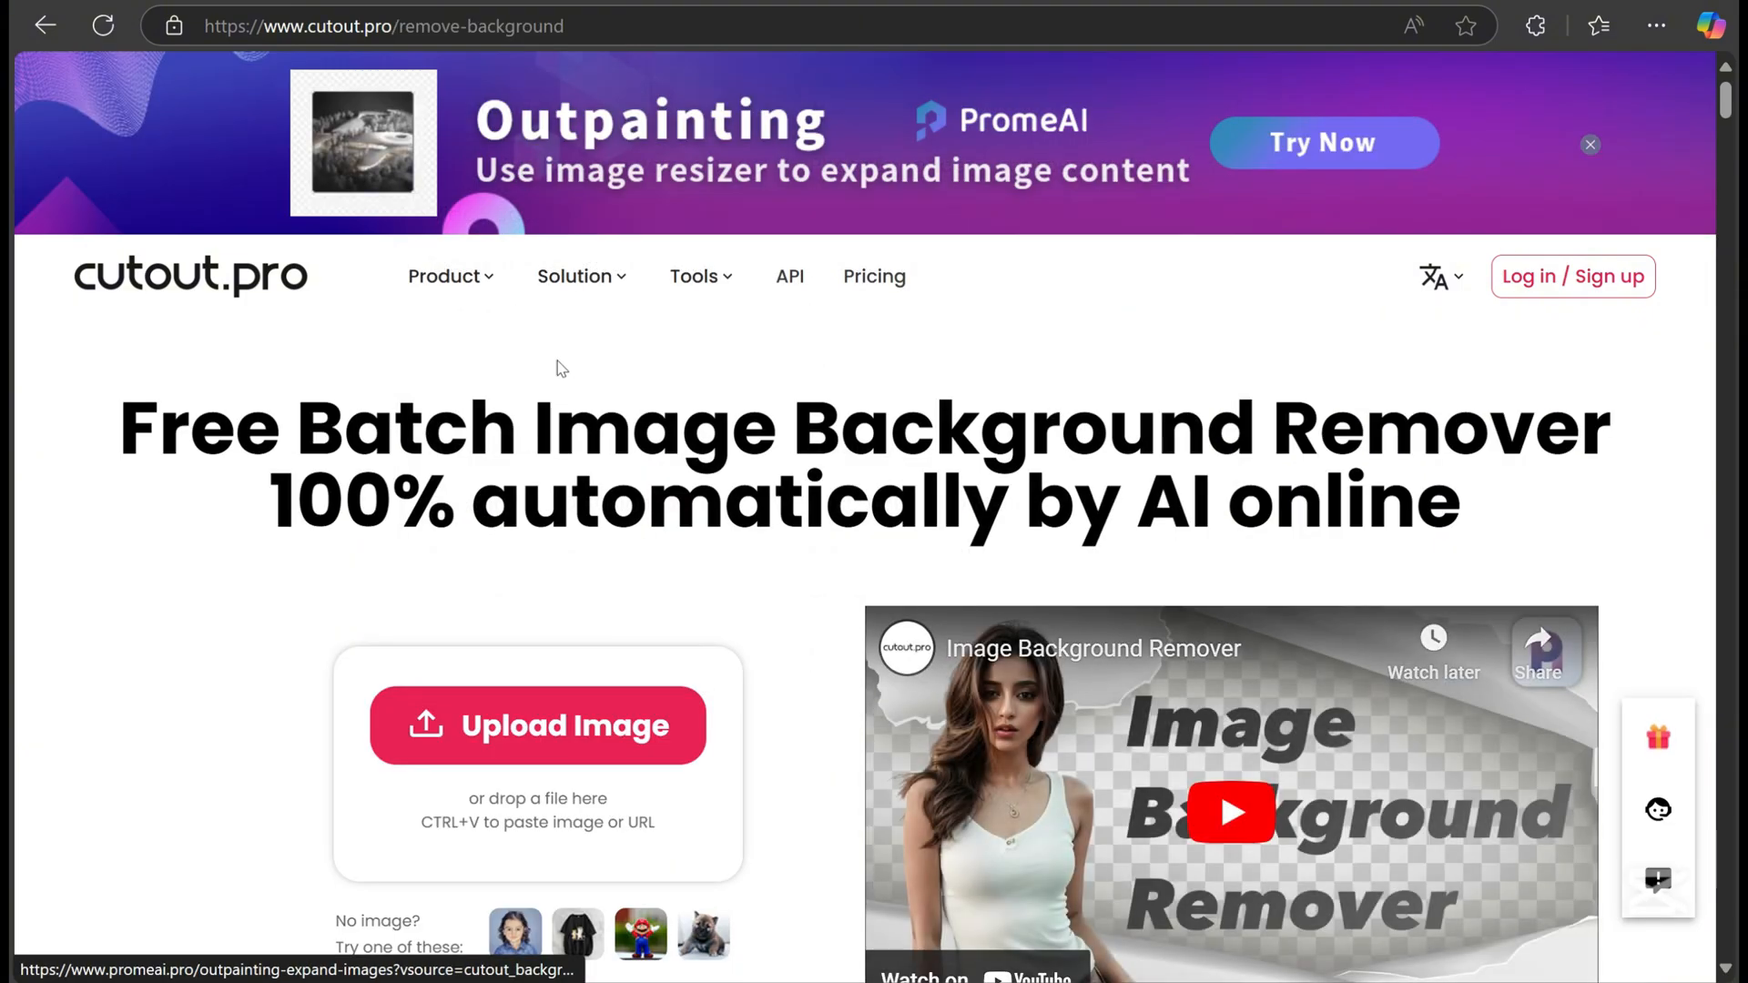
- Upload the man's forest photo to cutout.pro and download the background-free PNG
{"action": "left_click", "coordinate": [538, 725]}
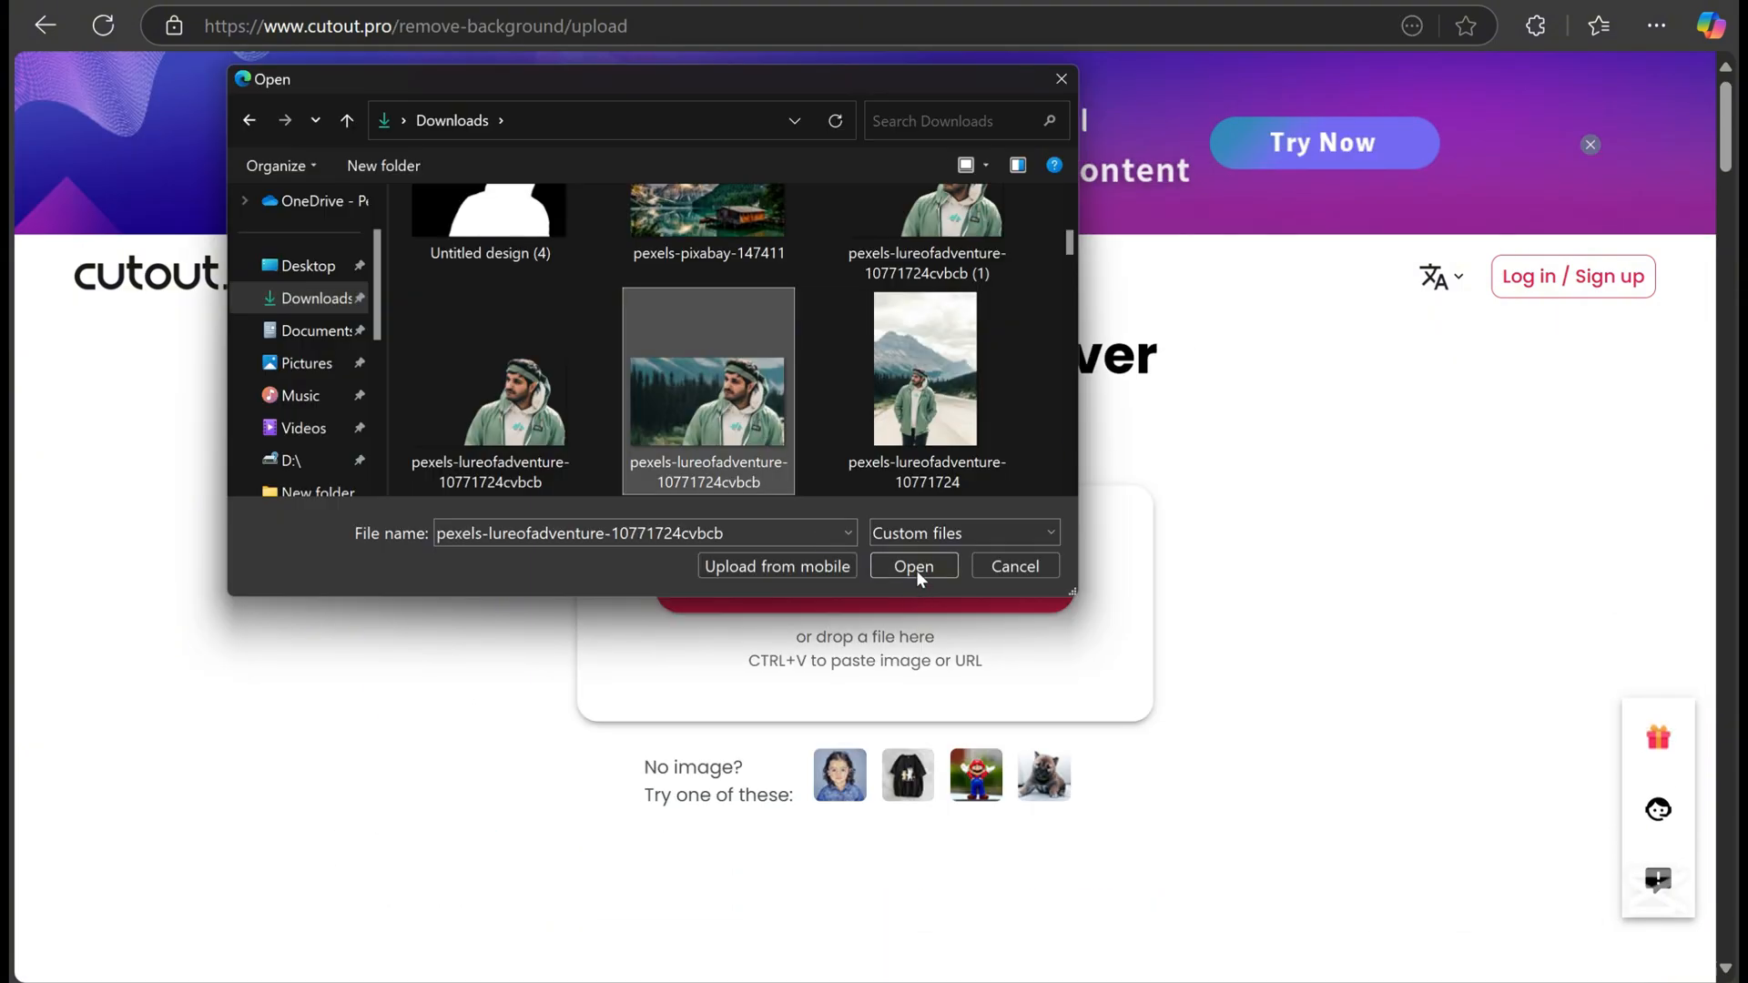
{"action": "left_click", "coordinate": [913, 566]}
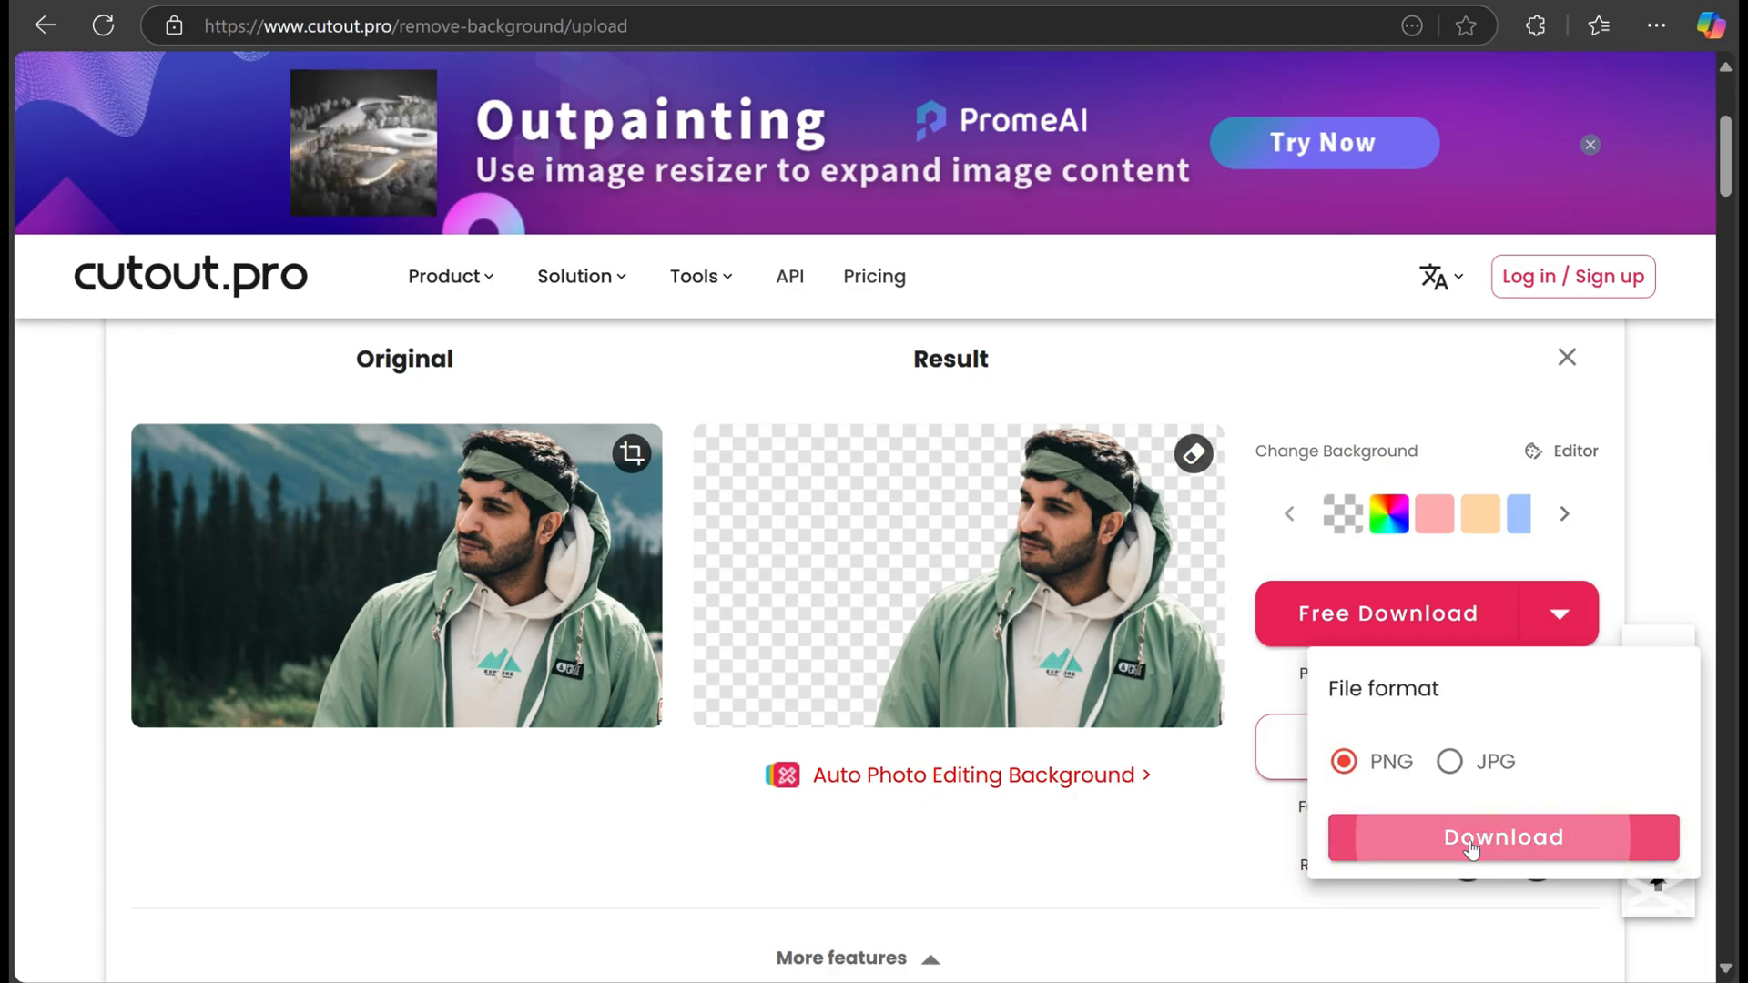
{"action": "left_click", "coordinate": [1502, 838]}
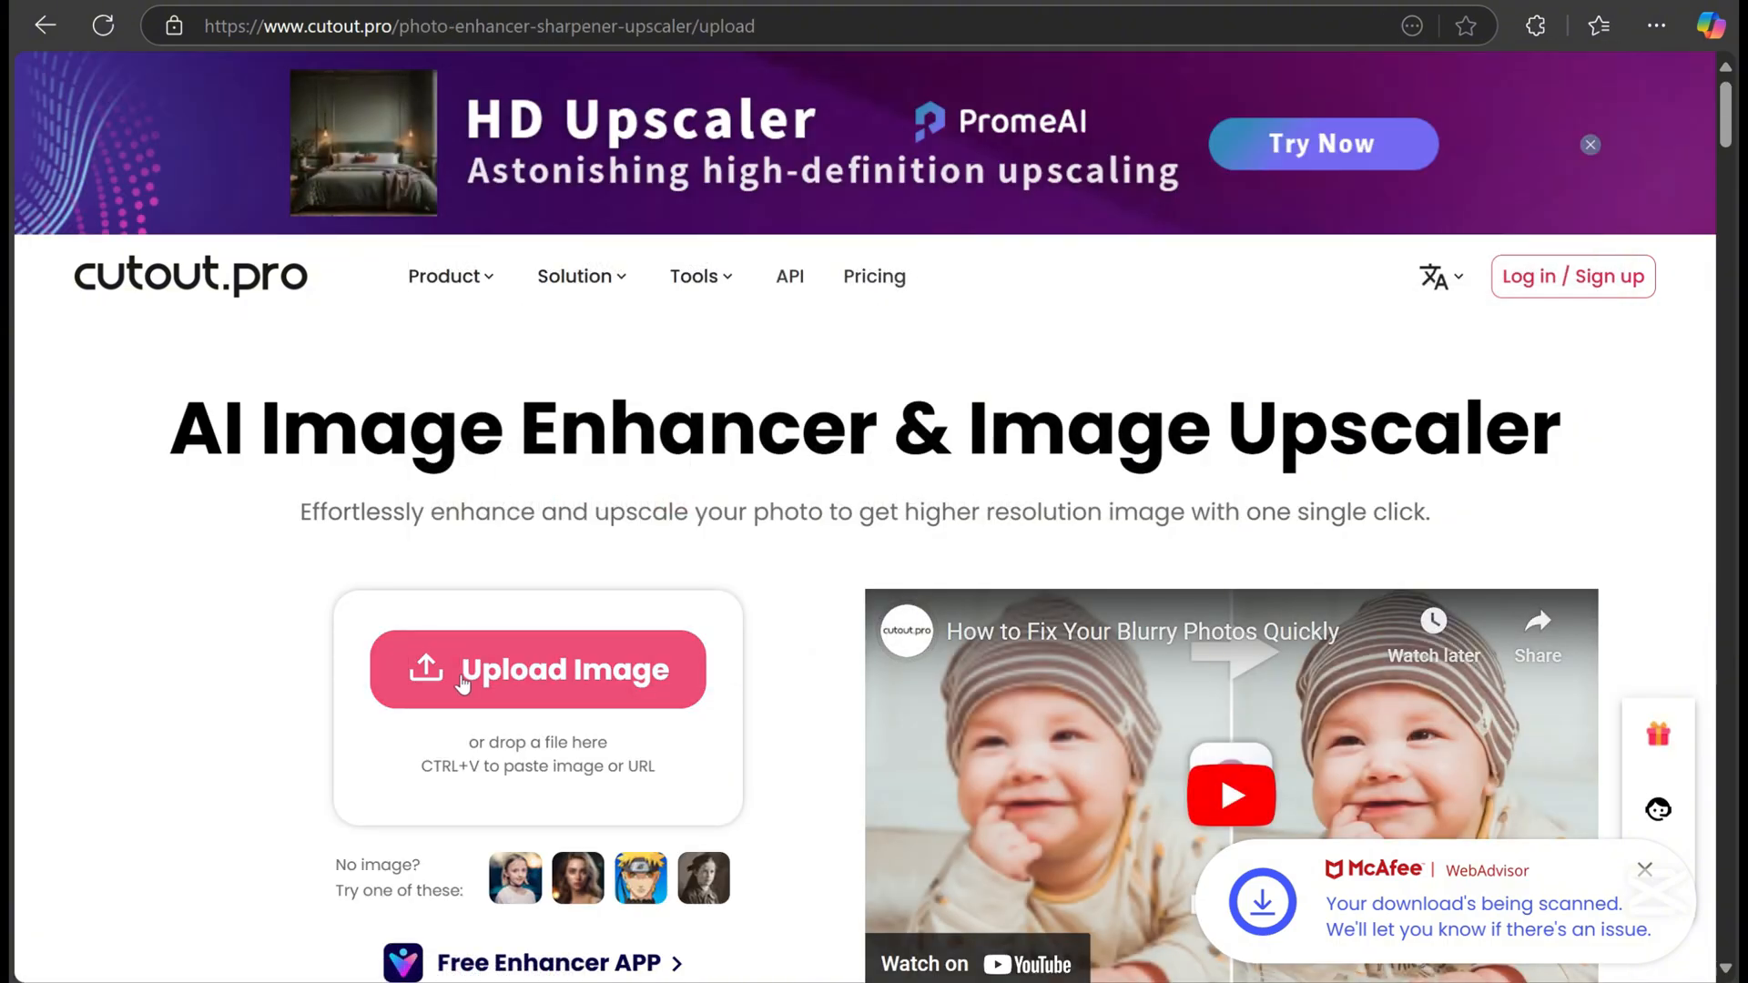
{"action": "left_click", "coordinate": [537, 669]}
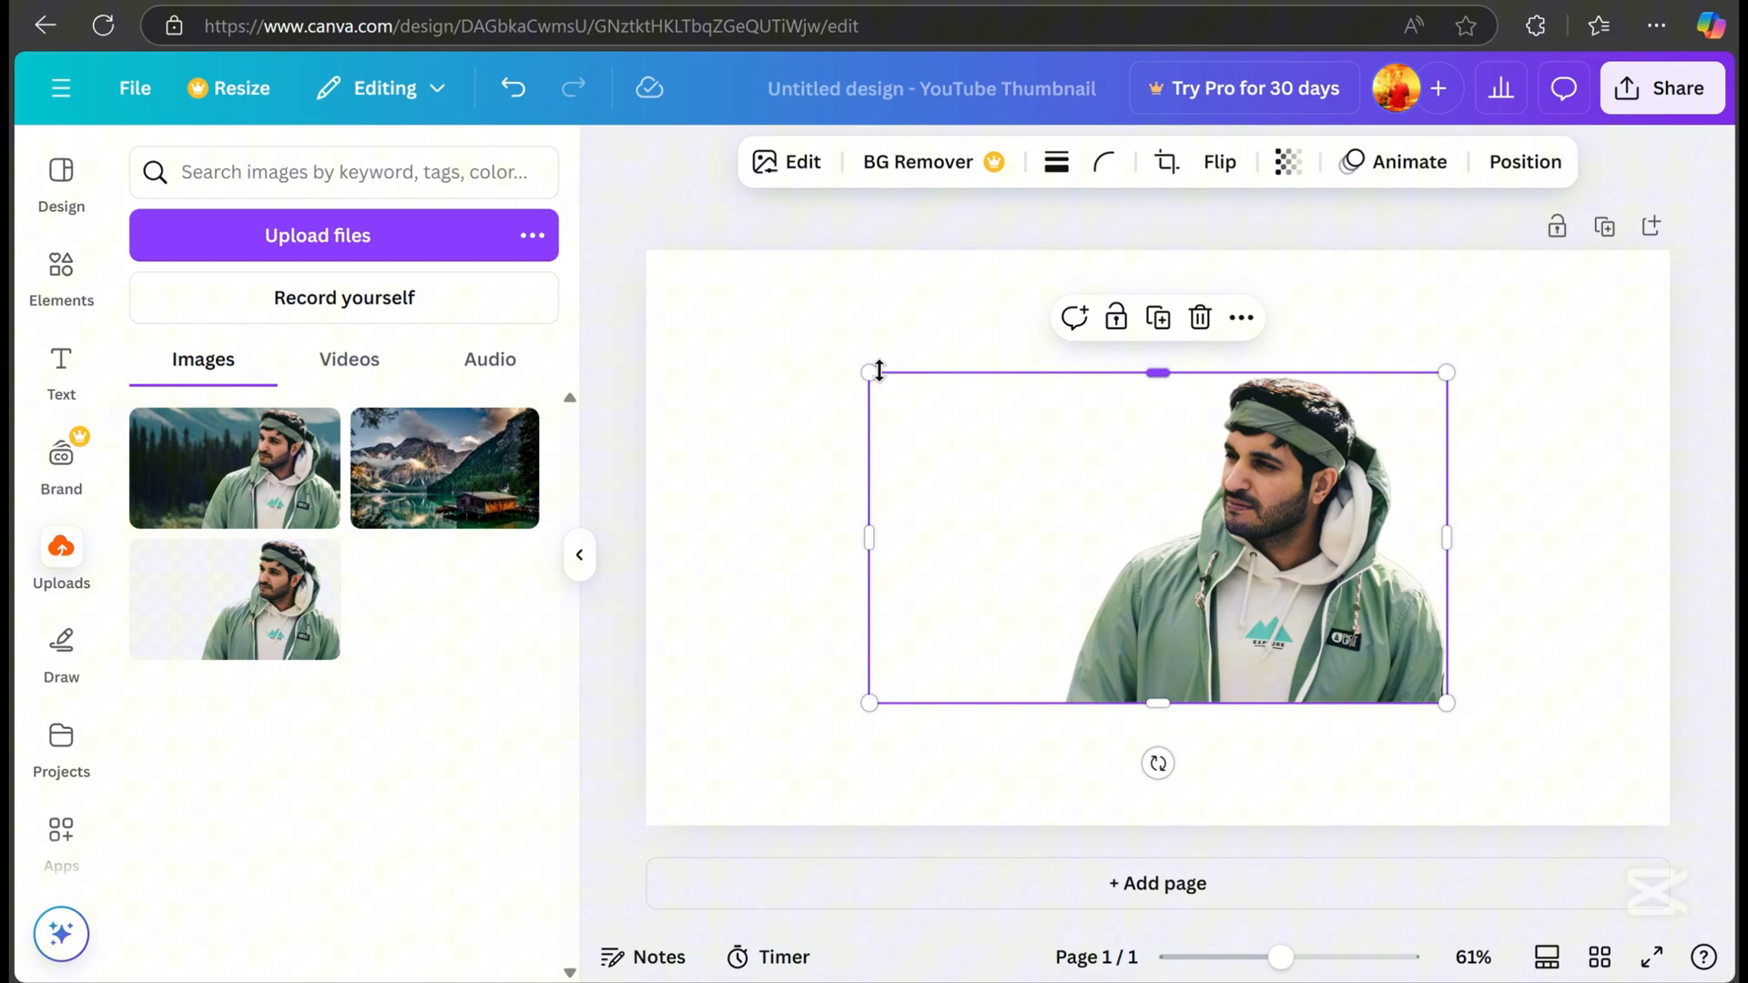
- Enlarge the man cutout, add the mountain lake photo and send it To back
{"action": "left_click_drag", "start_coordinate": [870, 371], "coordinate": [879, 381]}
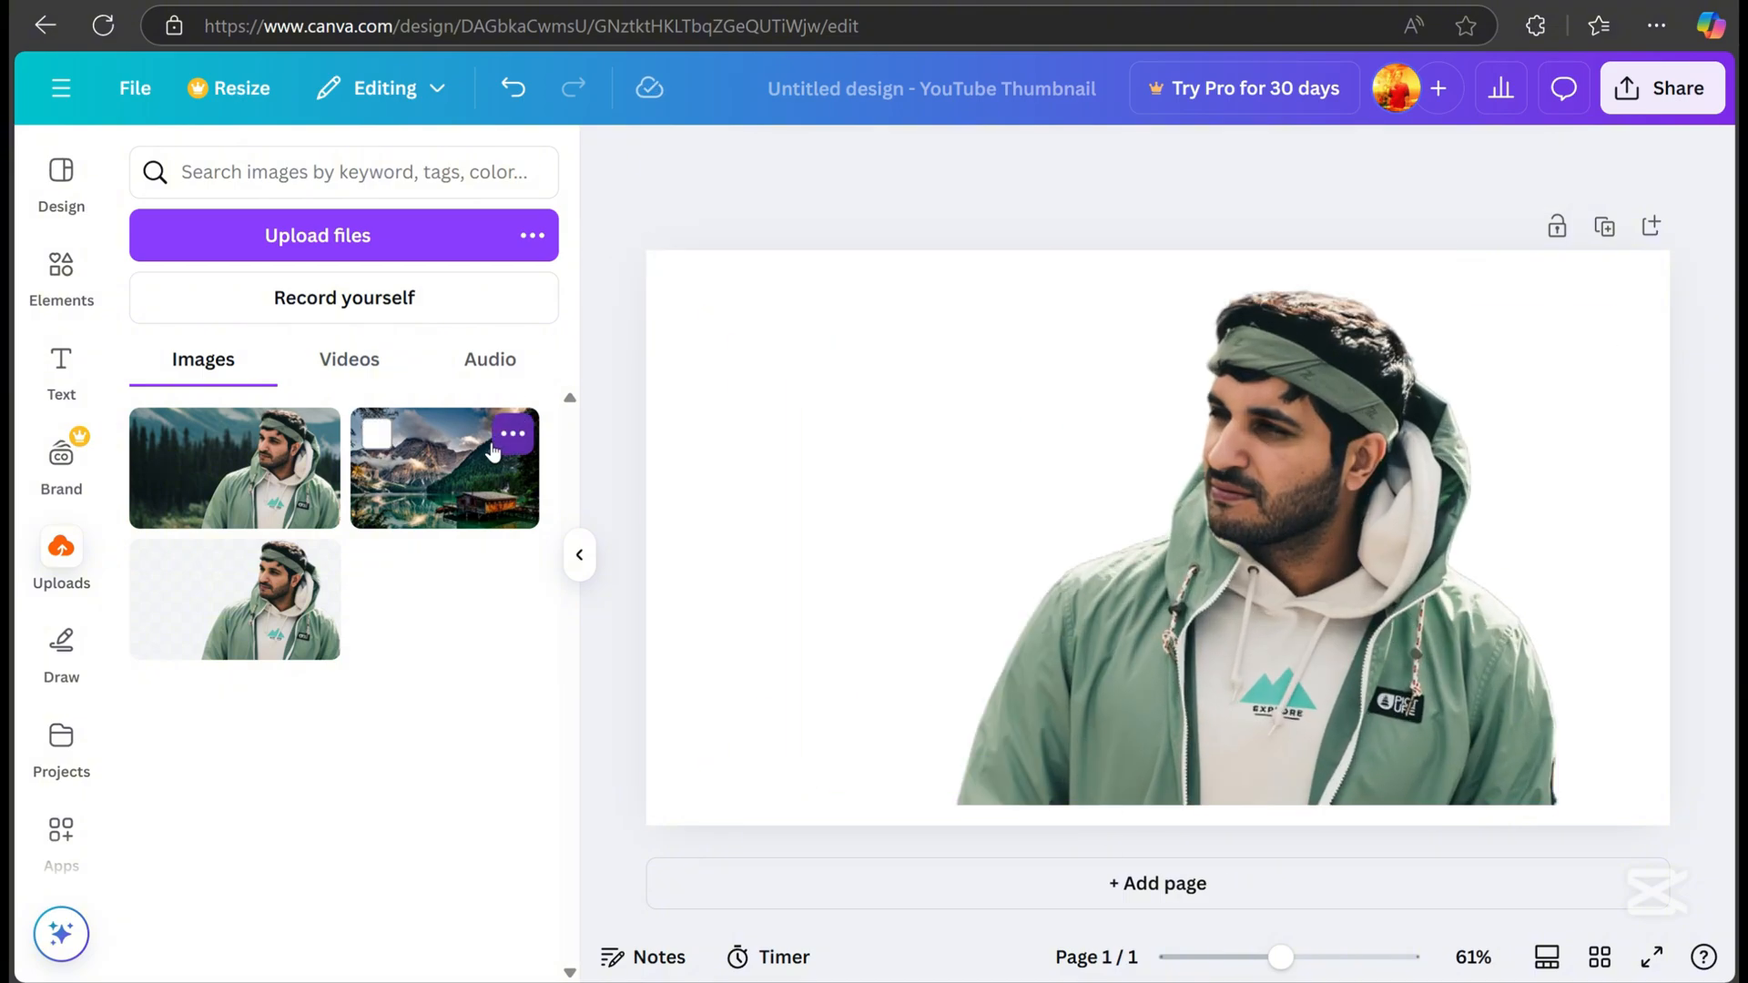
{"action": "left_click", "coordinate": [444, 467]}
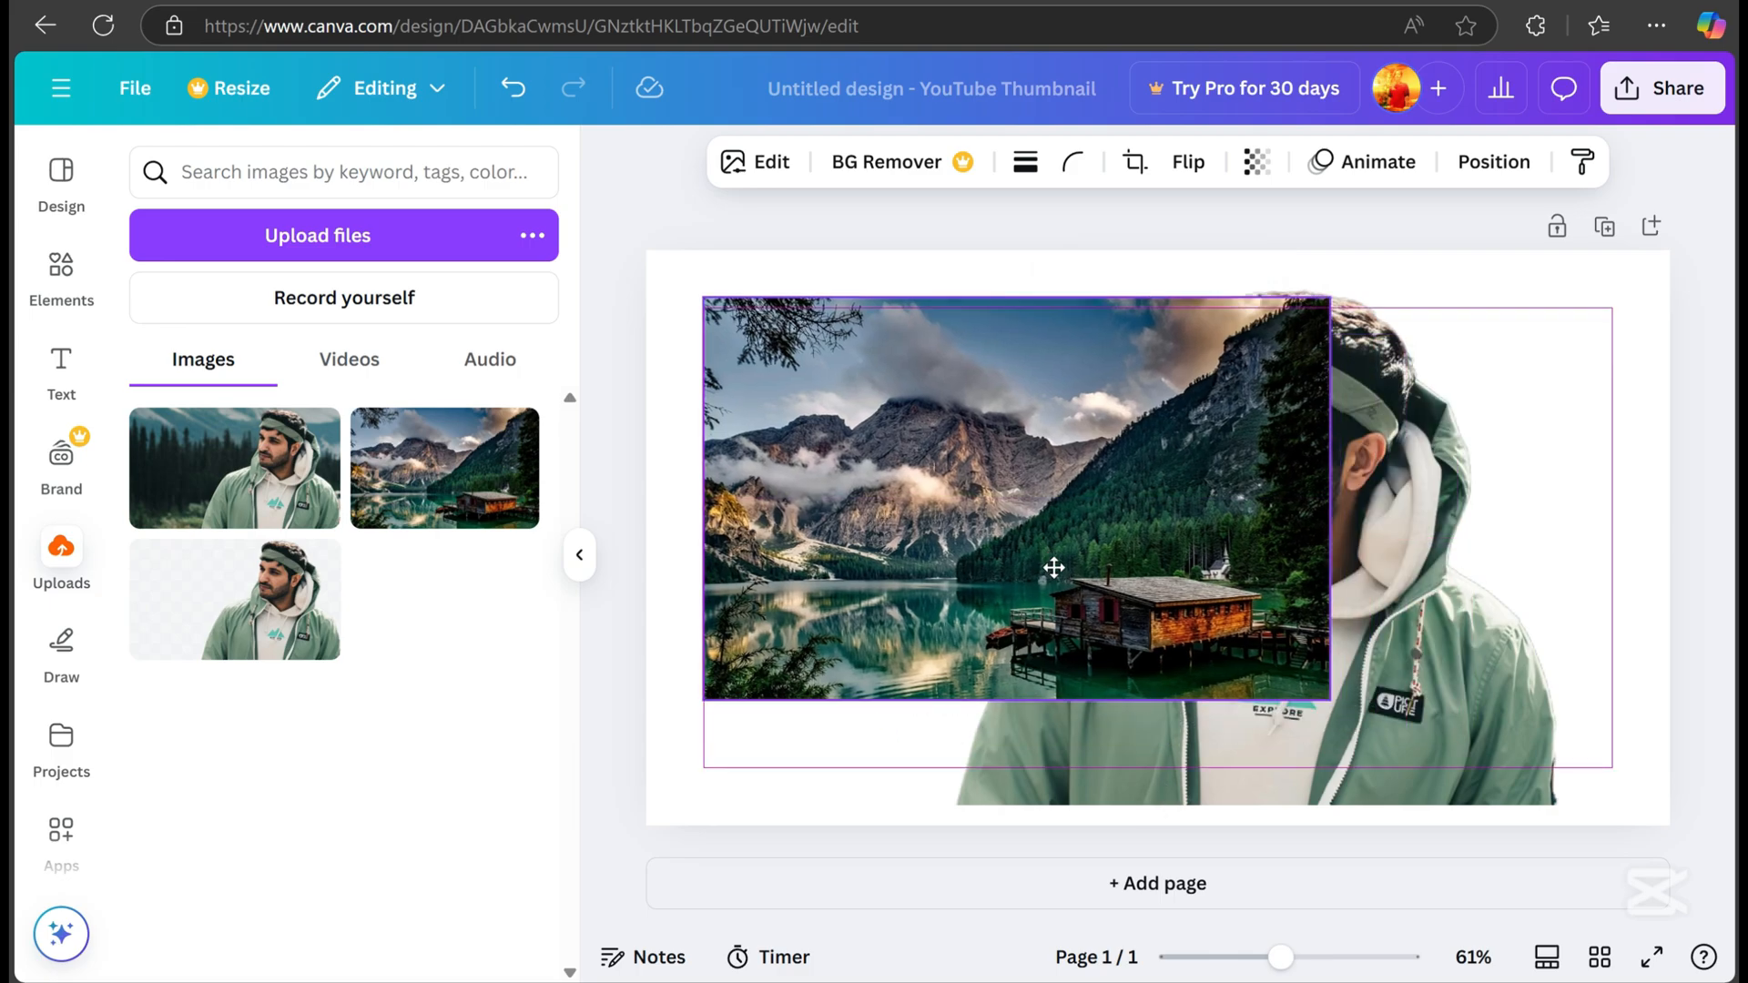
{"action": "left_click", "coordinate": [1494, 163]}
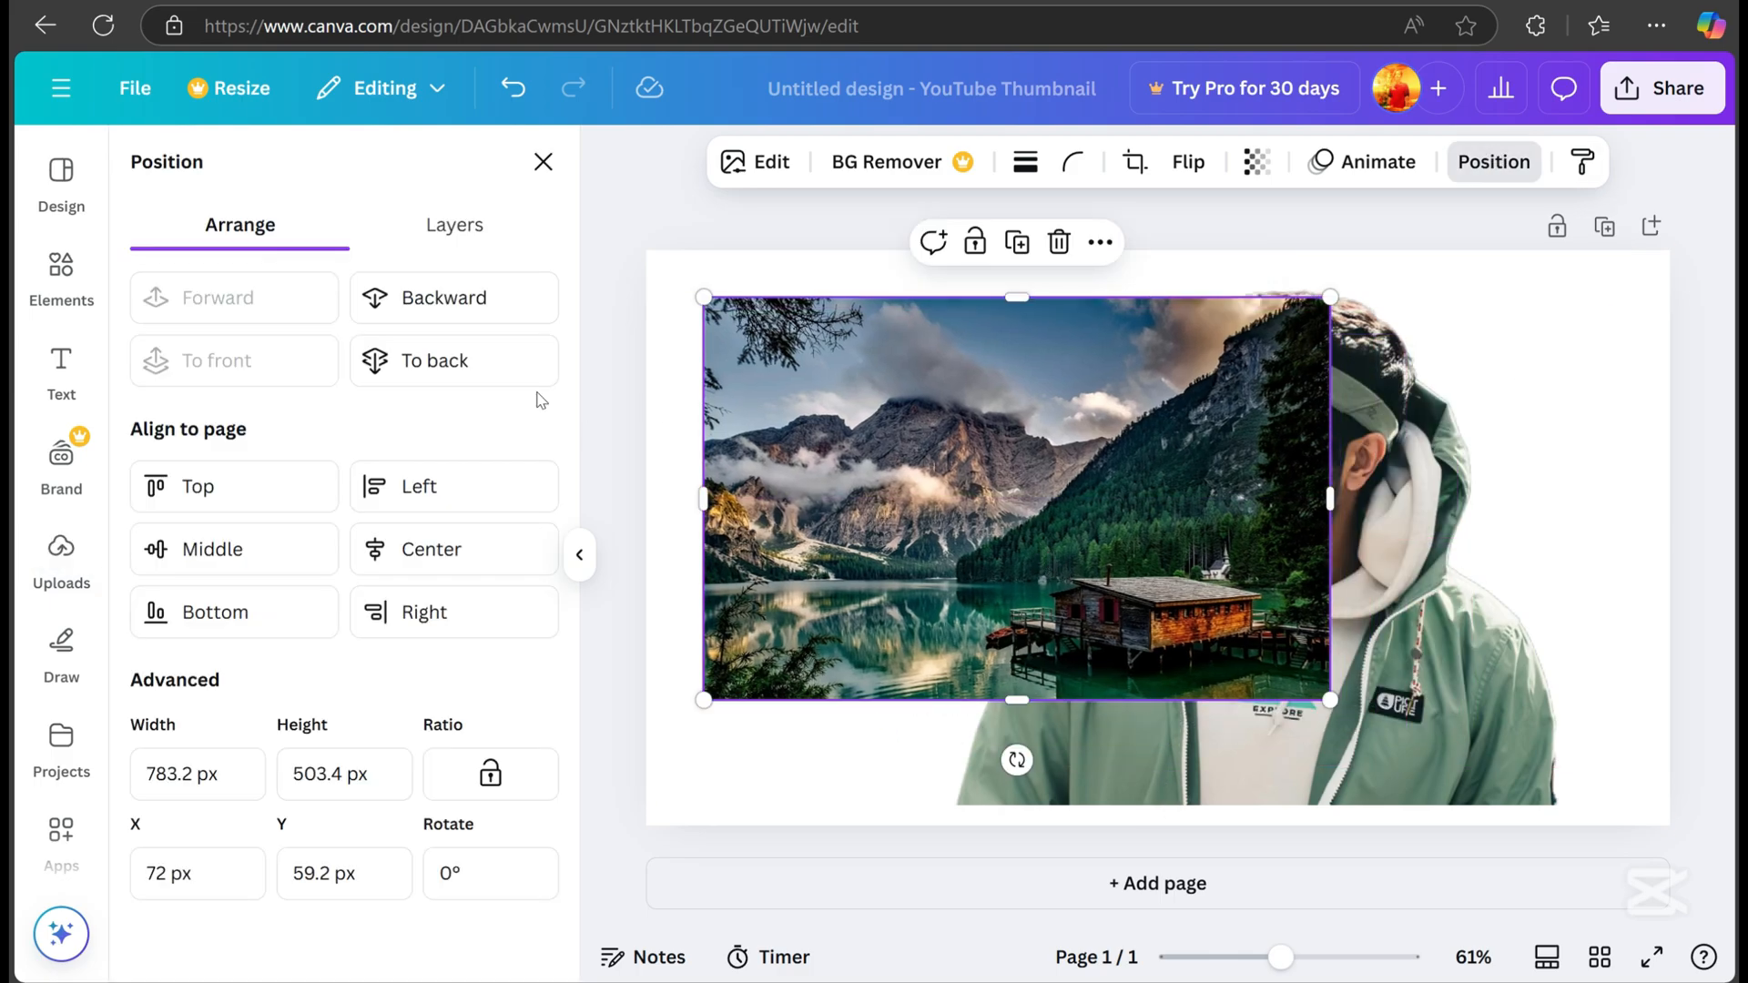
{"action": "left_click", "coordinate": [453, 224]}
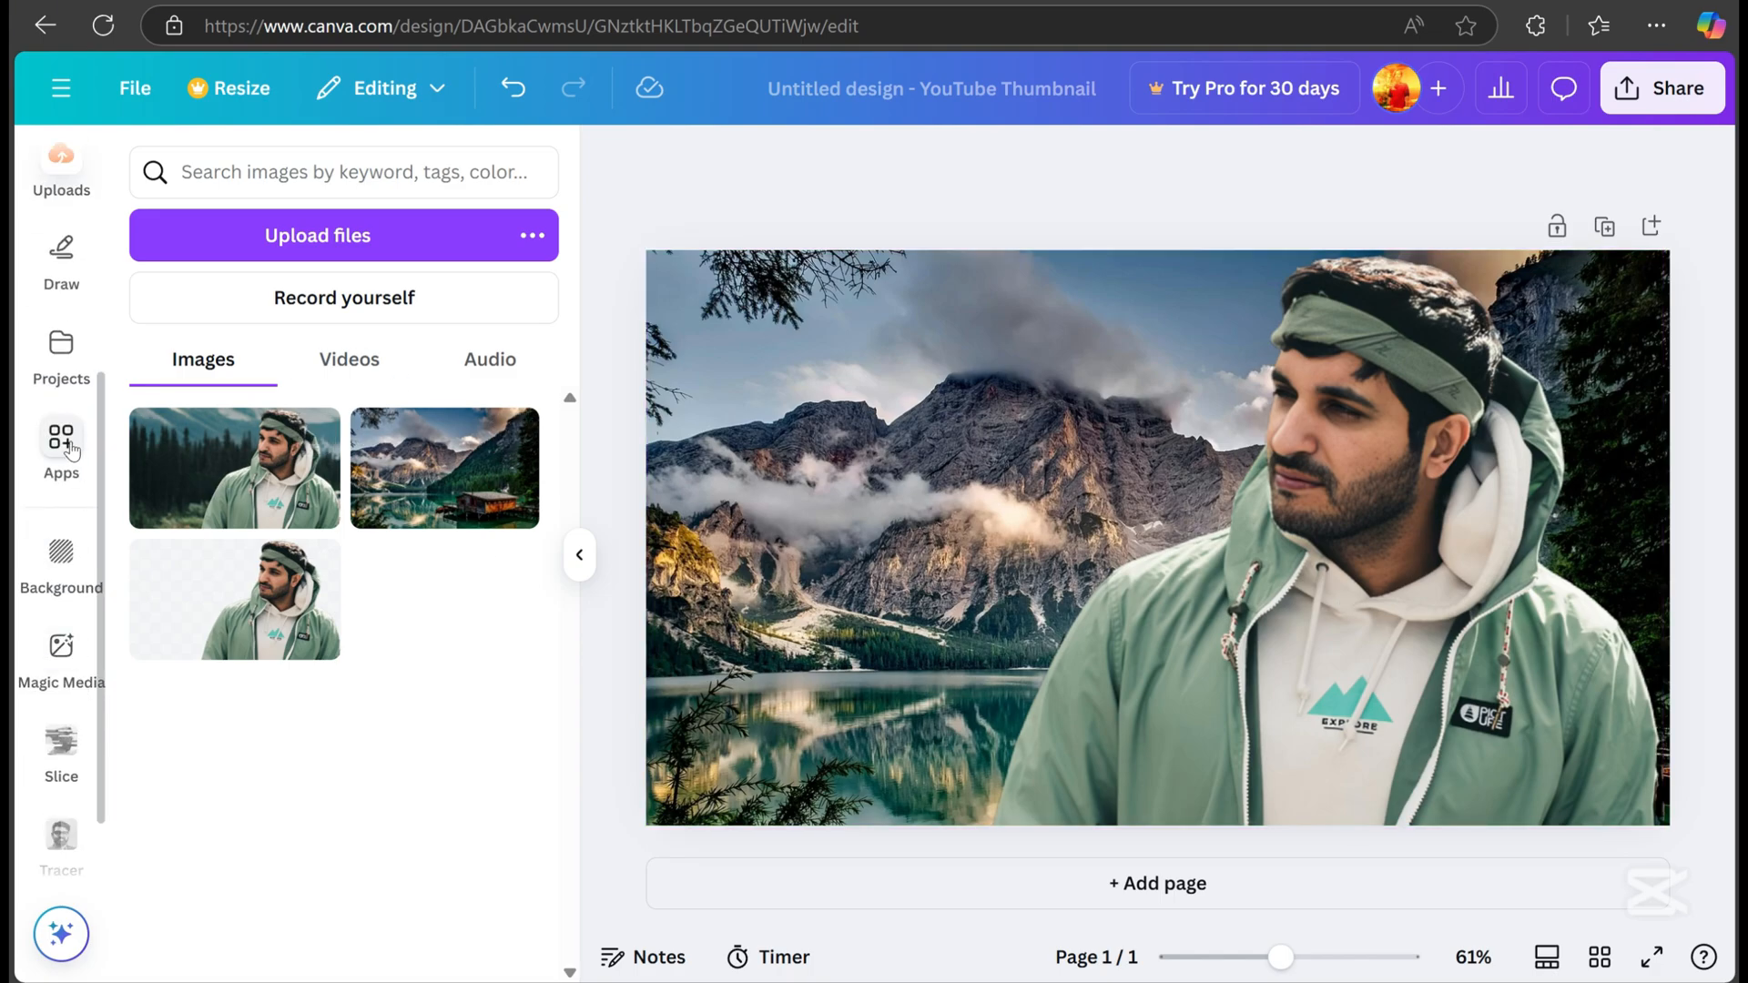
- Find Image Blender through an 'image' app search and select the man-and-landscape photo
{"action": "left_click", "coordinate": [60, 441]}
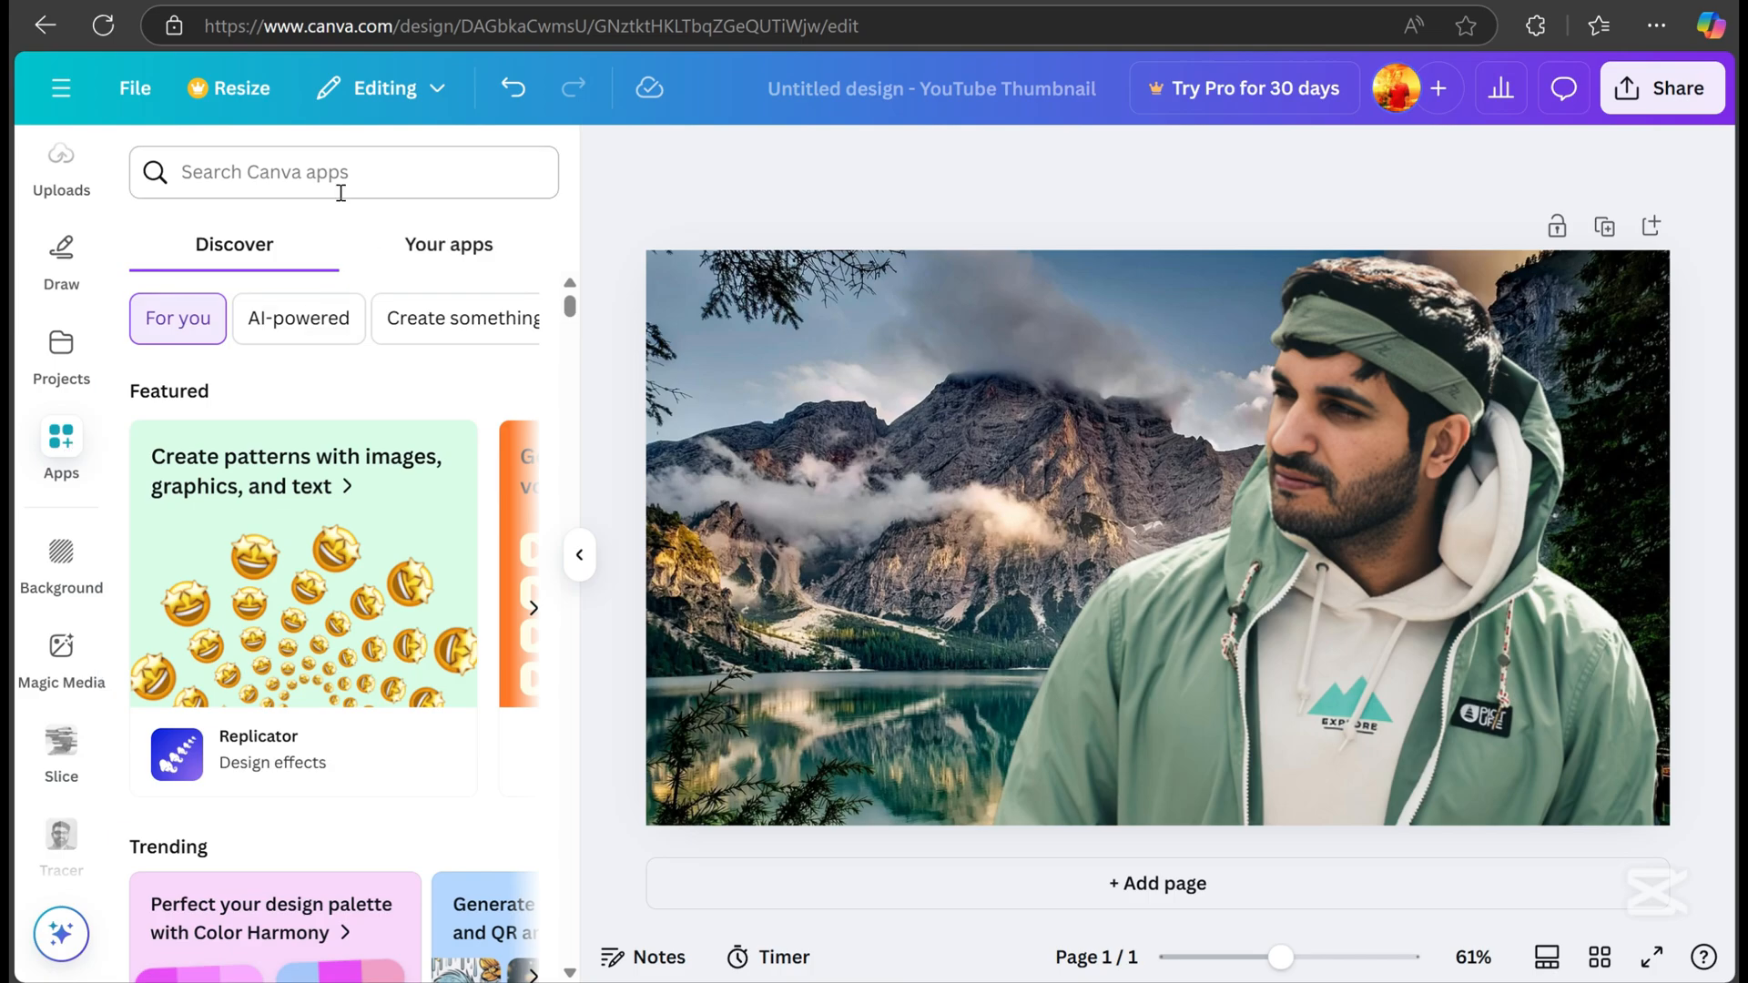
{"action": "type", "text": "image Blender"}
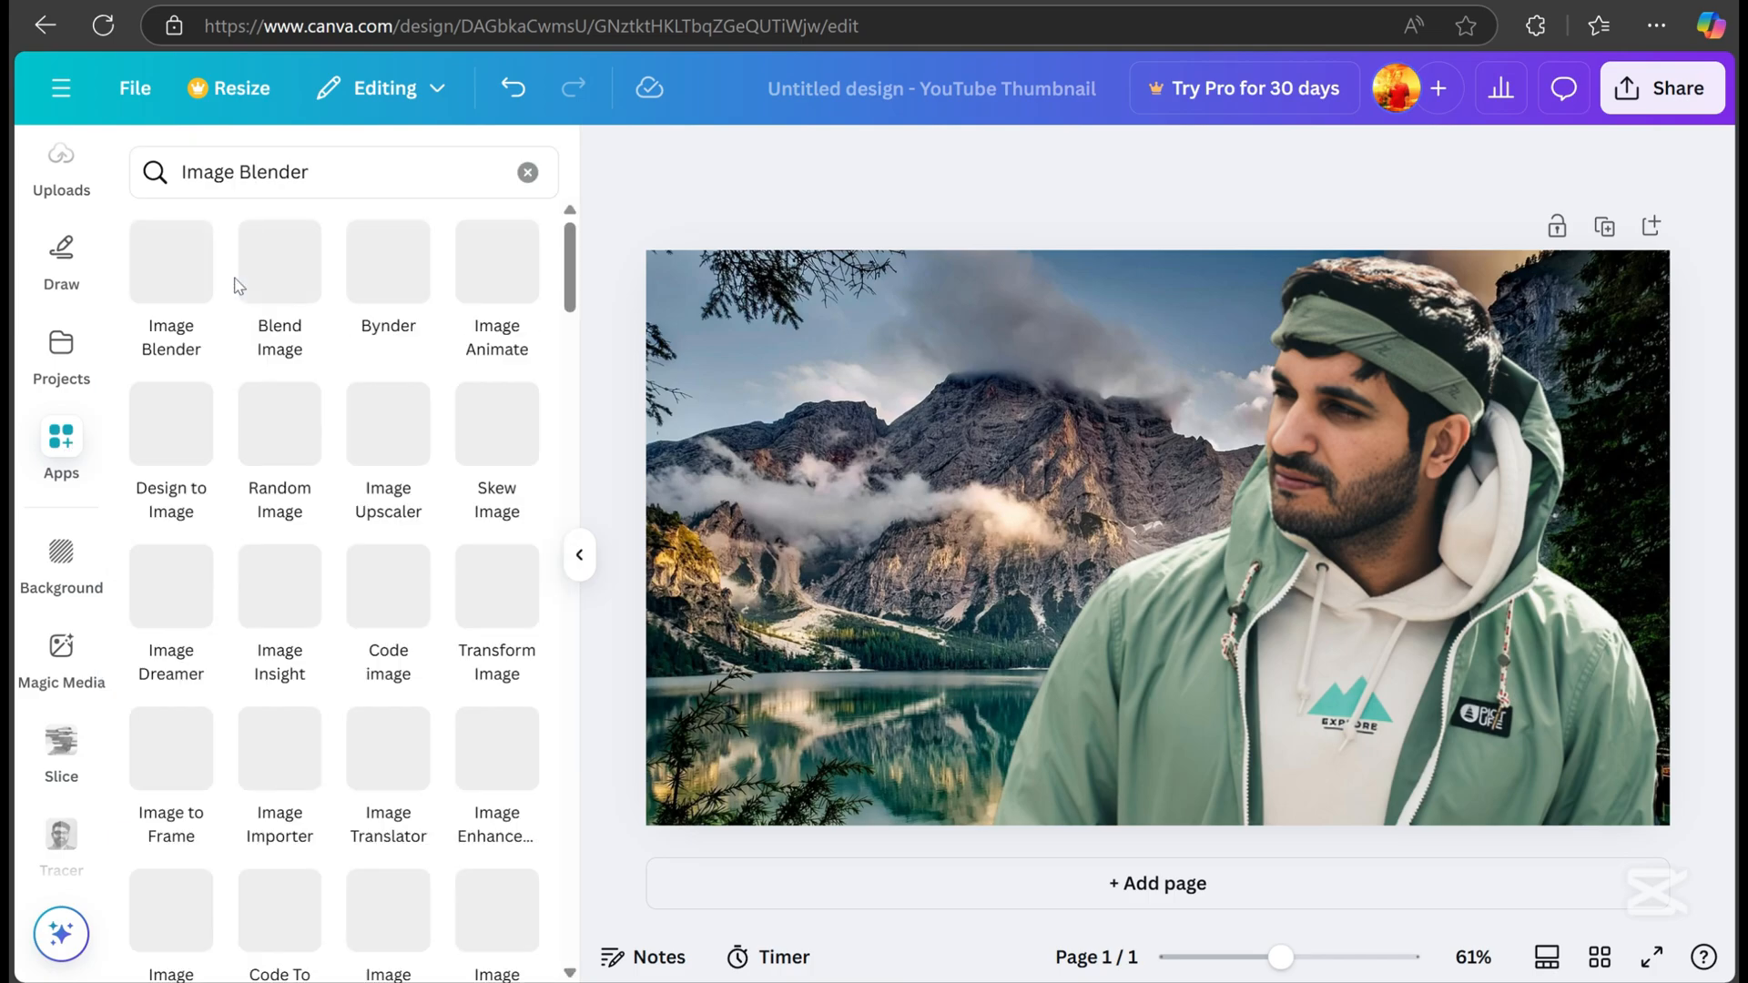
{"action": "left_click", "coordinate": [171, 262]}
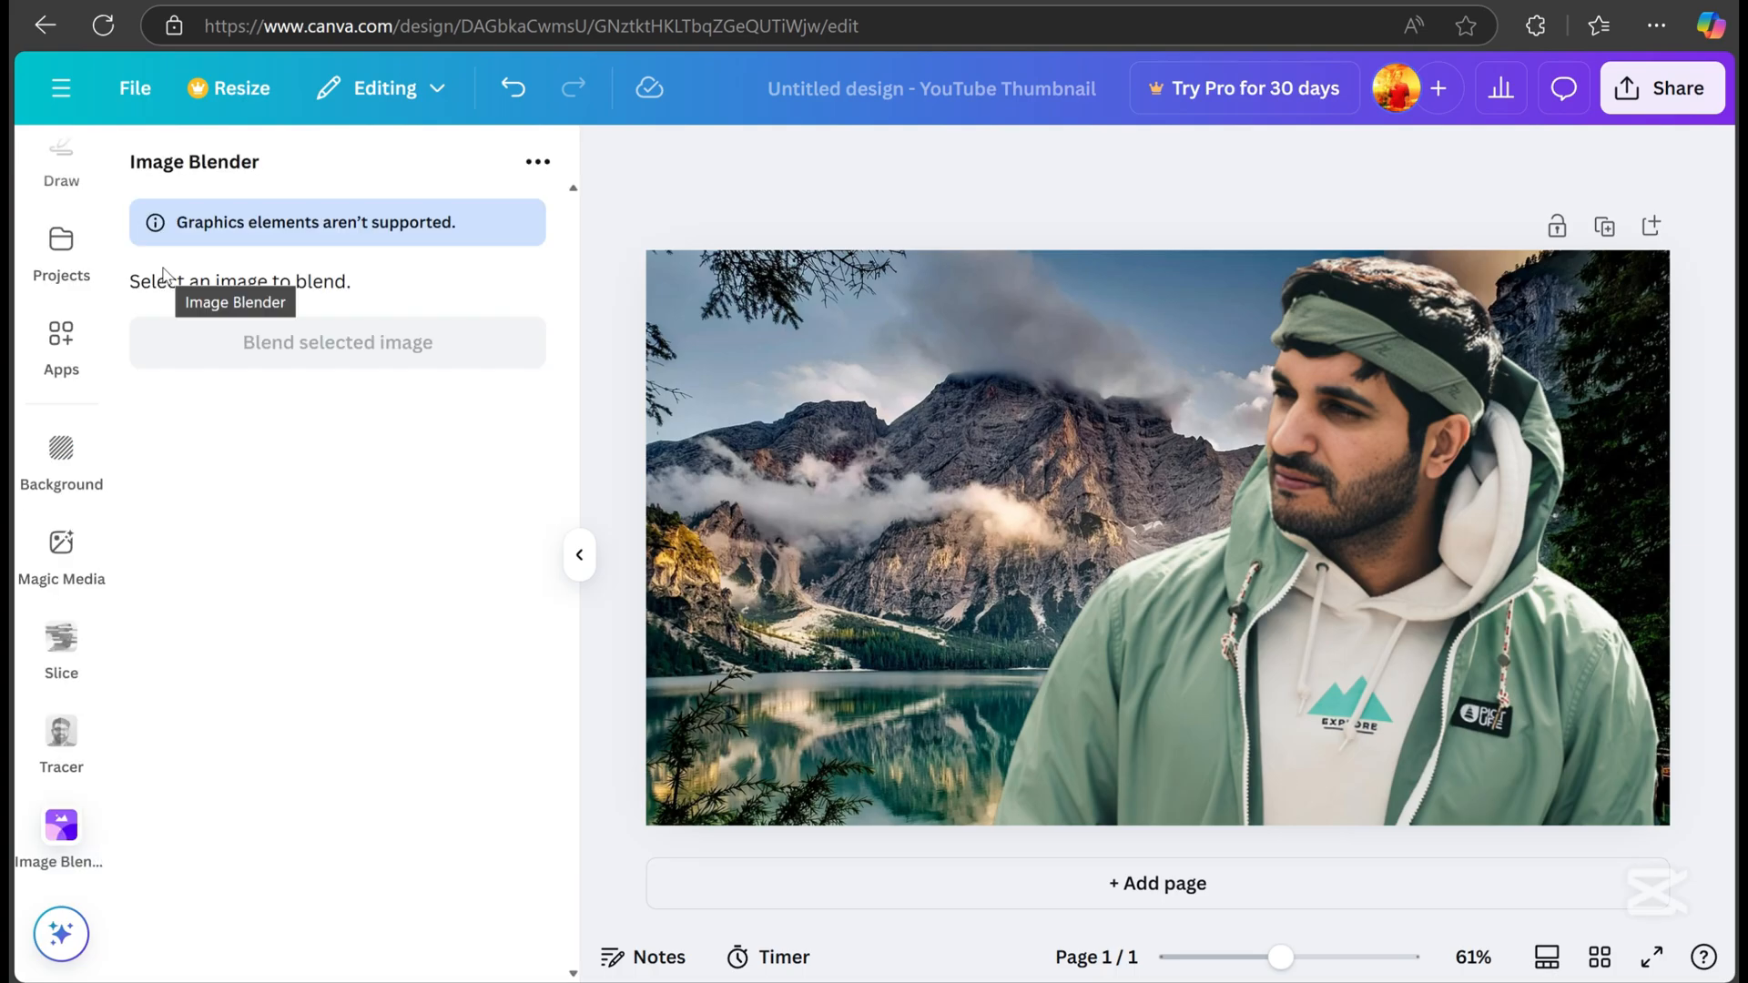
{"action": "left_click", "coordinate": [1156, 535]}
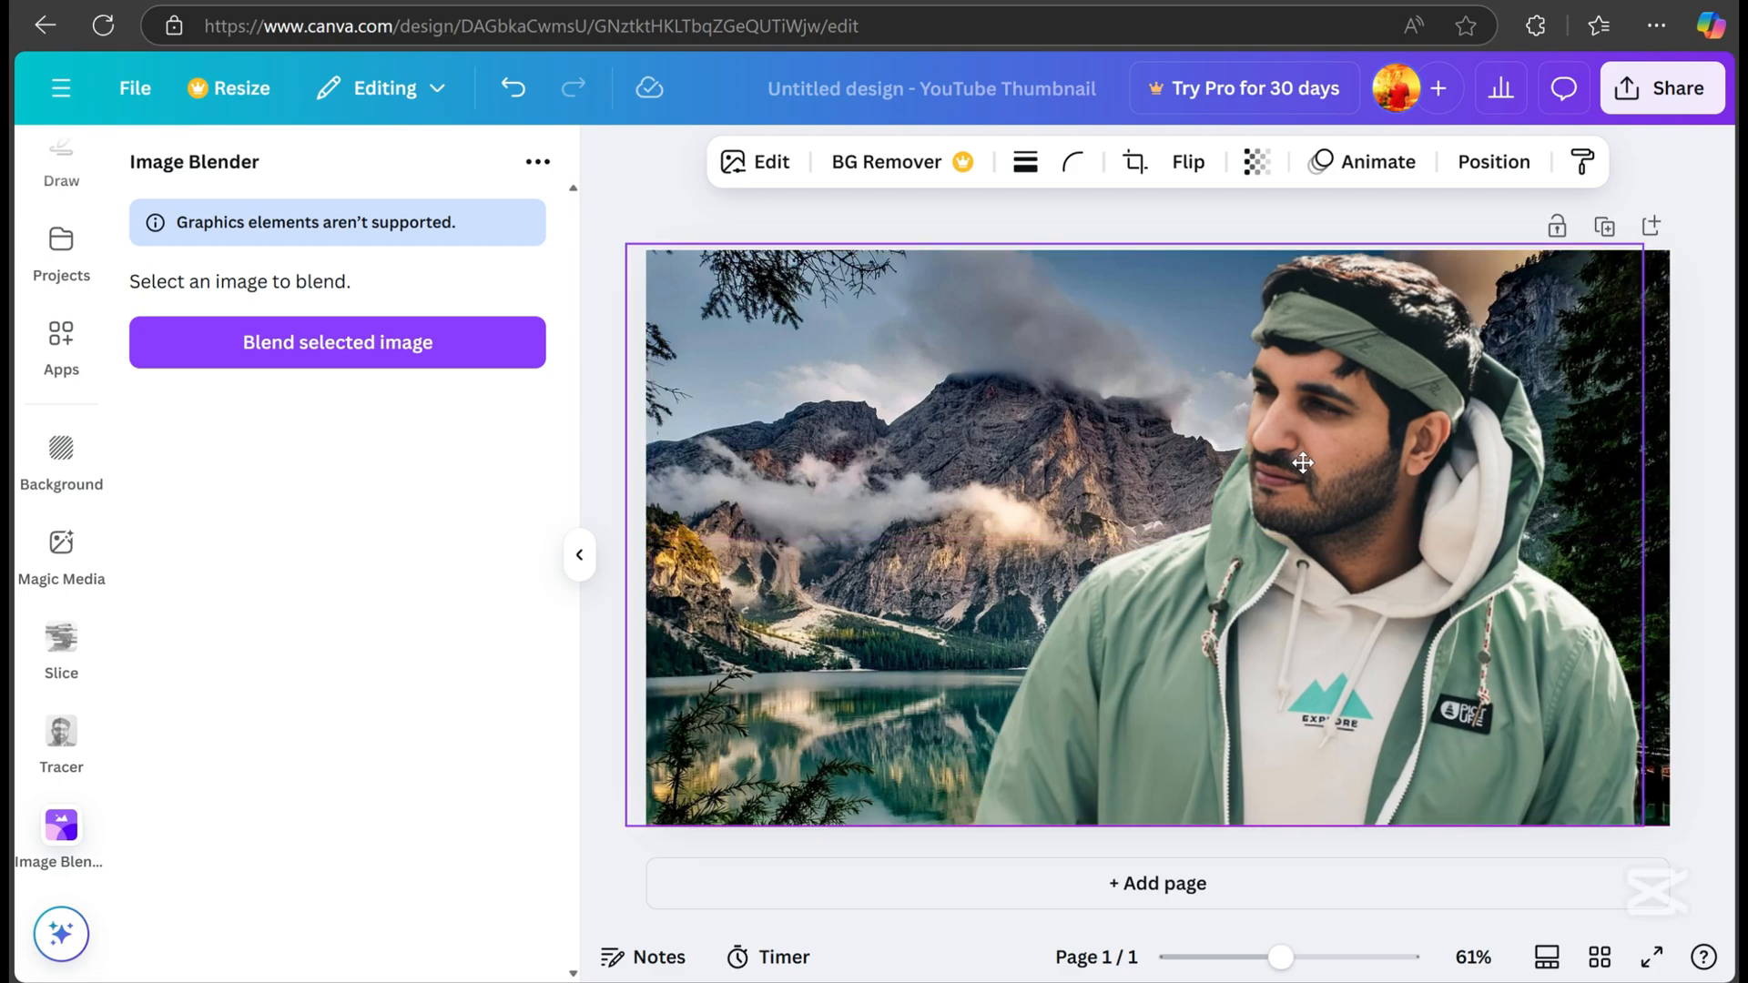
- Start a Linear blend on the man's photo with strength set to 0
{"action": "left_click", "coordinate": [337, 342]}
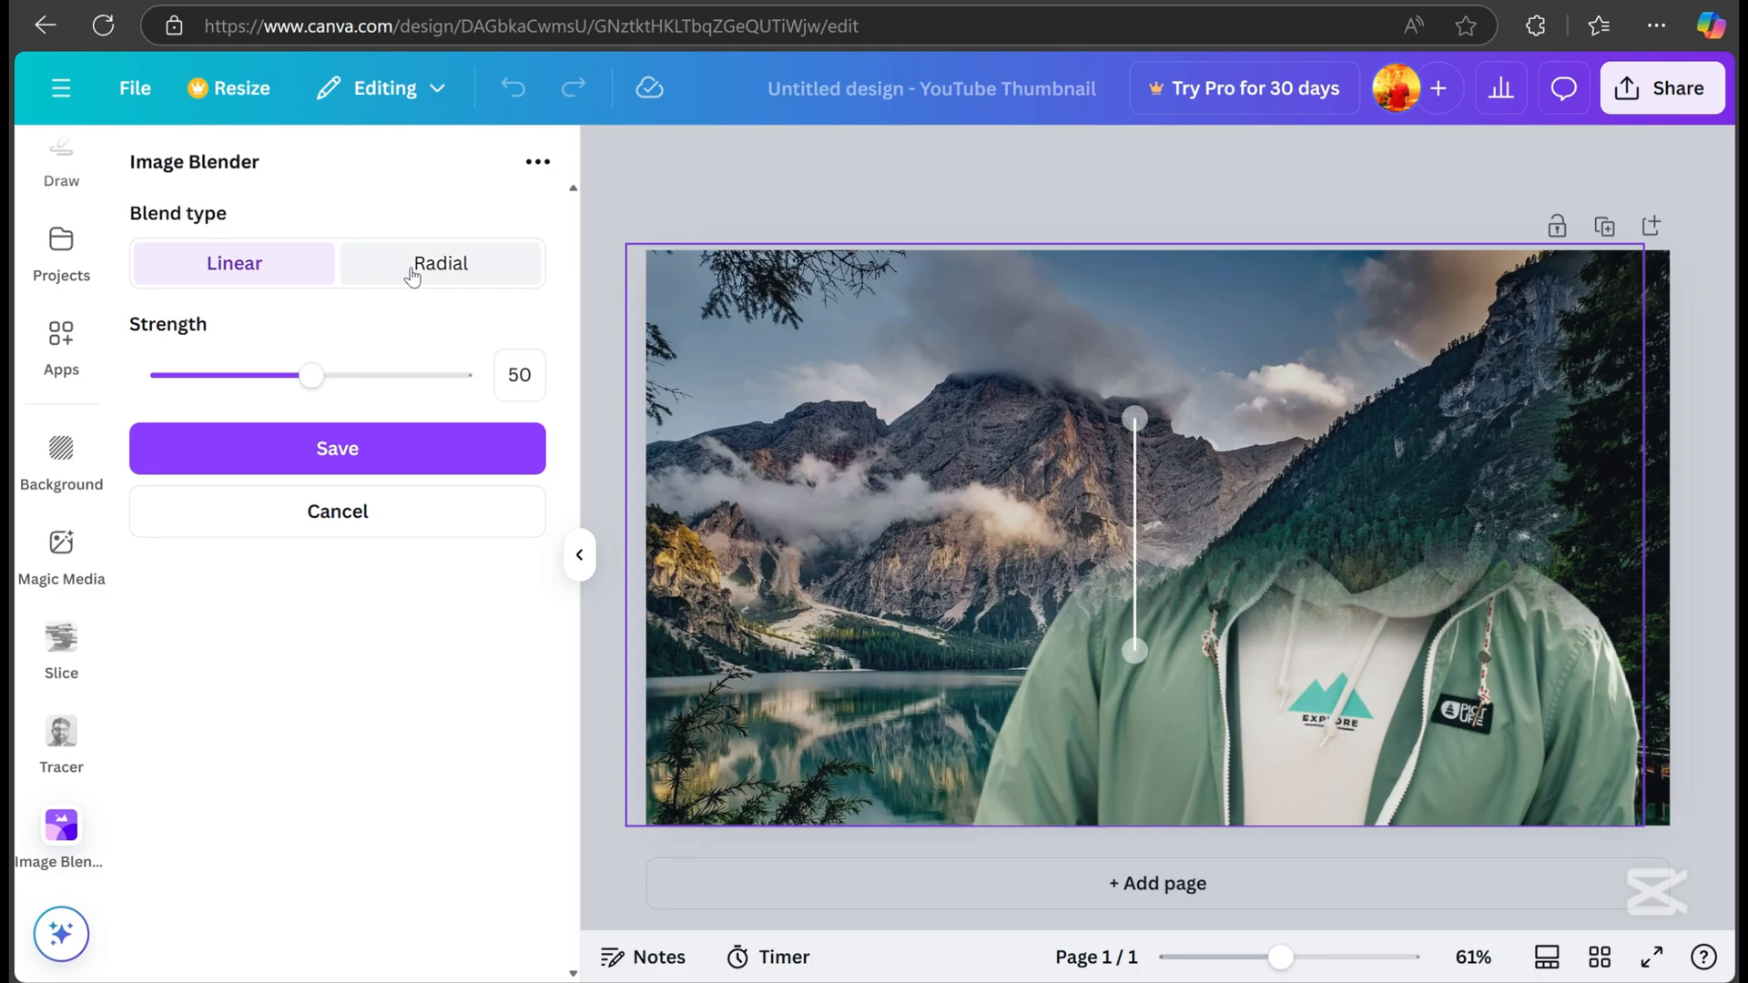
{"action": "left_click", "coordinate": [234, 263]}
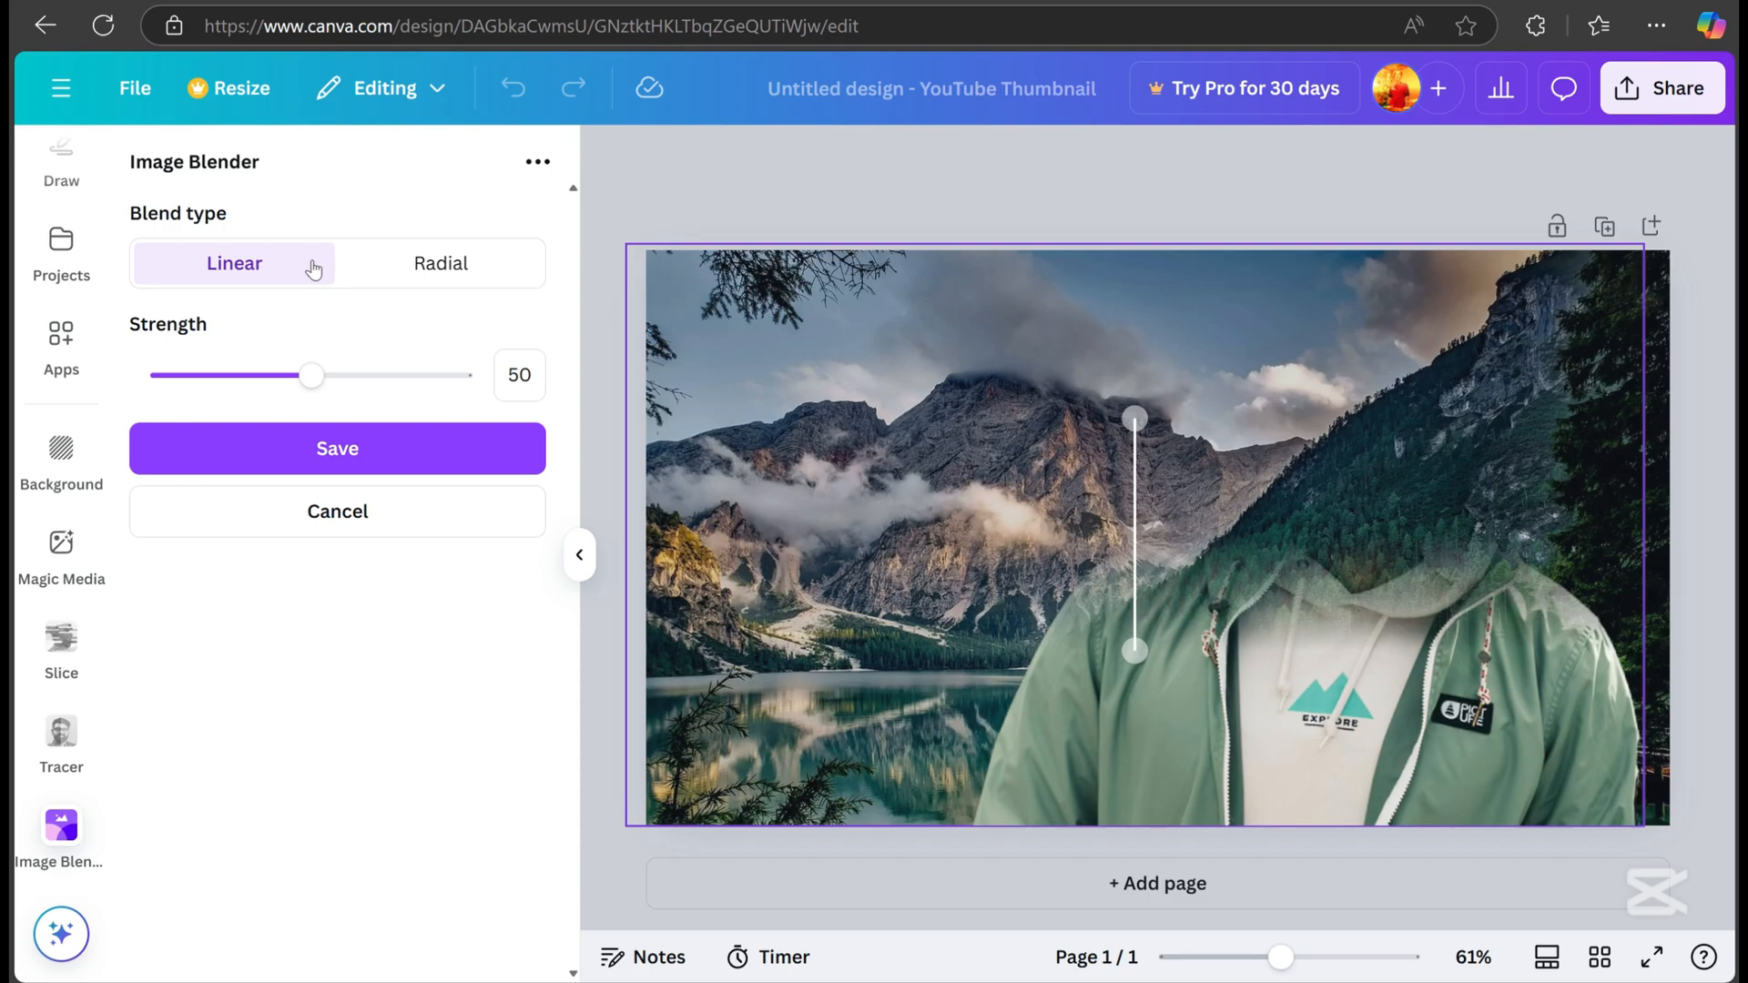
{"action": "mouse_move", "coordinate": [292, 271]}
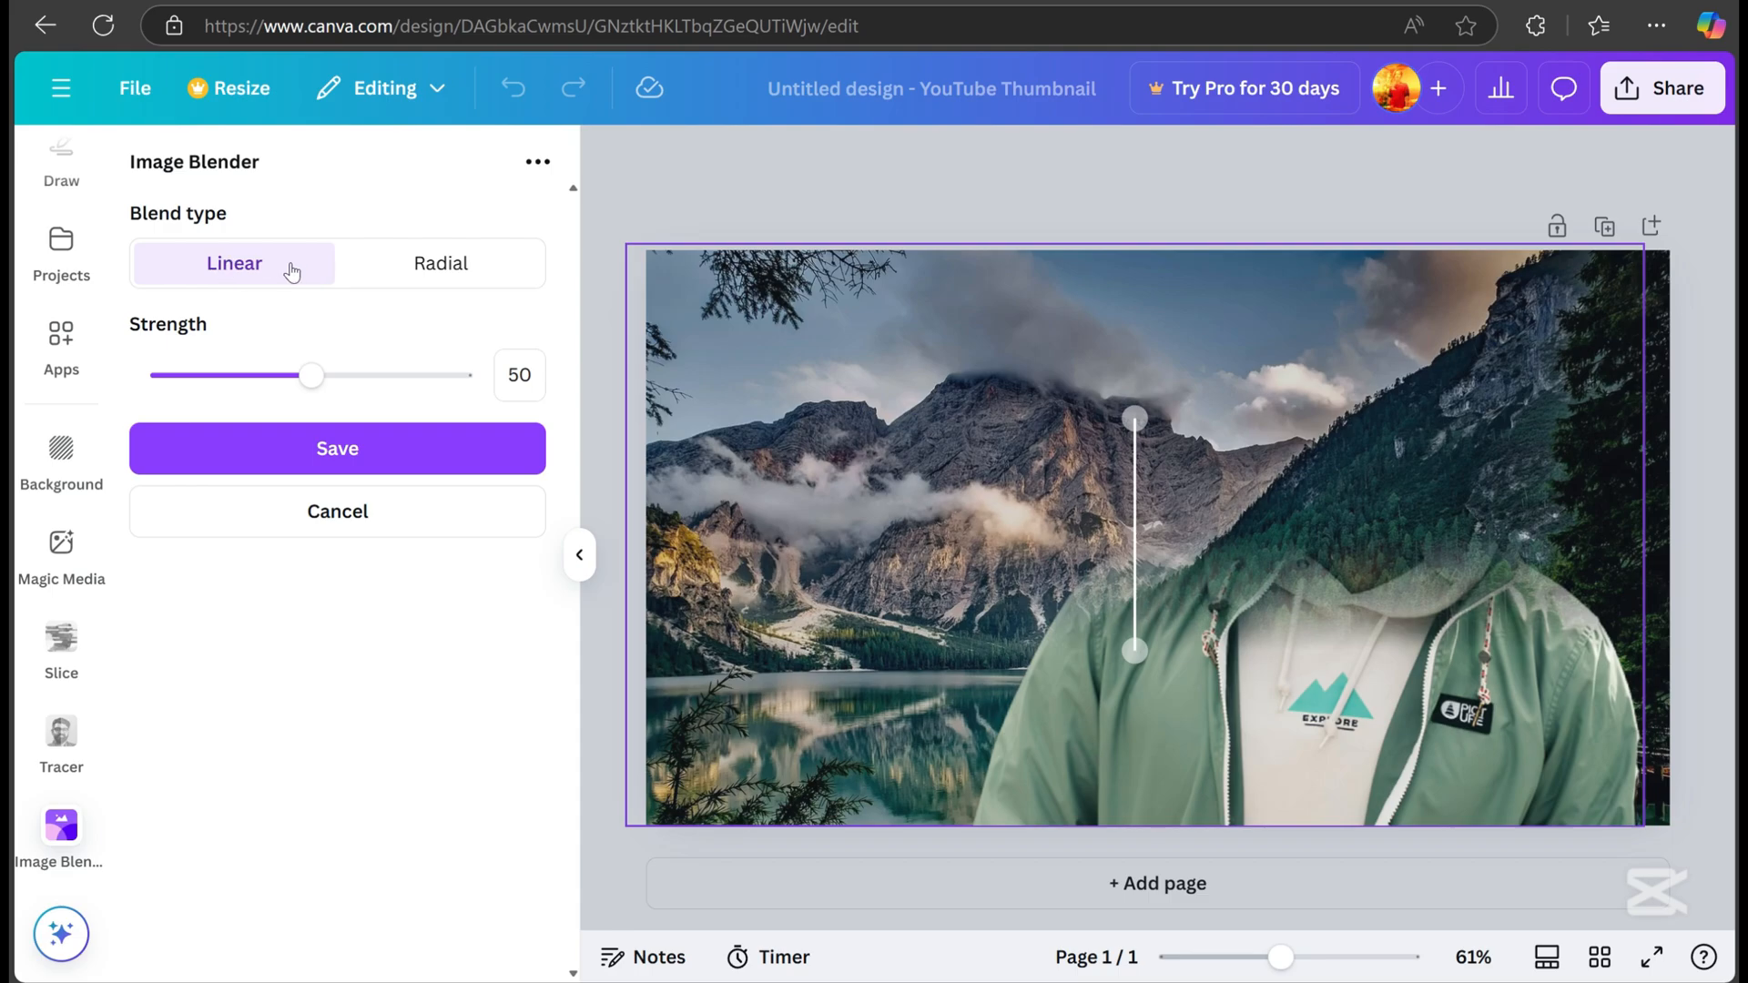
{"action": "left_click_drag", "start_coordinate": [311, 376], "coordinate": [162, 376]}
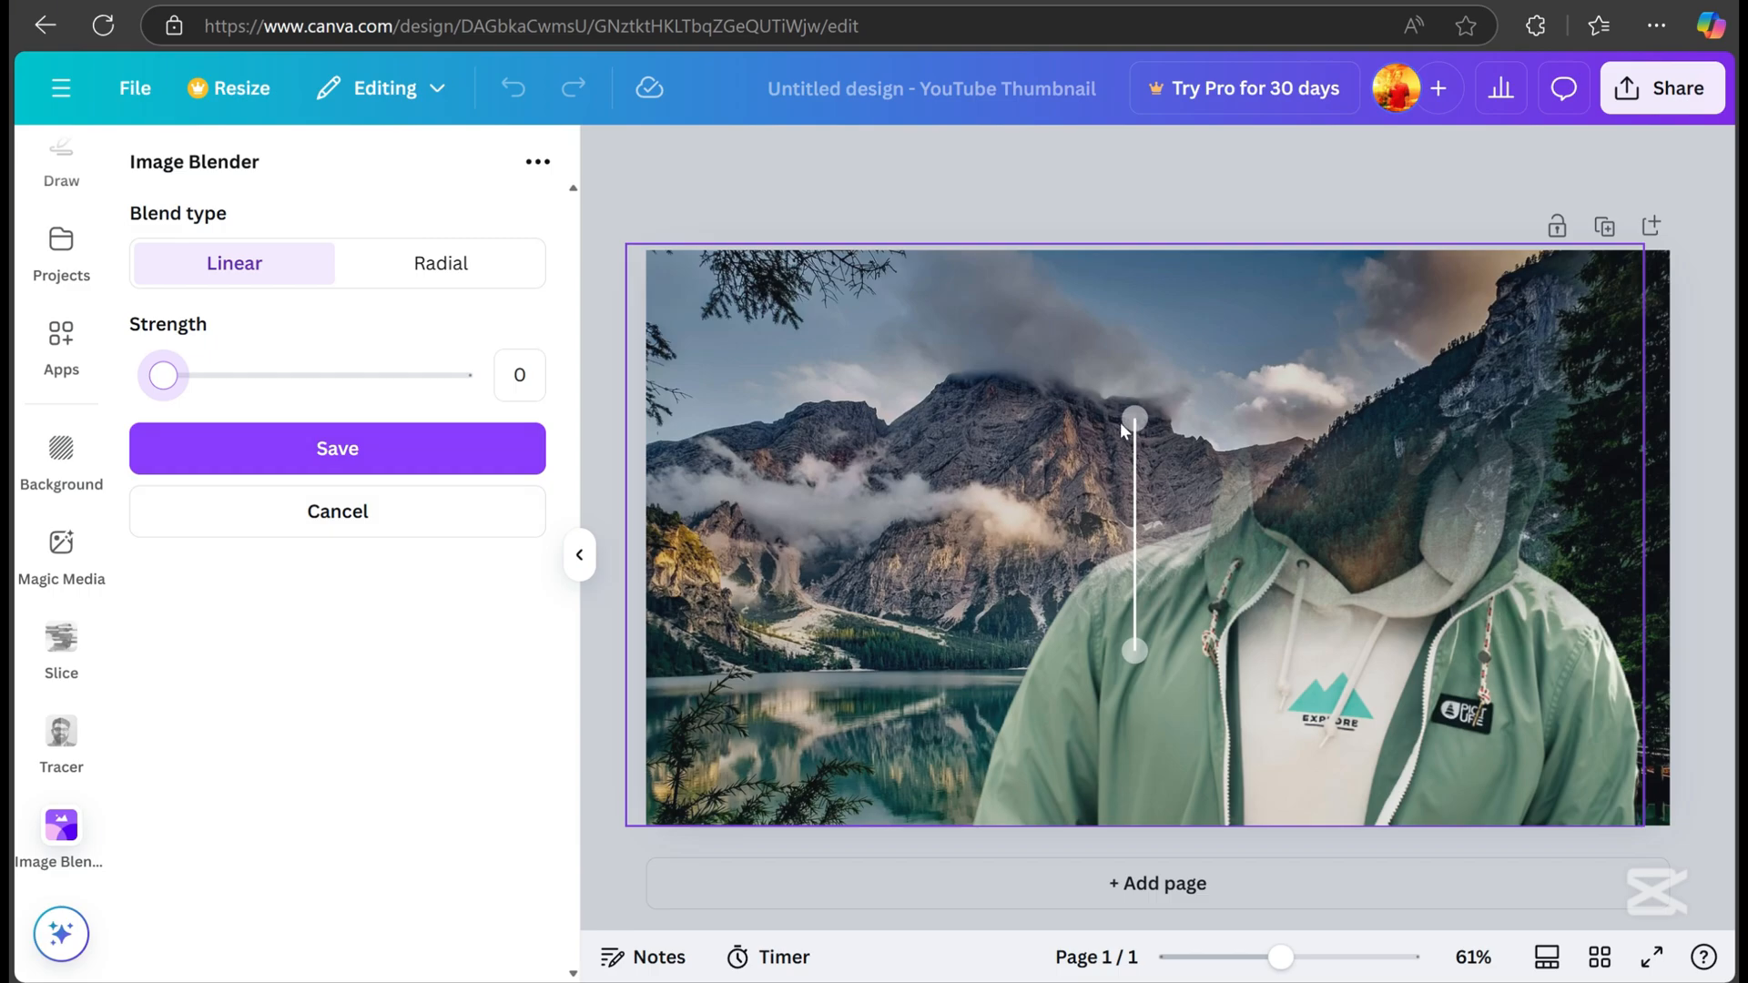
- Angle the fade diagonally so it ends near the cabin, and save the blend
{"action": "left_click_drag", "start_coordinate": [1133, 651], "coordinate": [1396, 795]}
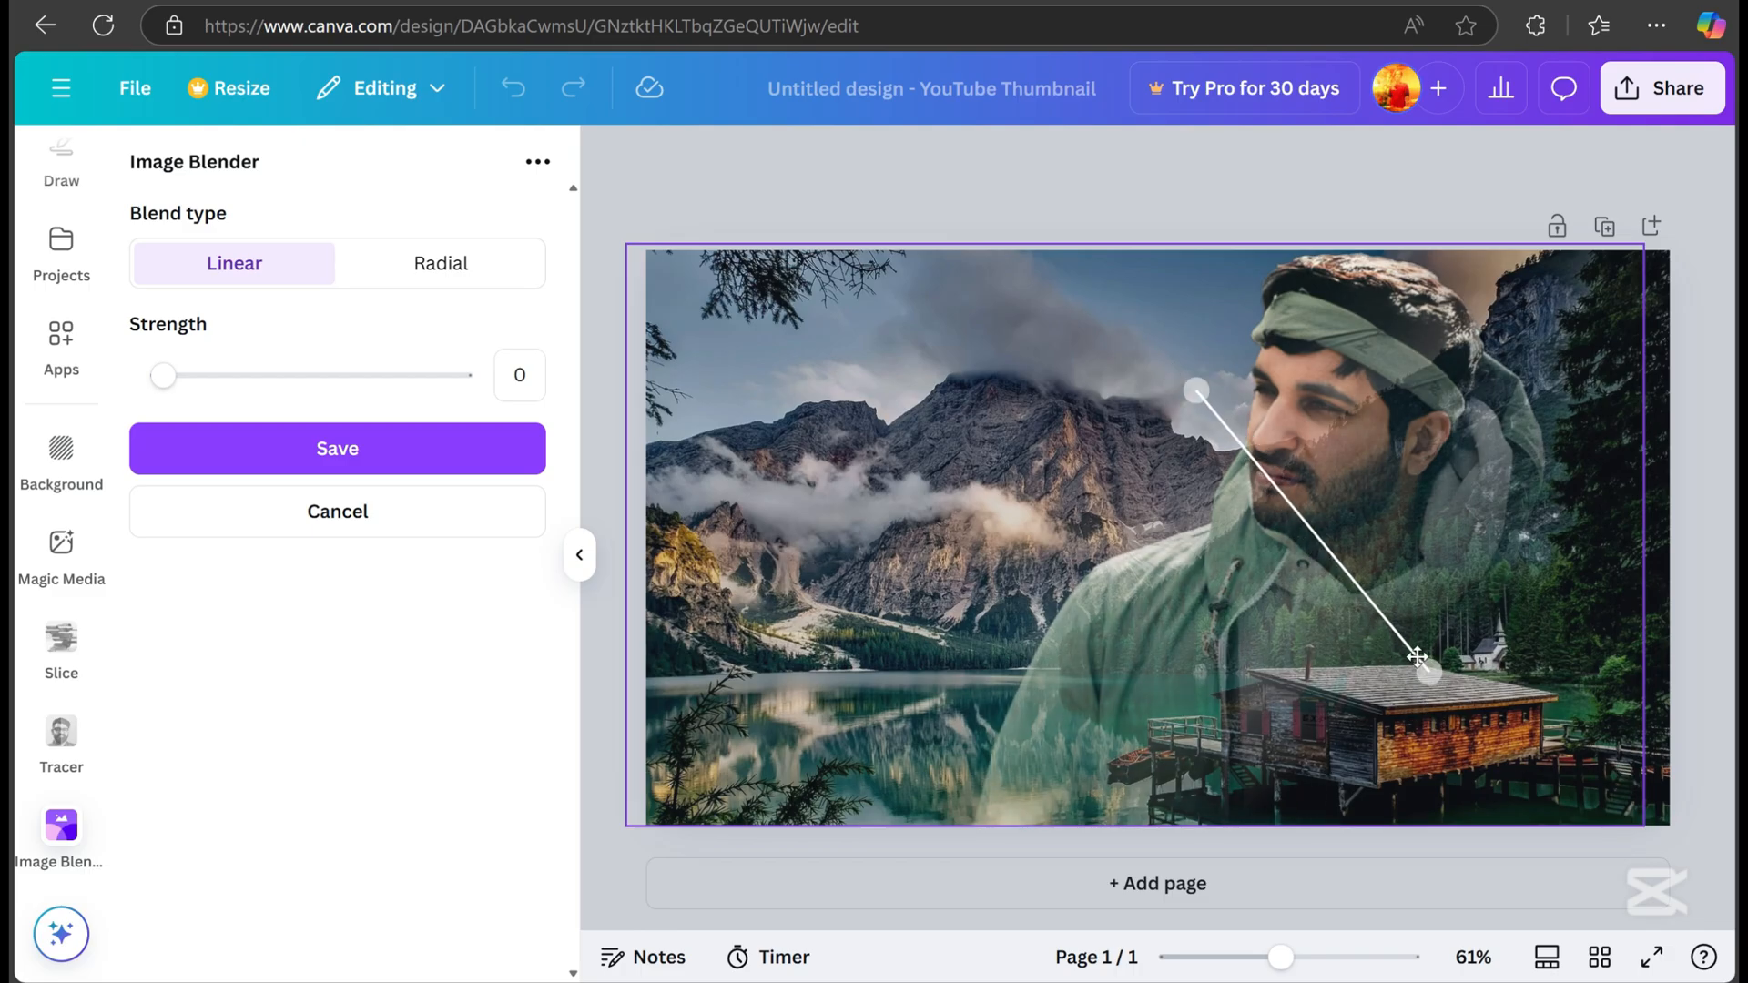
{"action": "left_click_drag", "start_coordinate": [1421, 669], "coordinate": [1430, 689]}
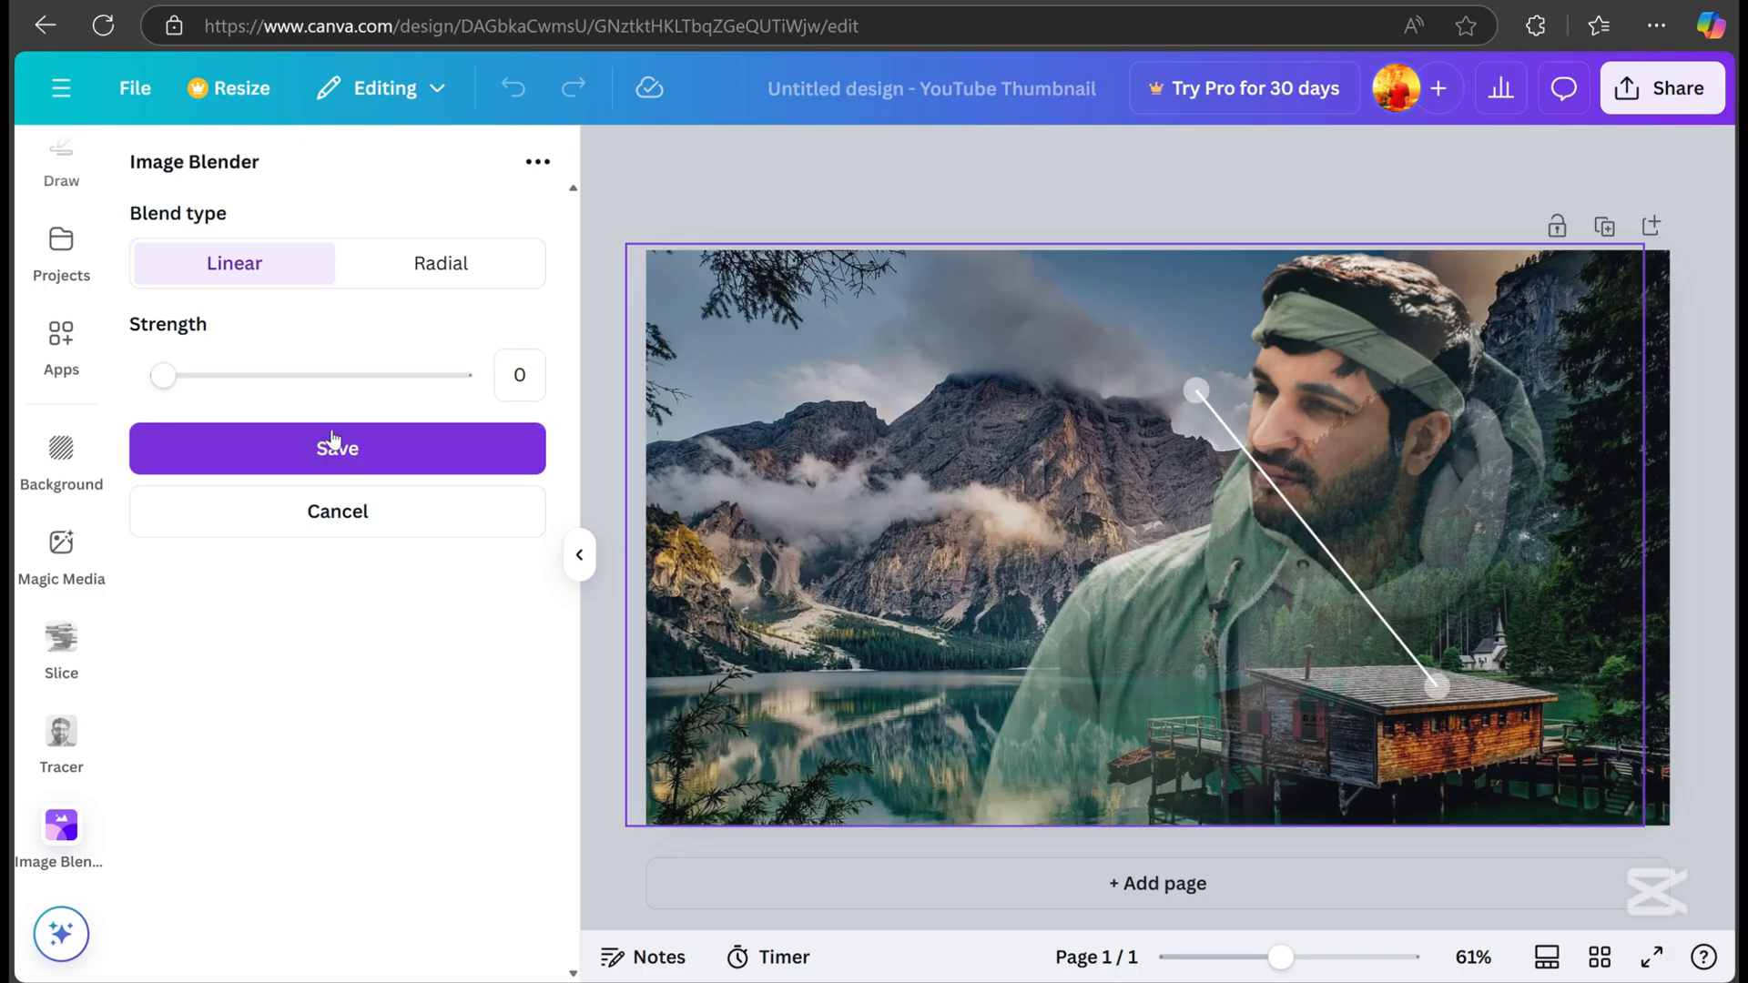
{"action": "left_click", "coordinate": [337, 448]}
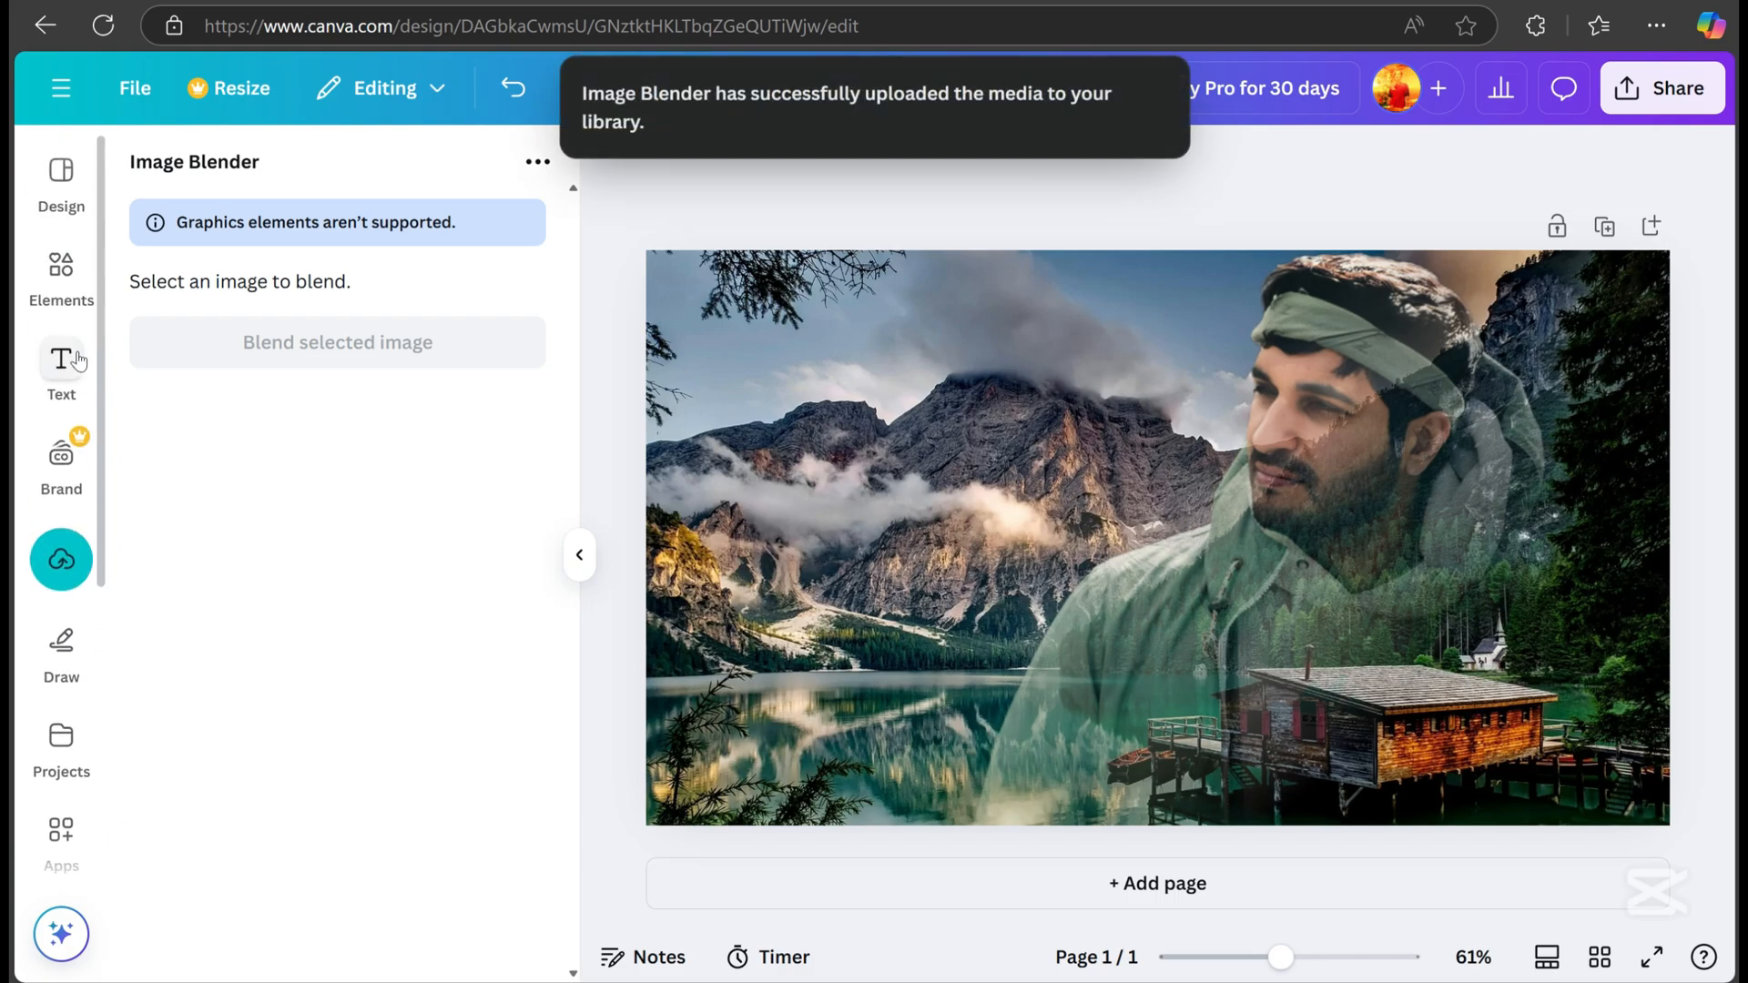
{"action": "left_click", "coordinate": [61, 360]}
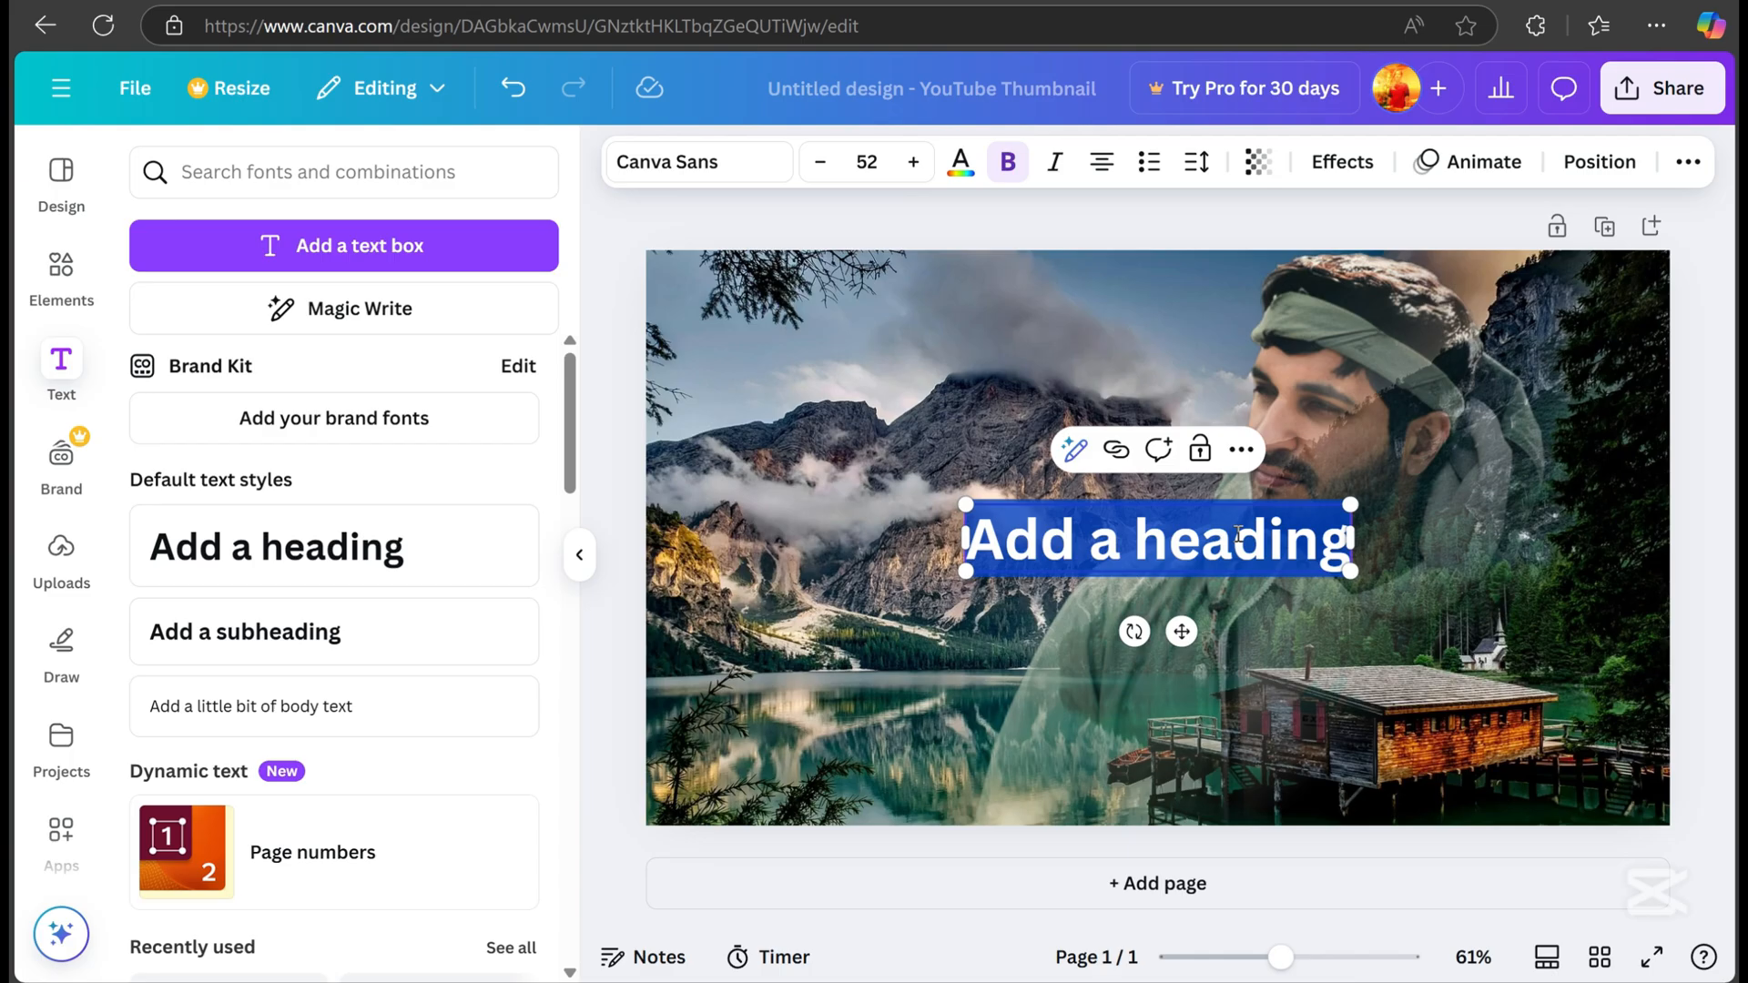
- Add a 'DOUBLE' heading in Anton, sized 128 then 178, coloured white
{"action": "type", "text": "DOUBLE"}
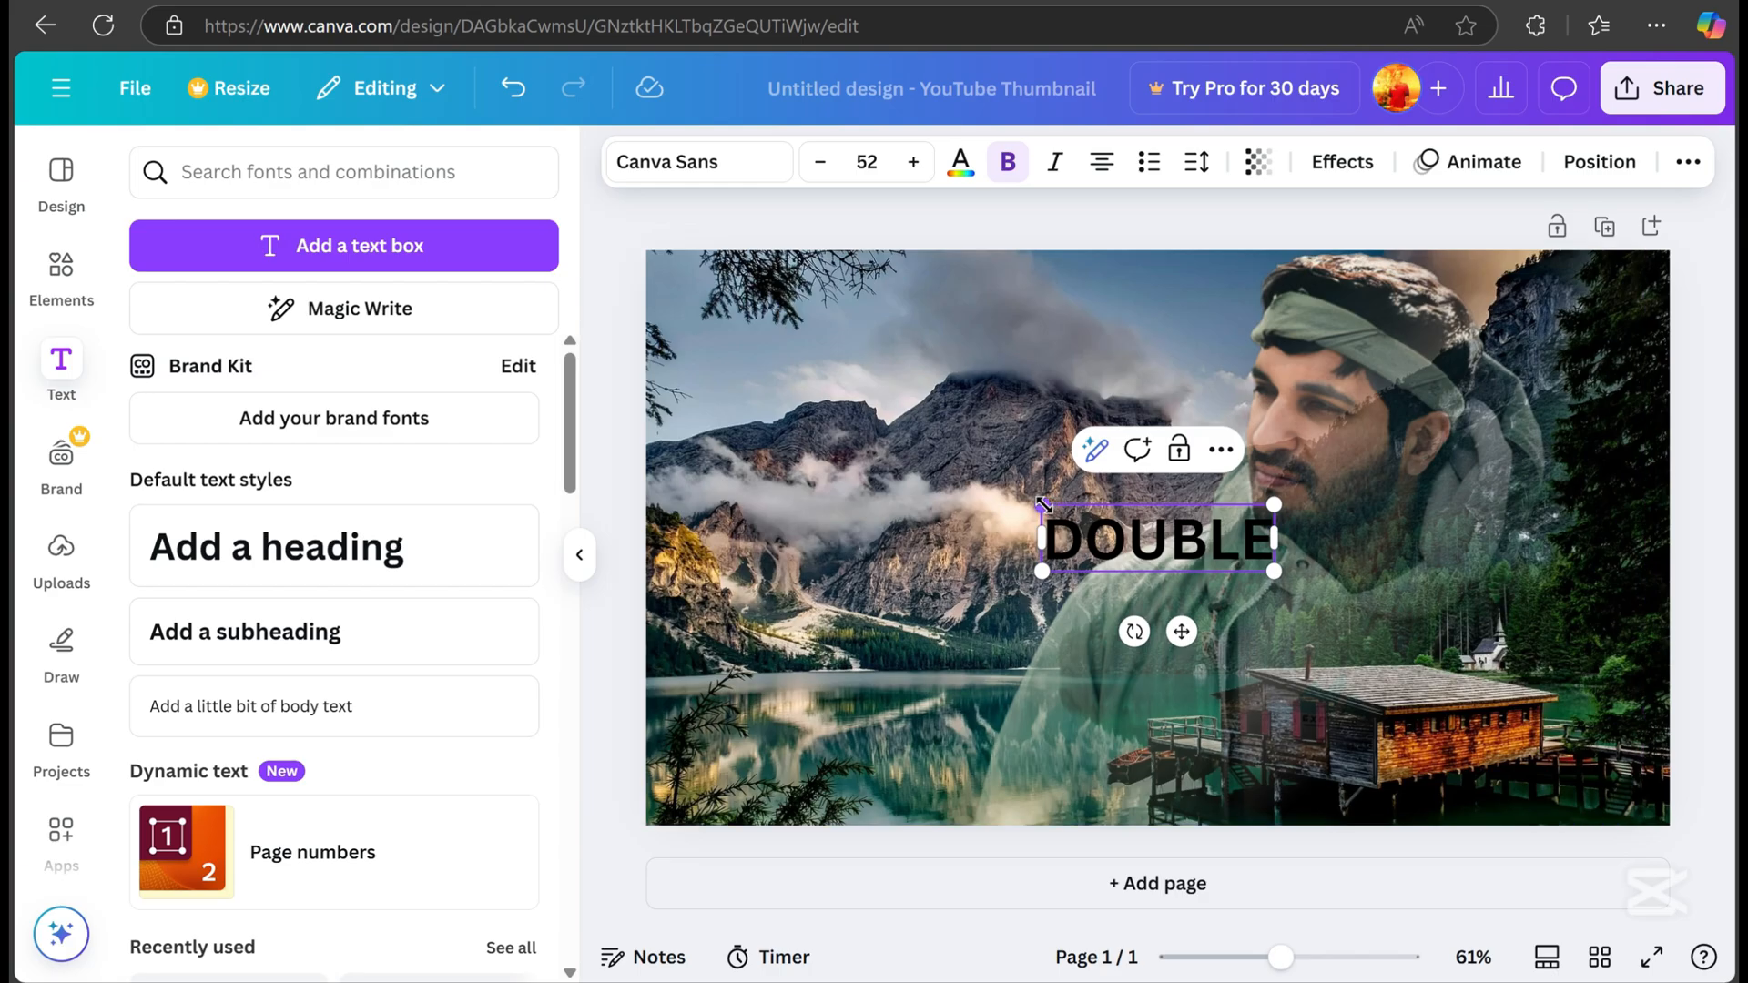
{"action": "type", "text": "128"}
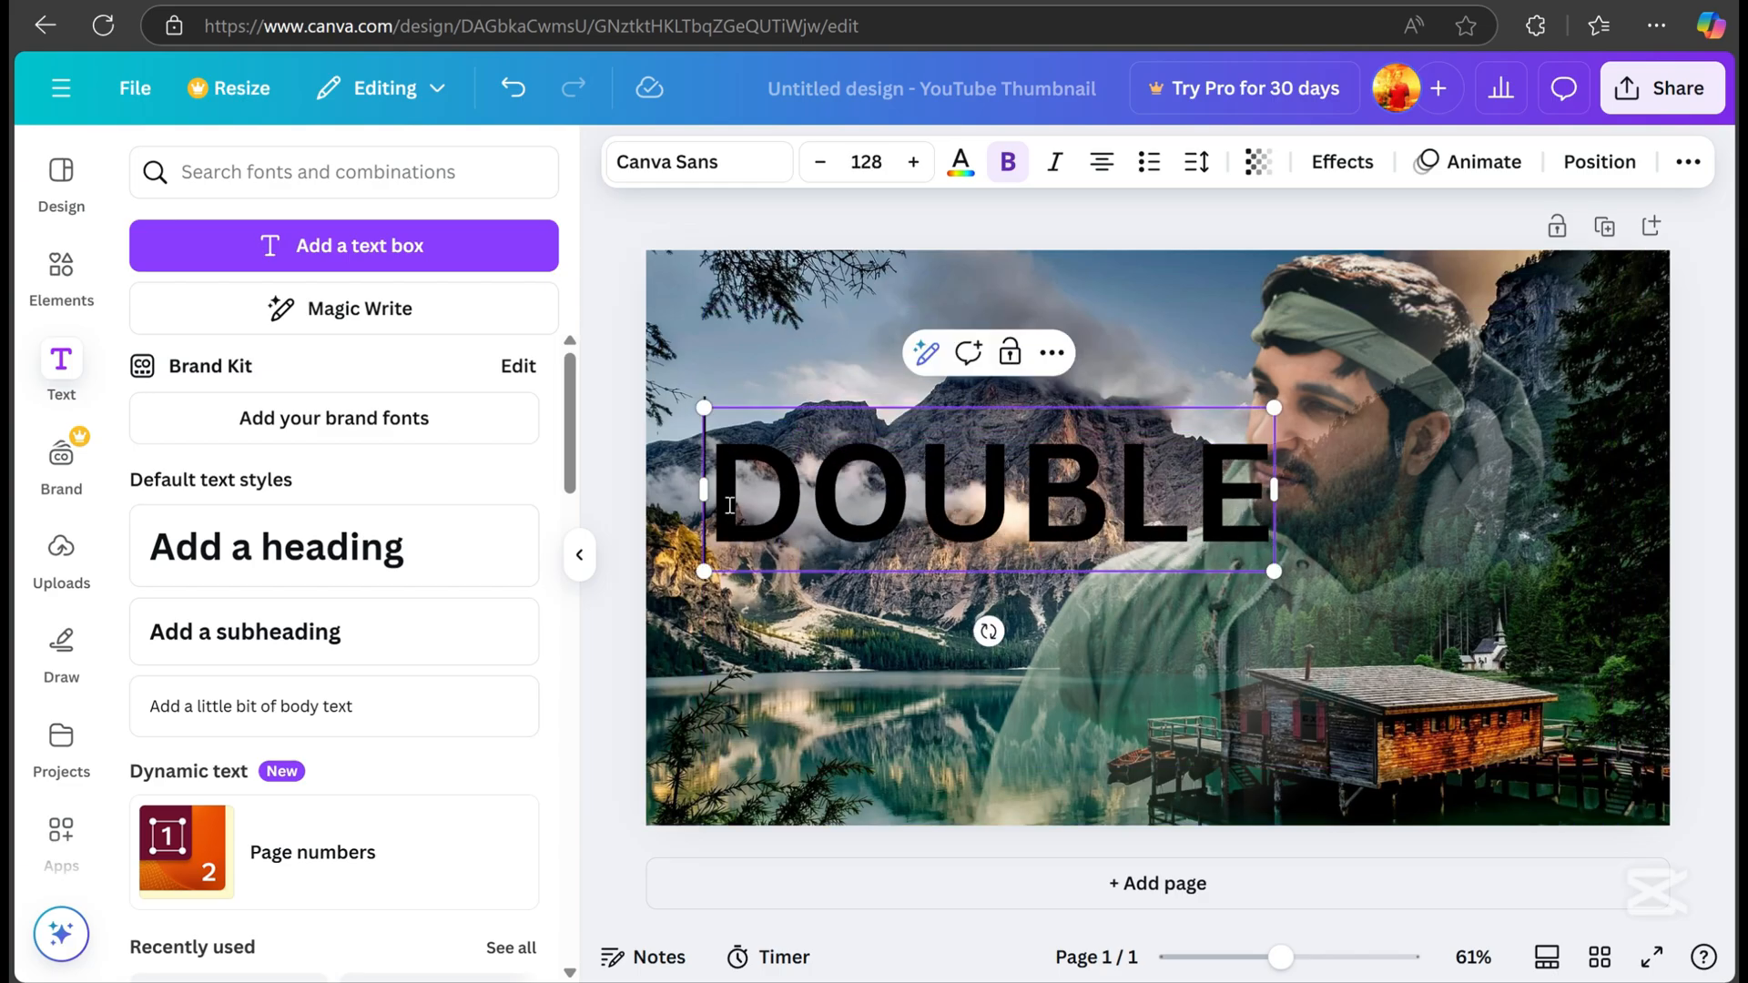
{"action": "left_click", "coordinate": [699, 162]}
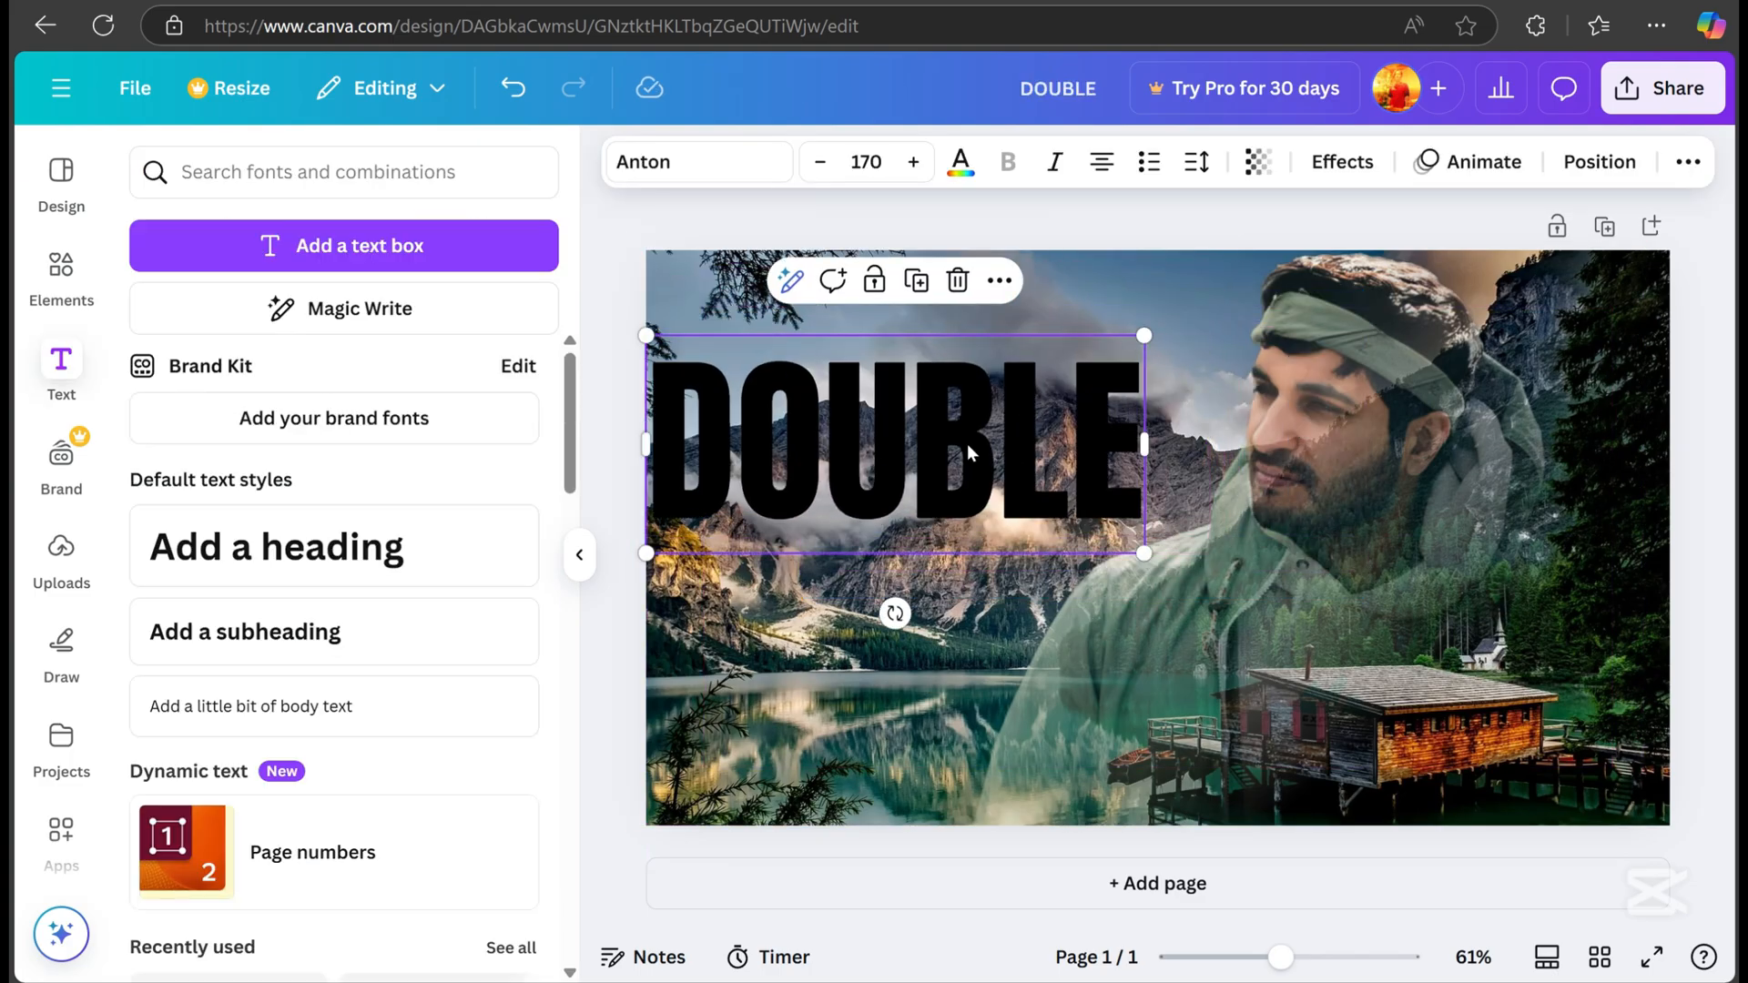
{"action": "left_click", "coordinate": [911, 162]}
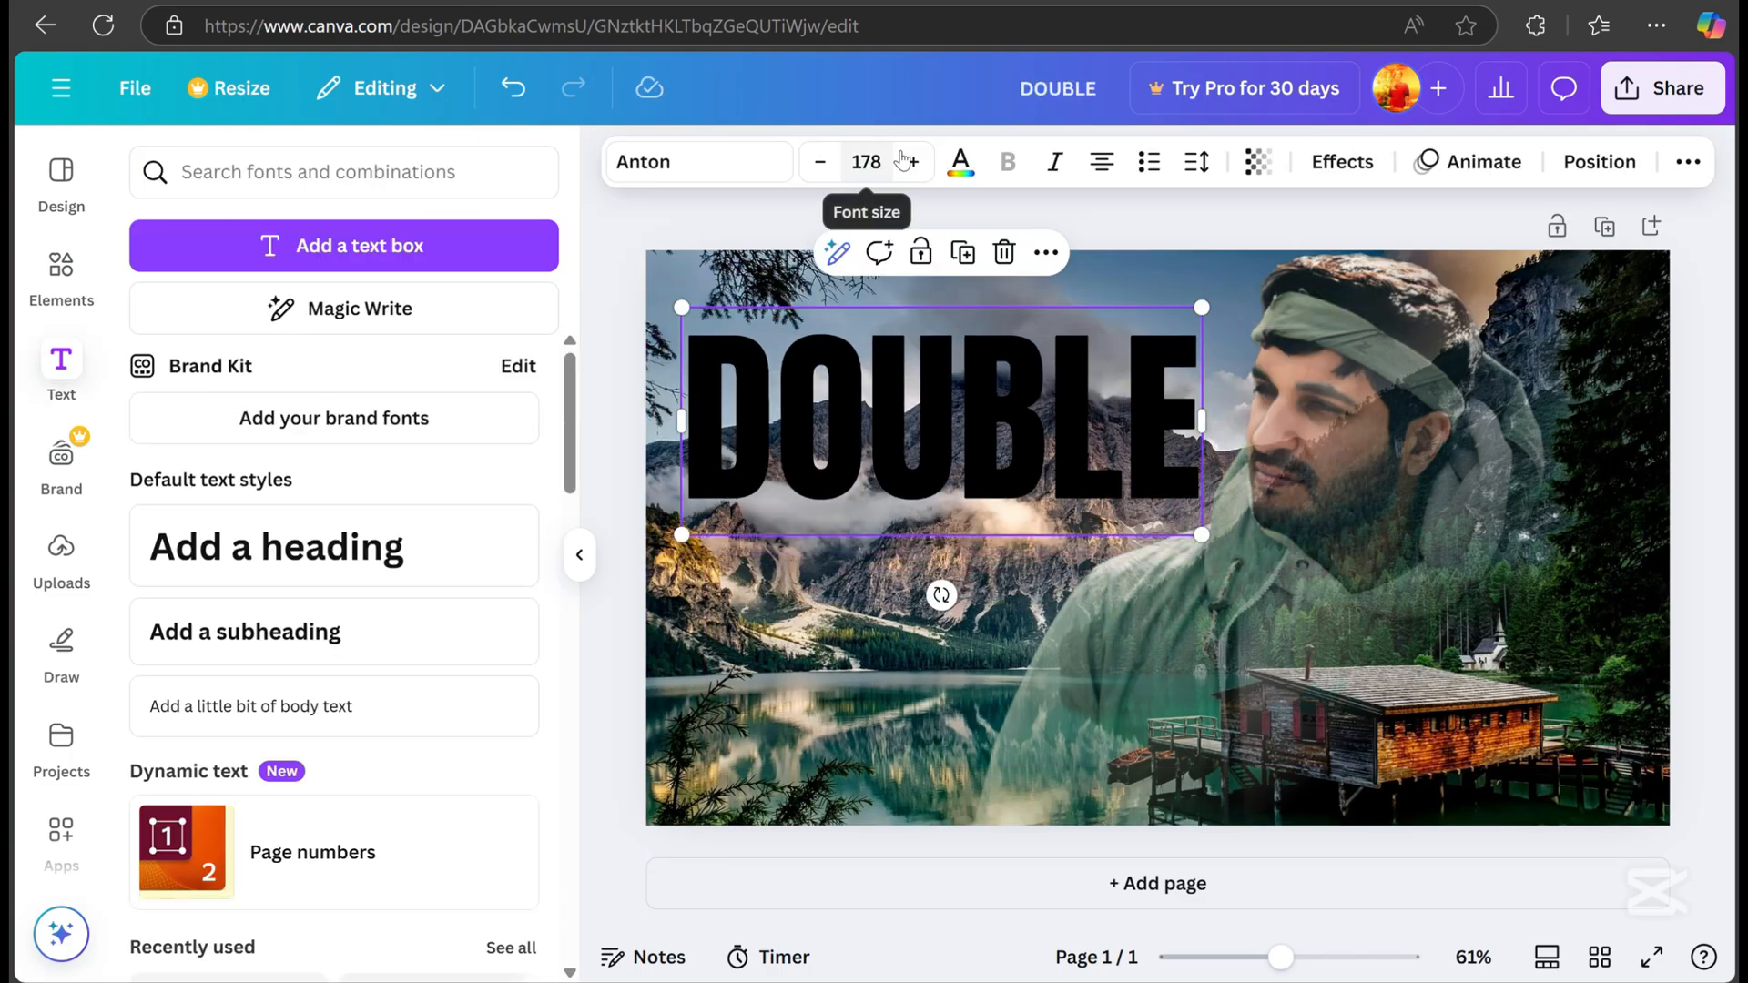
{"action": "left_click", "coordinate": [959, 162]}
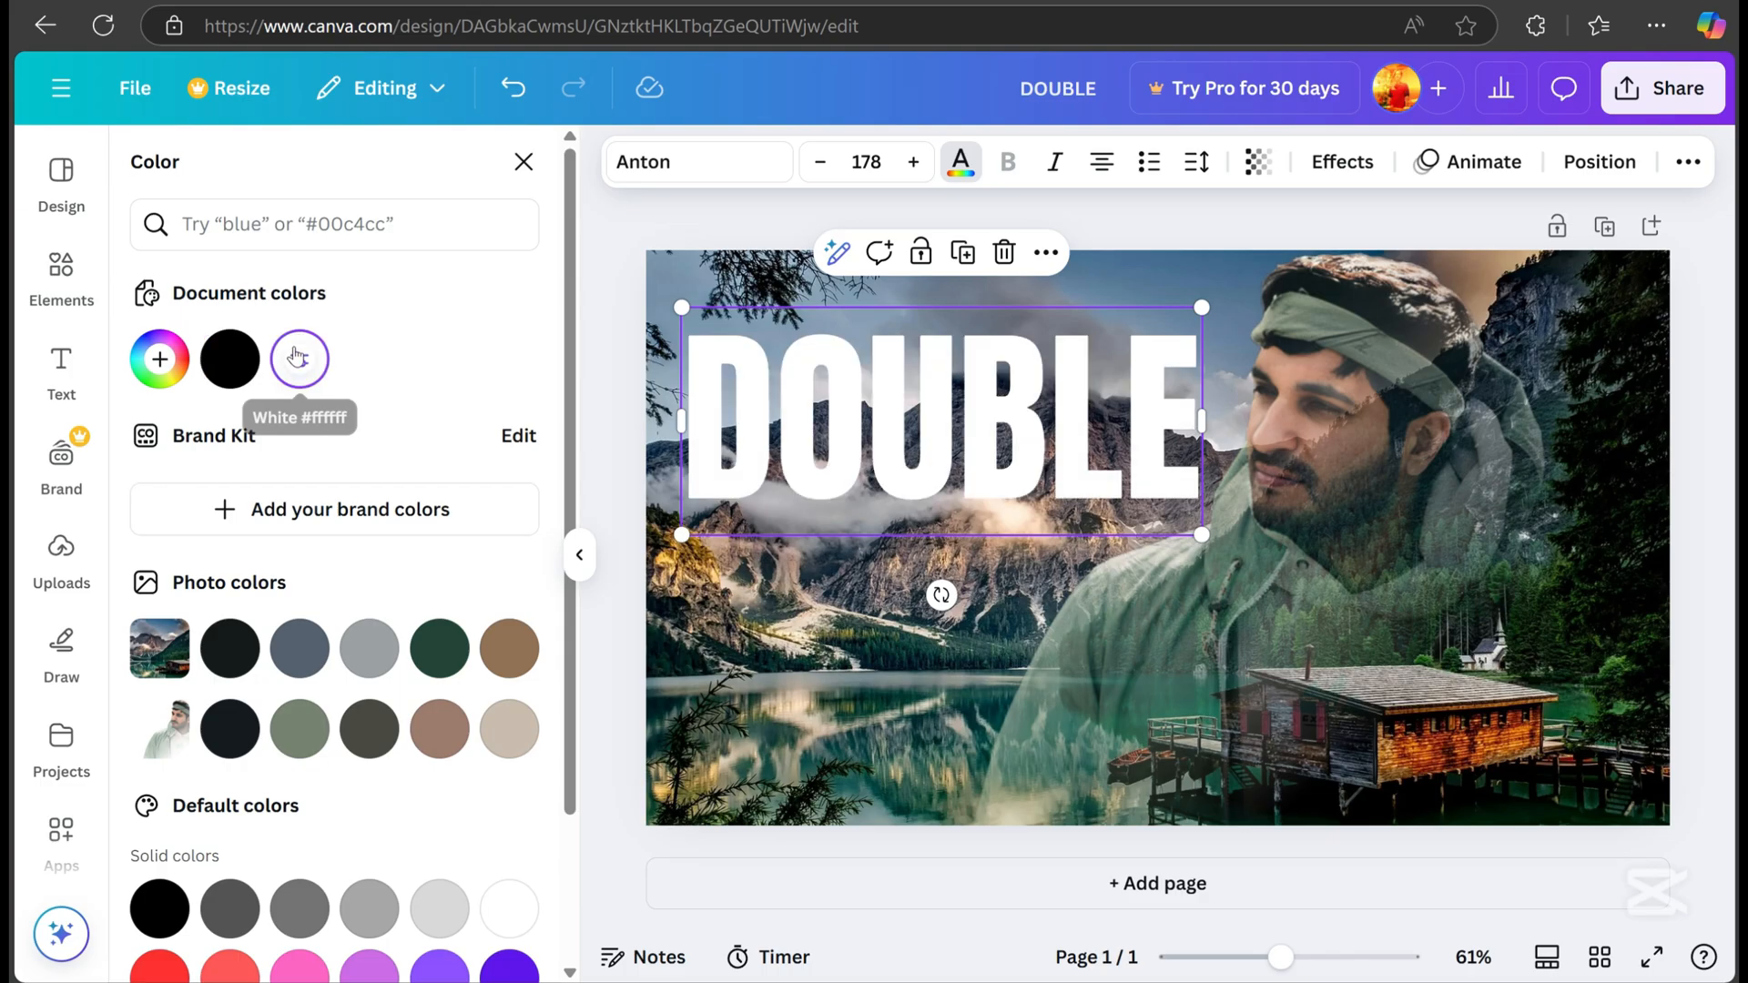
{"action": "left_click", "coordinate": [1342, 162]}
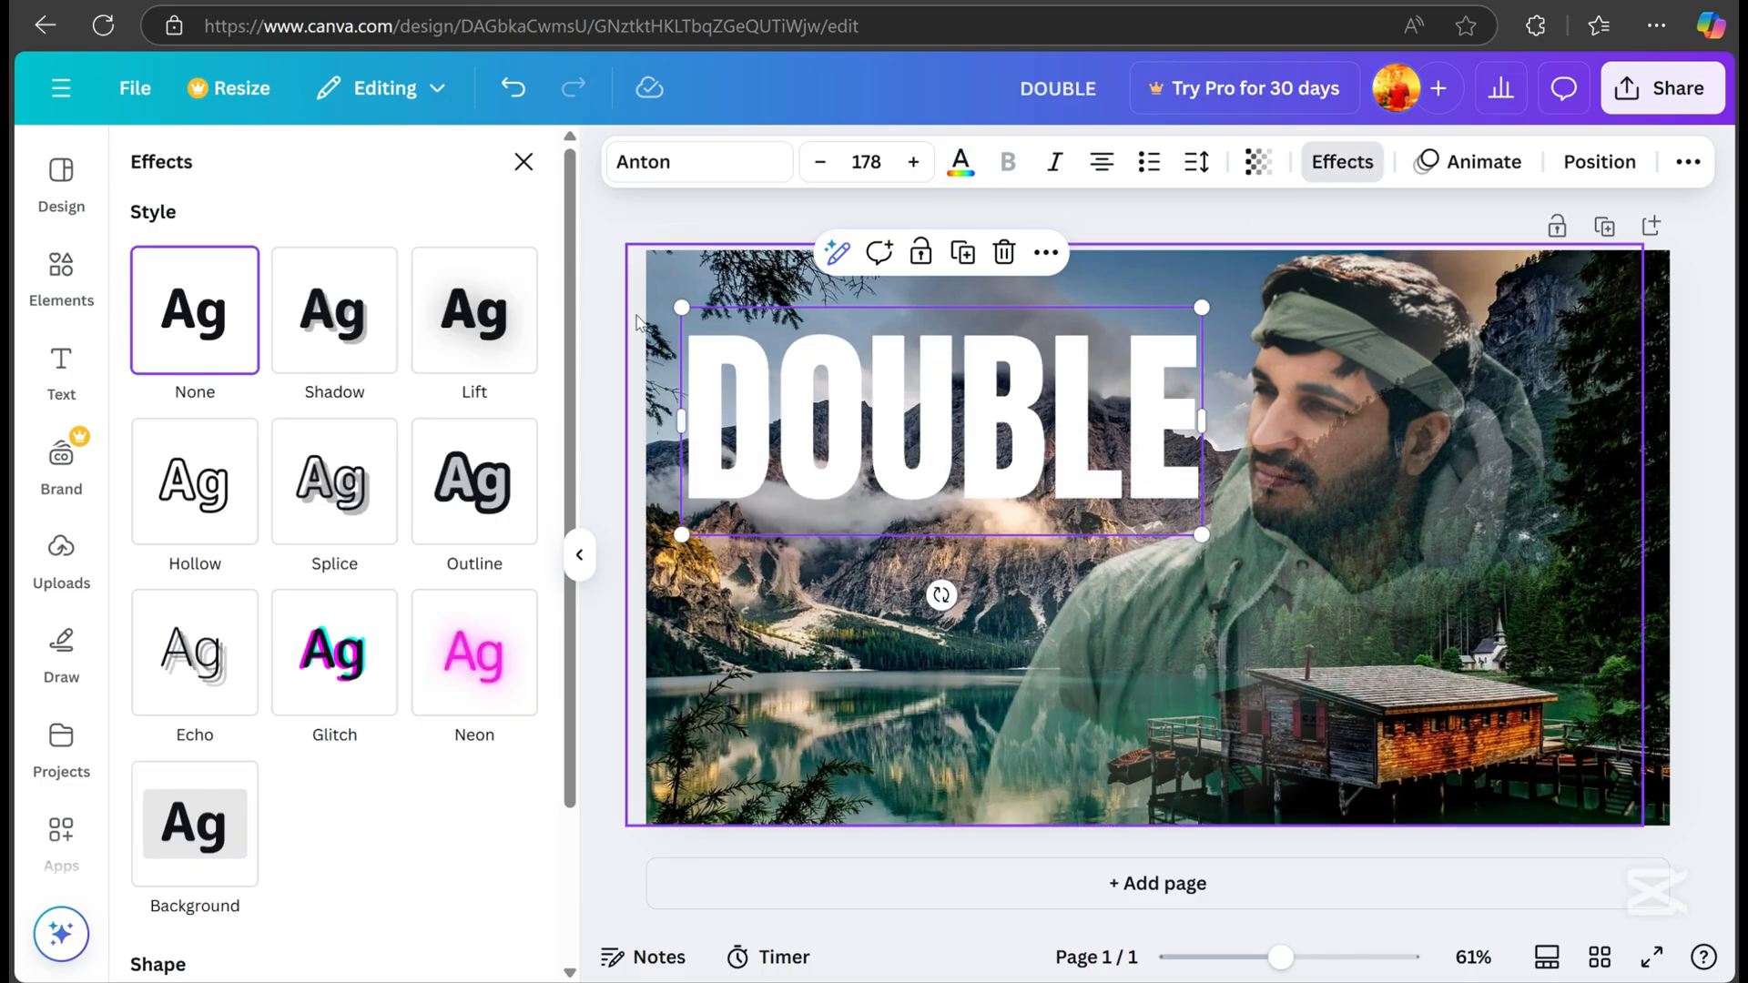
- Give DOUBLE a Lift effect at 50 transparency; set EXPOSURE's transparency to 73
{"action": "left_click", "coordinate": [473, 310]}
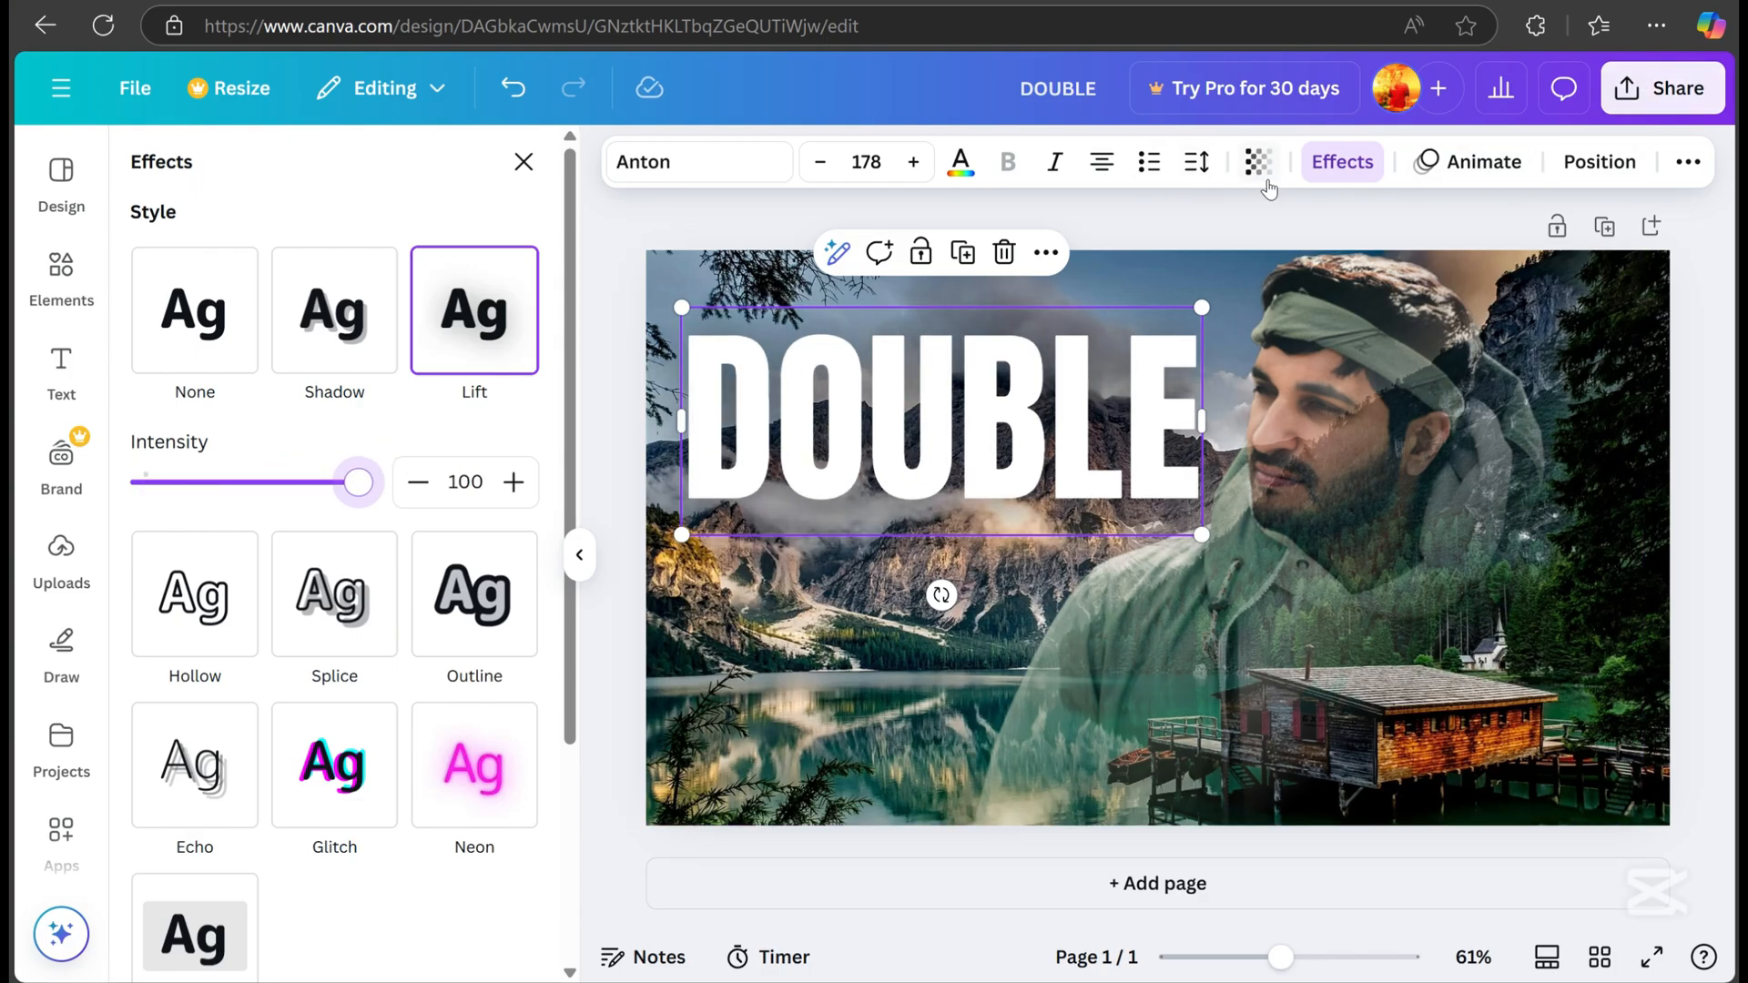
{"action": "left_click", "coordinate": [1257, 162]}
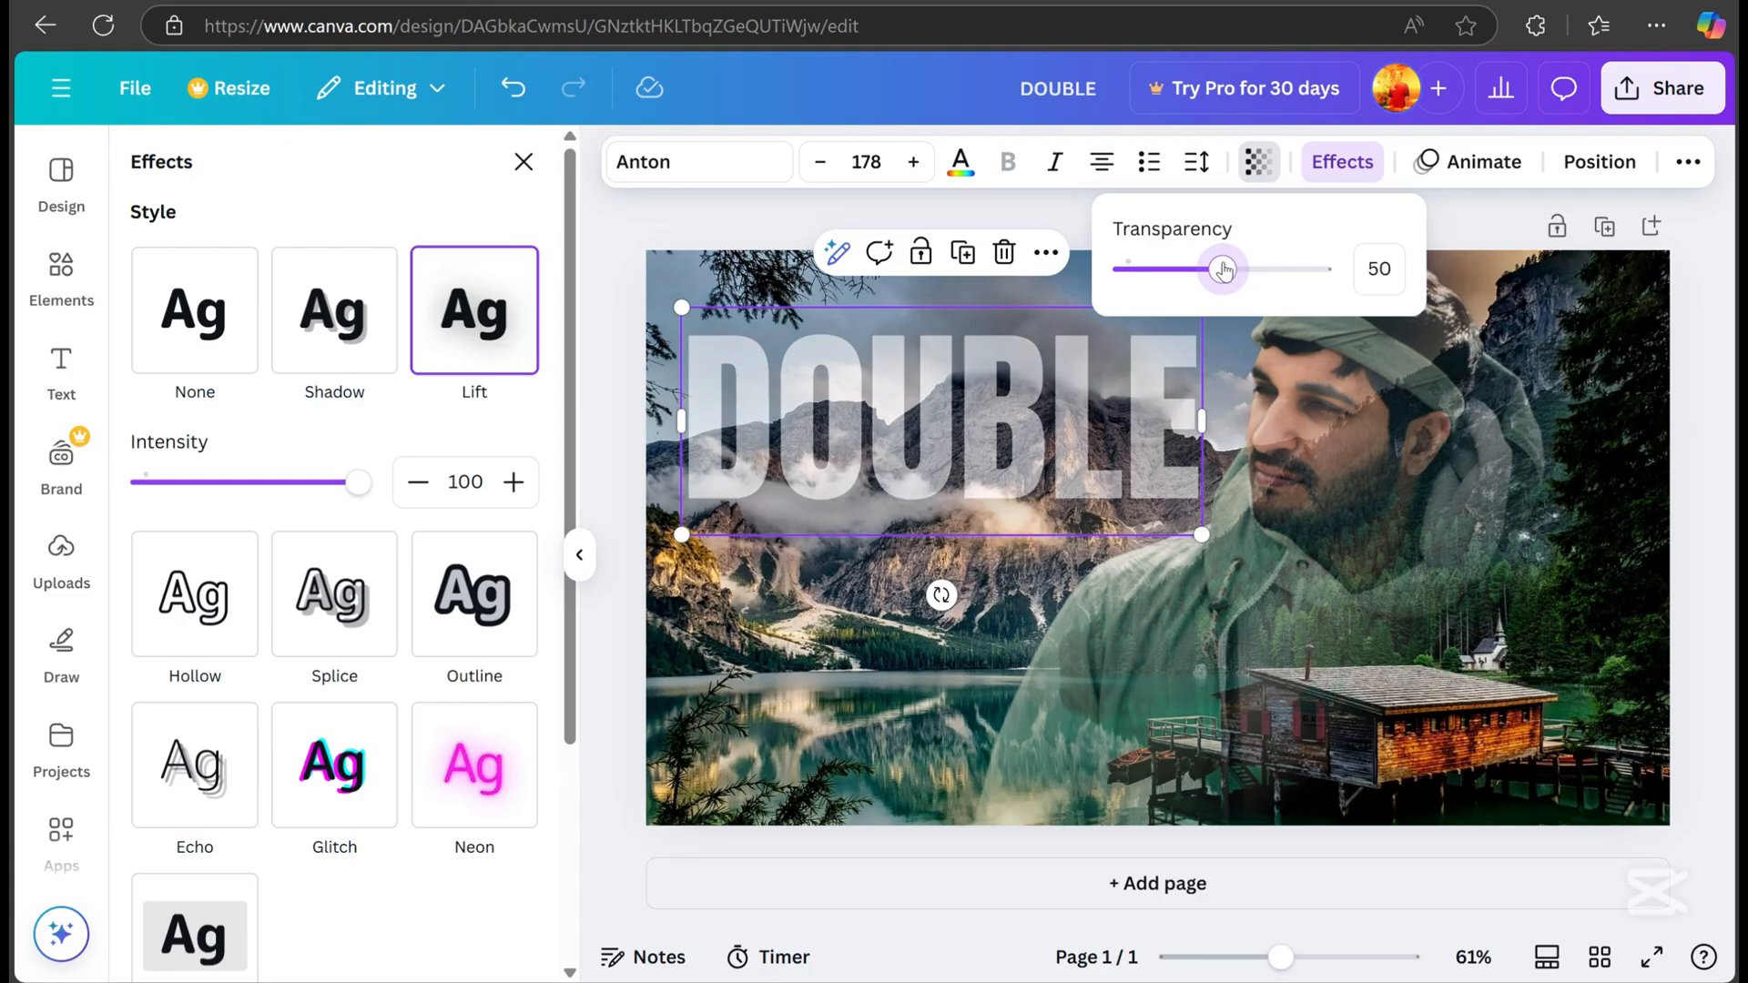
{"action": "left_click", "coordinate": [913, 162]}
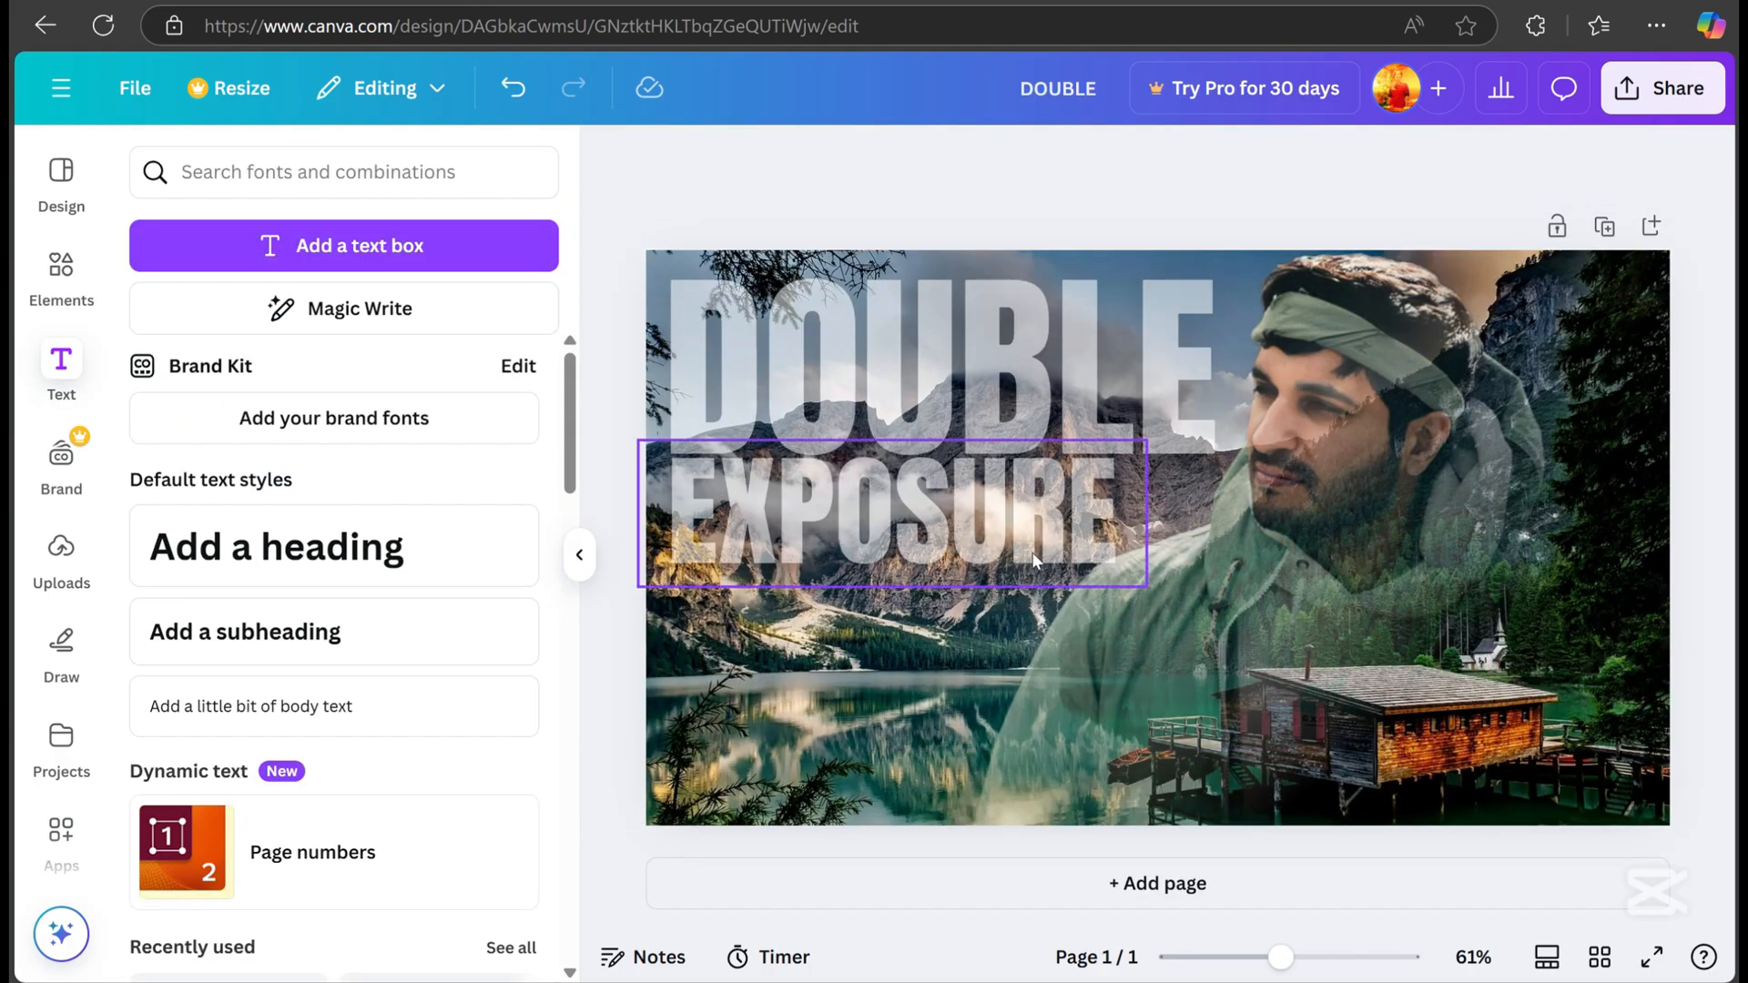
{"action": "left_click", "coordinate": [1258, 162]}
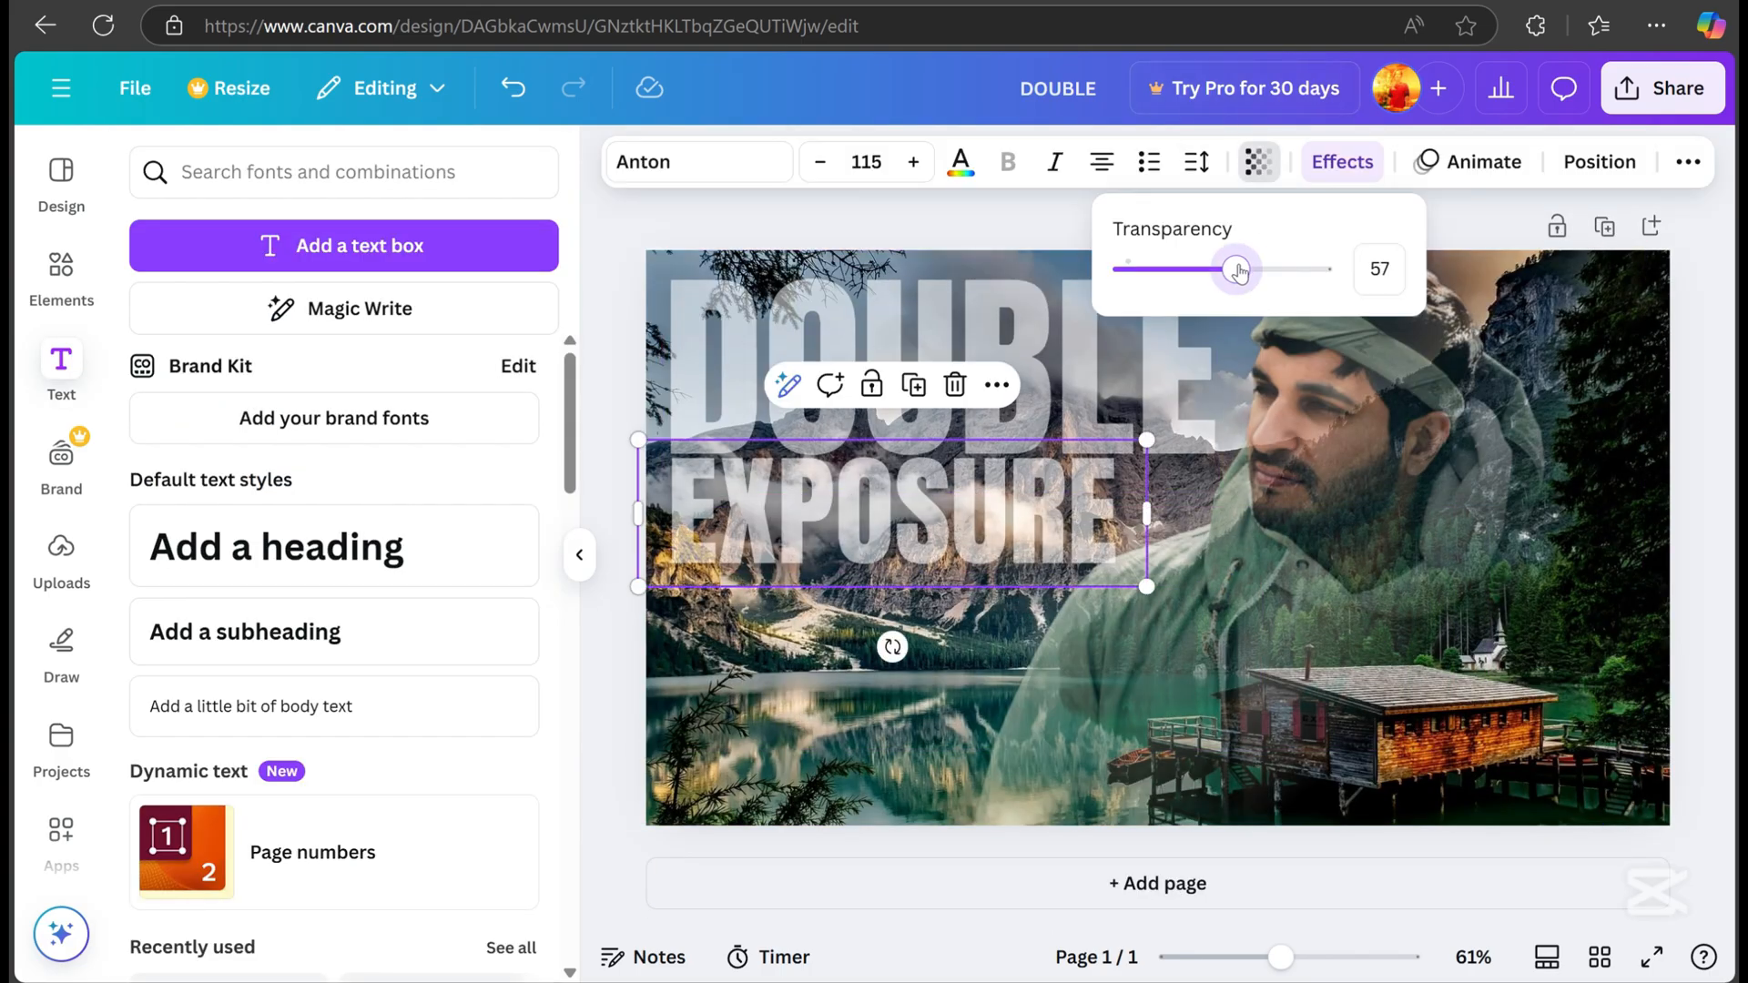
{"action": "left_click_drag", "start_coordinate": [1236, 269], "coordinate": [1268, 268]}
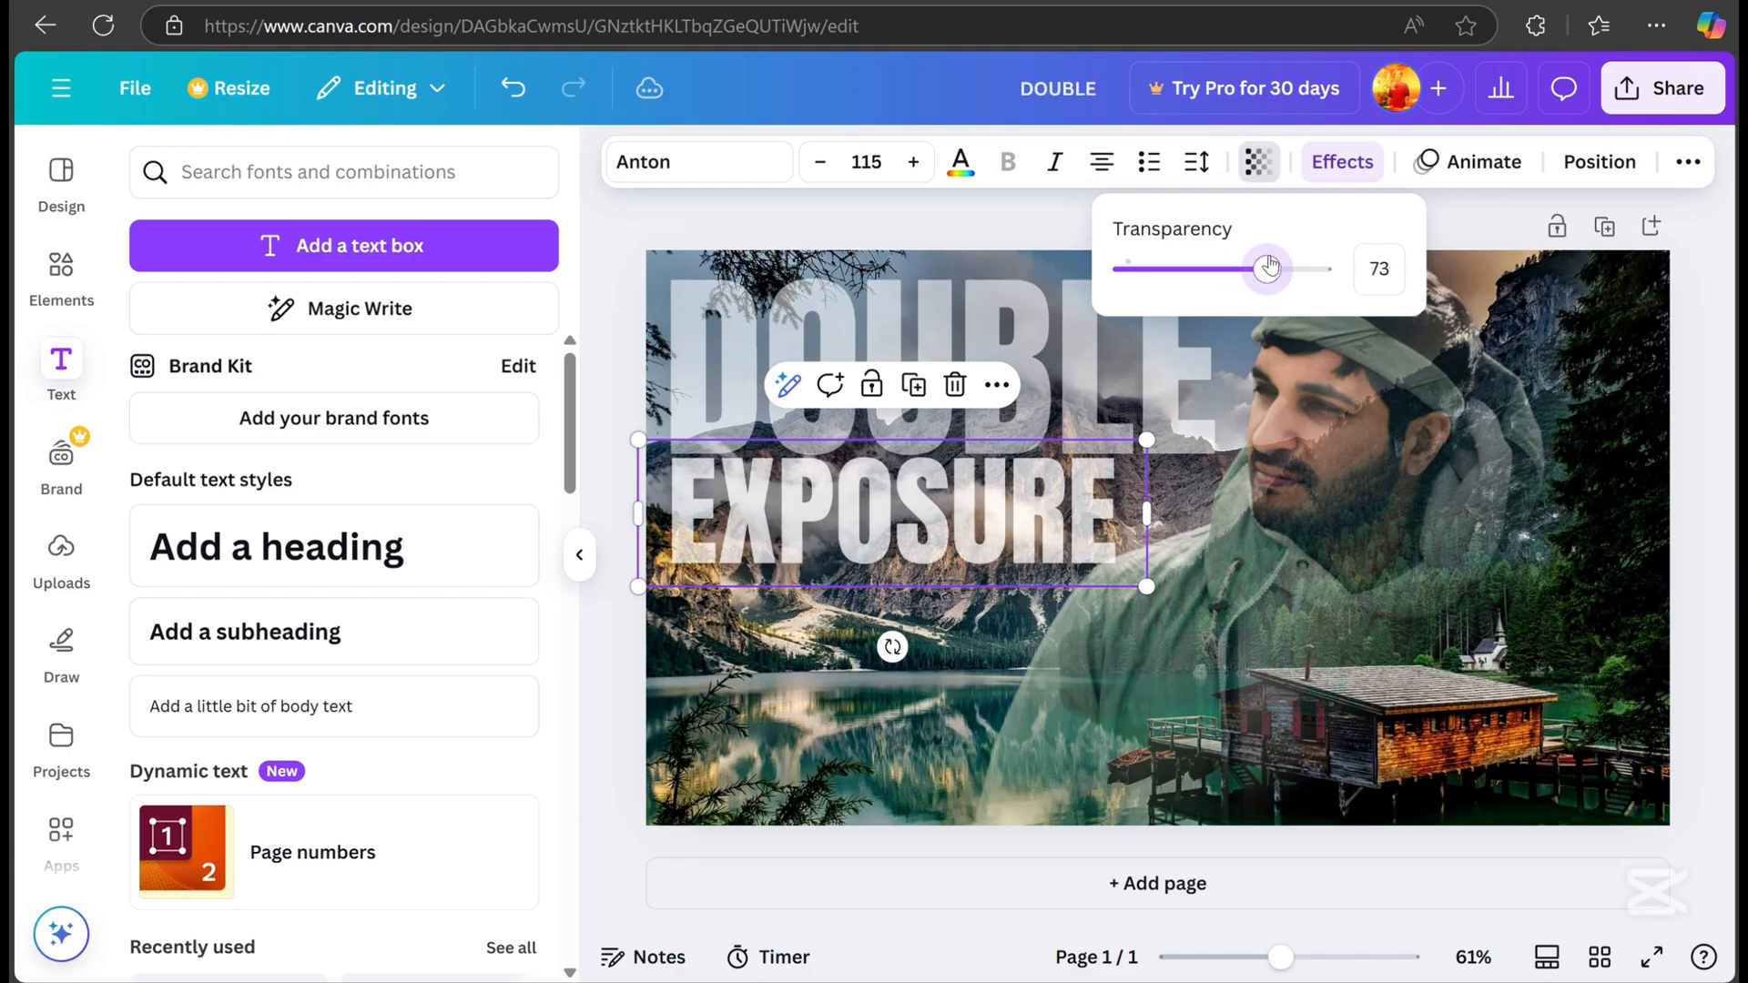